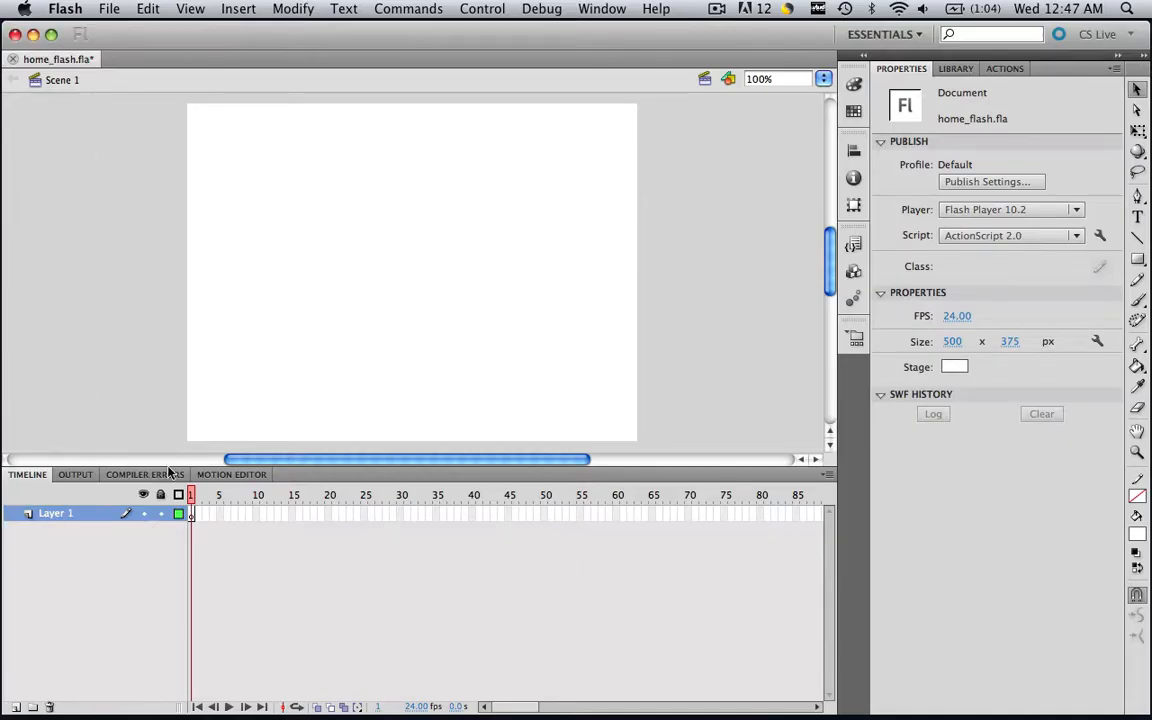
Review the imported animal pictures in the Library, previewing the snow leopard.
left_click(955, 68)
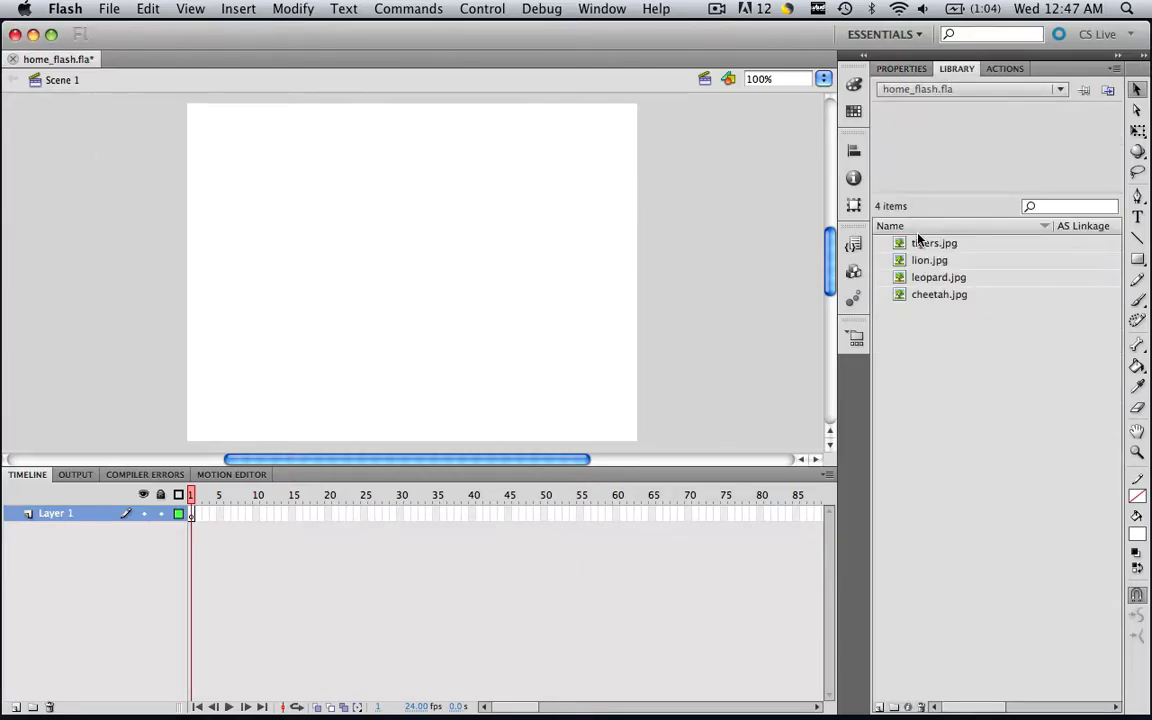
left_click(938, 277)
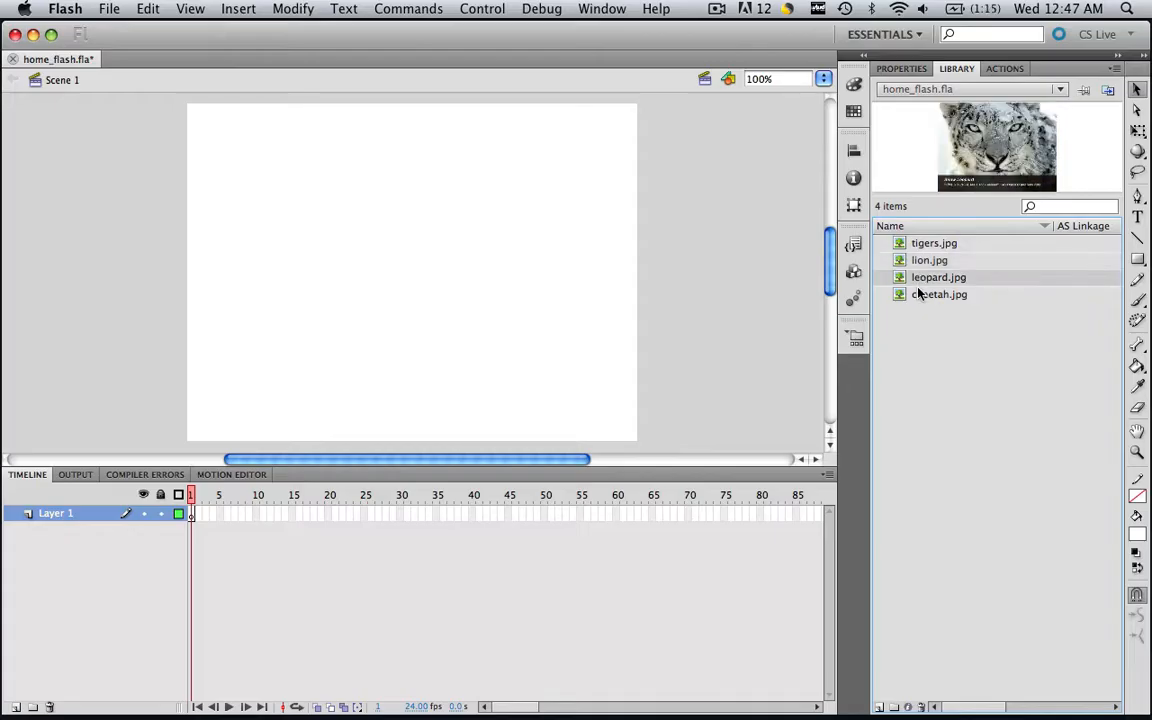
left_click(901, 68)
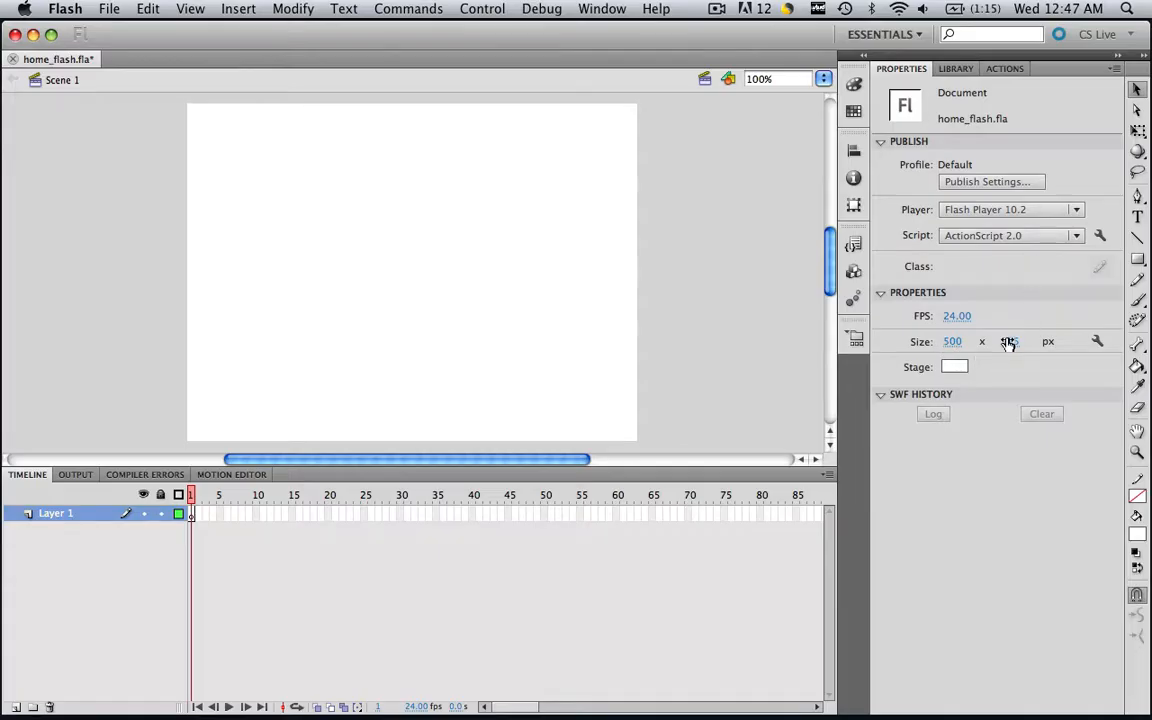
mouse_move(1008, 341)
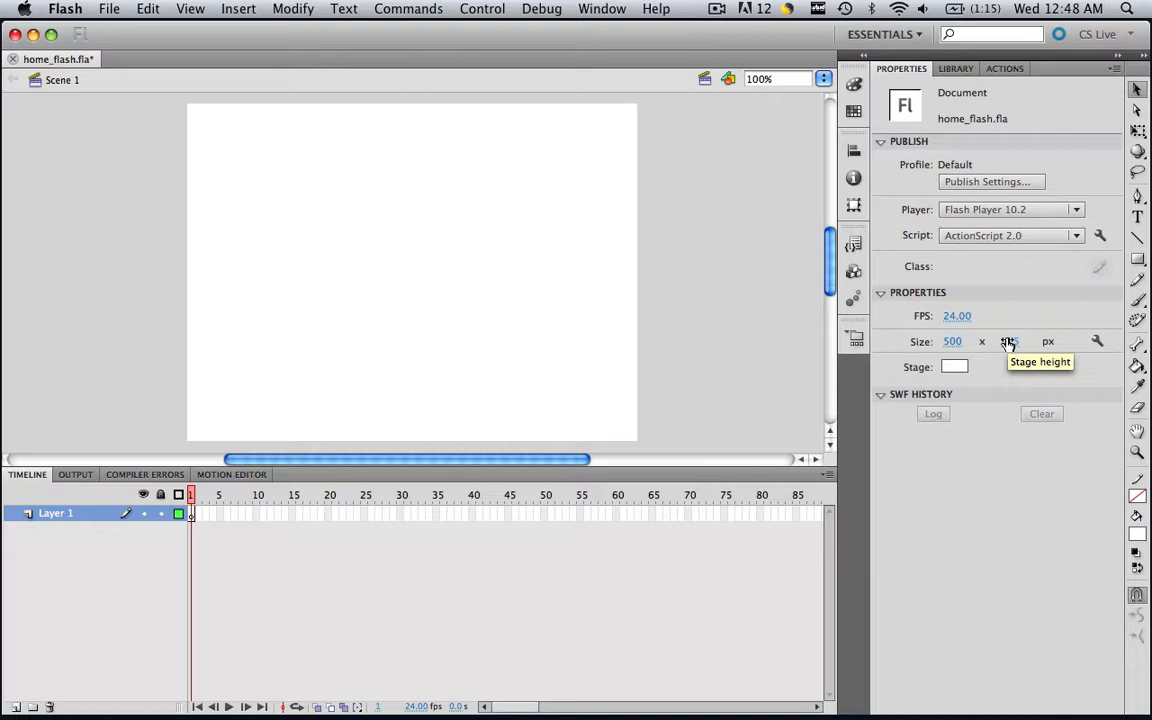
mouse_move(912, 488)
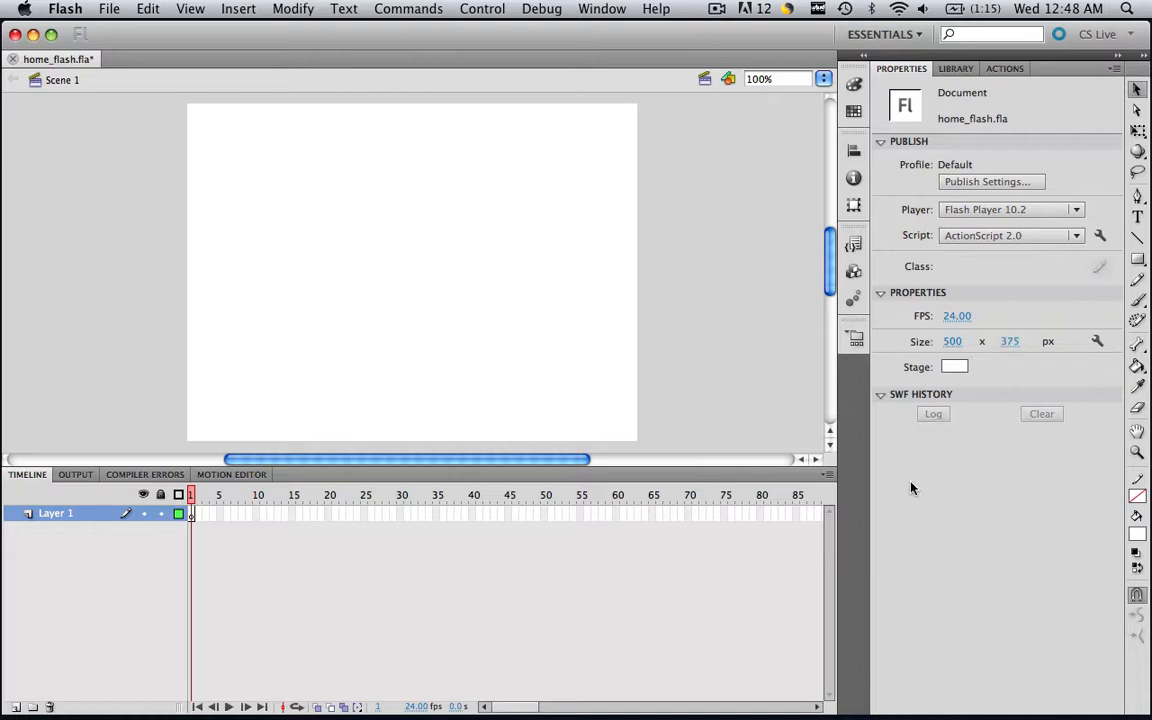
mouse_move(355, 512)
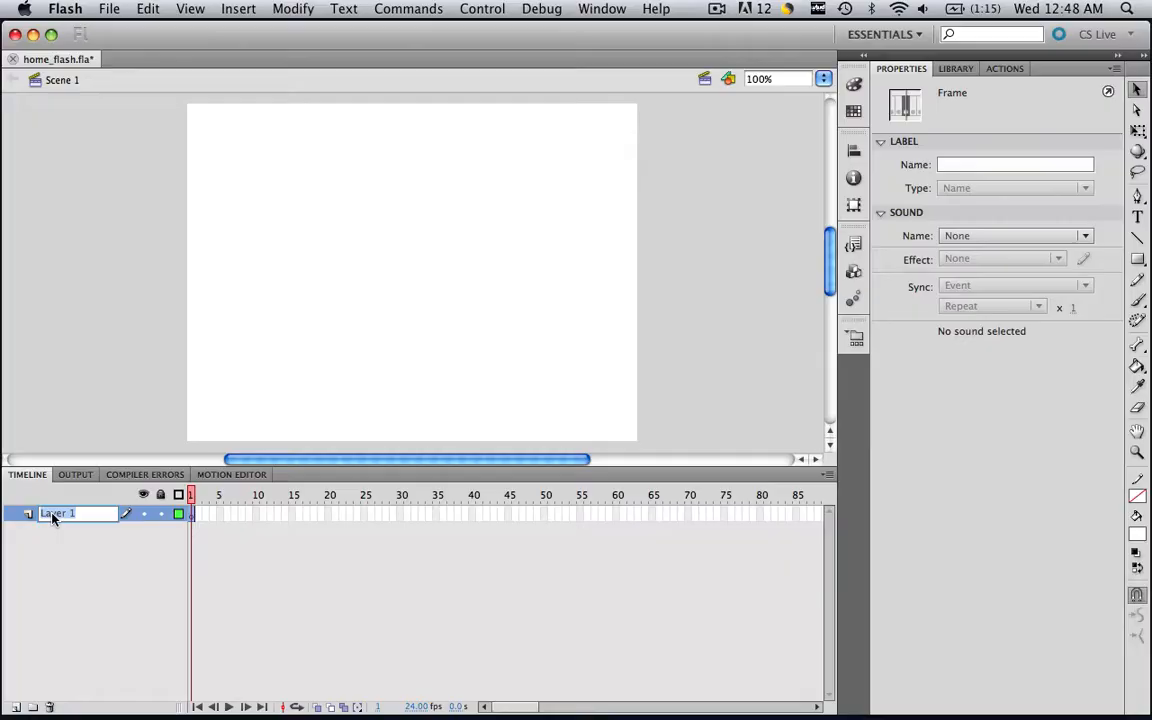
Rename Layer 1 to image_one and place tigers.jpg on the stage as a 500×375 bitmap at 0,0.
type("image_one")
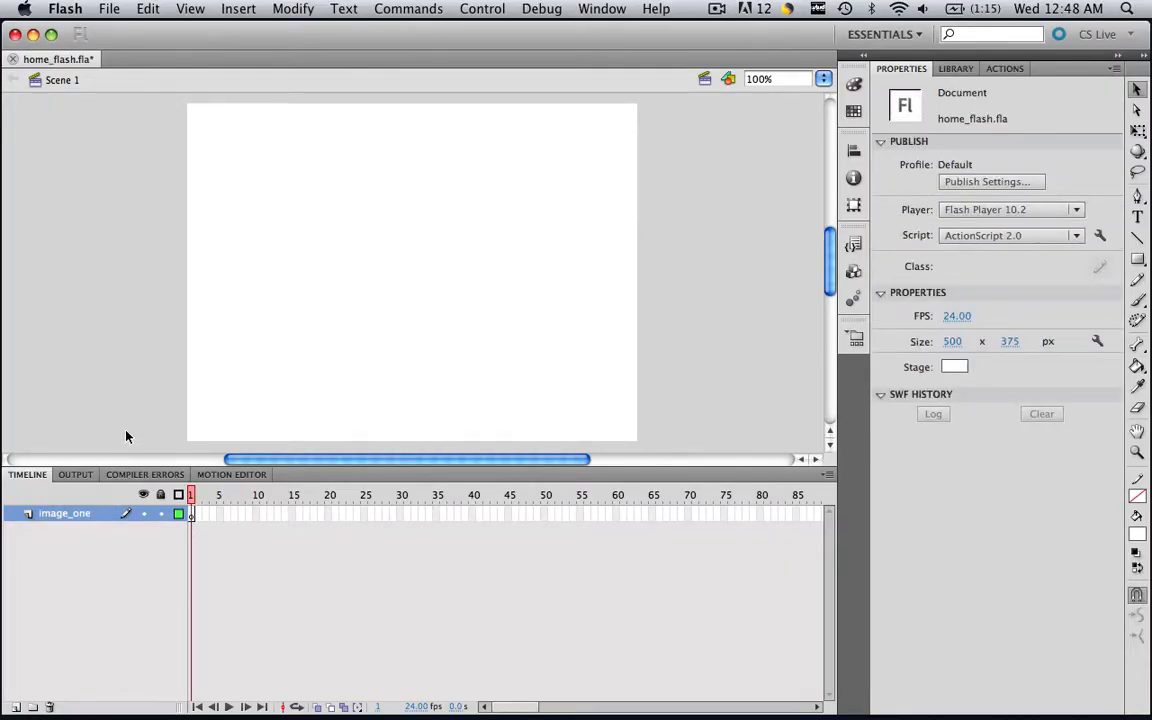
left_click(955, 68)
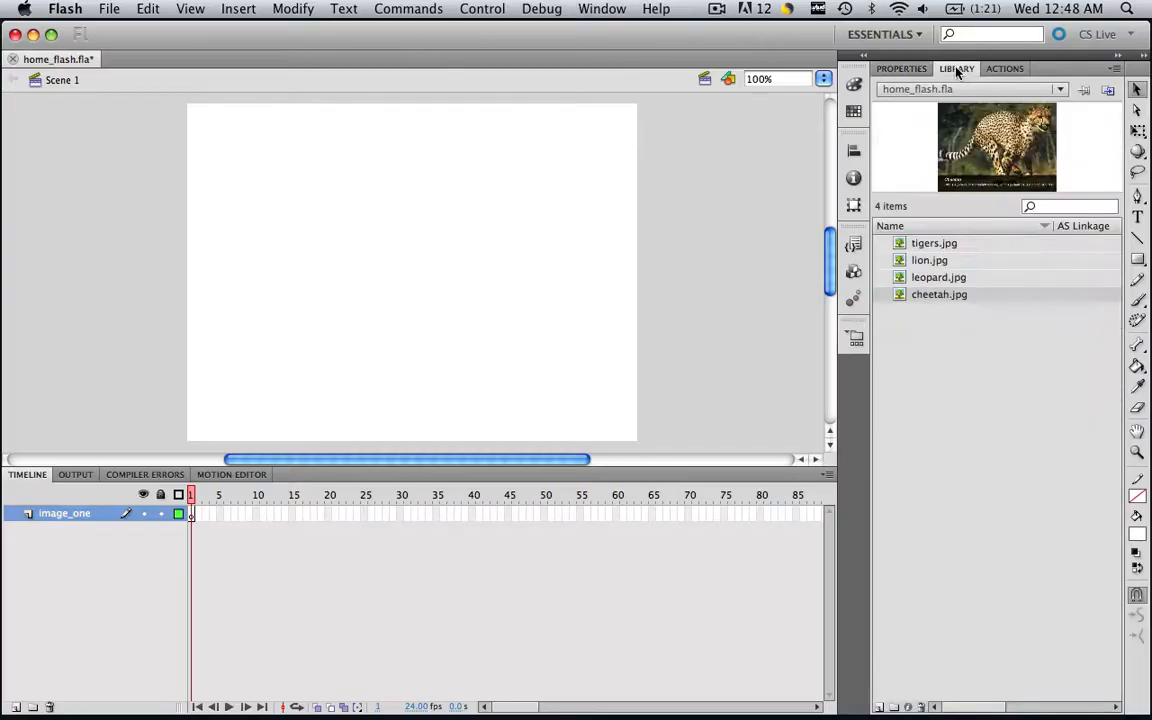
left_click(934, 242)
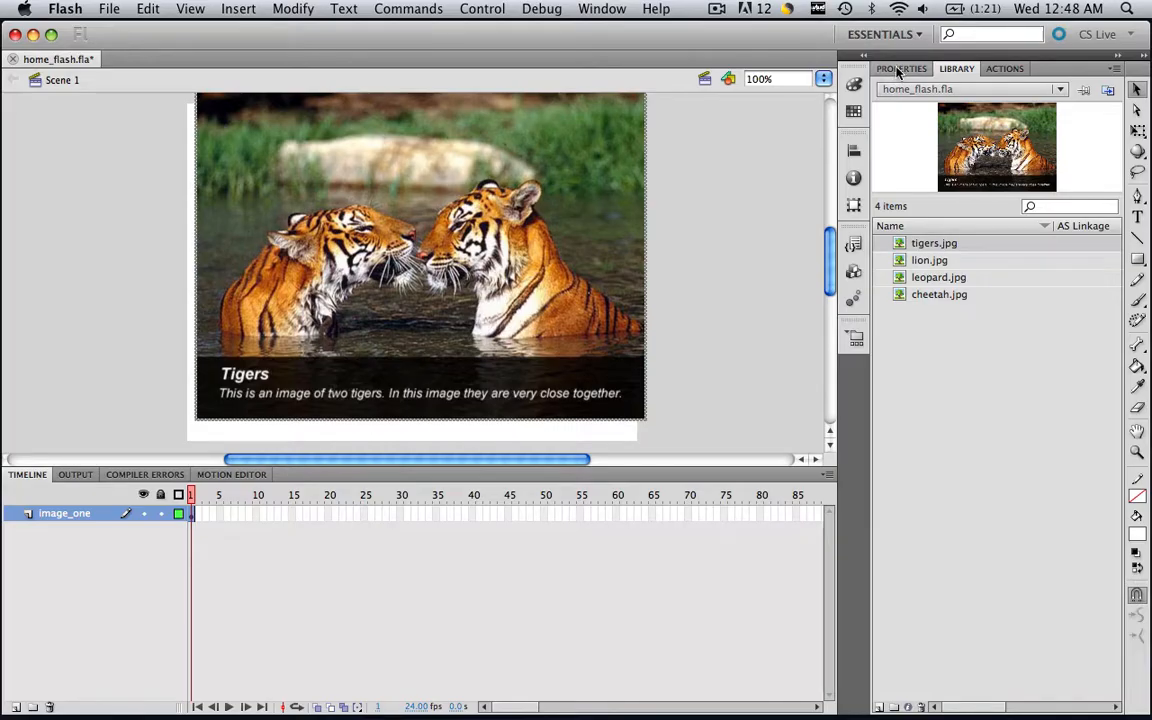
left_click(420, 250)
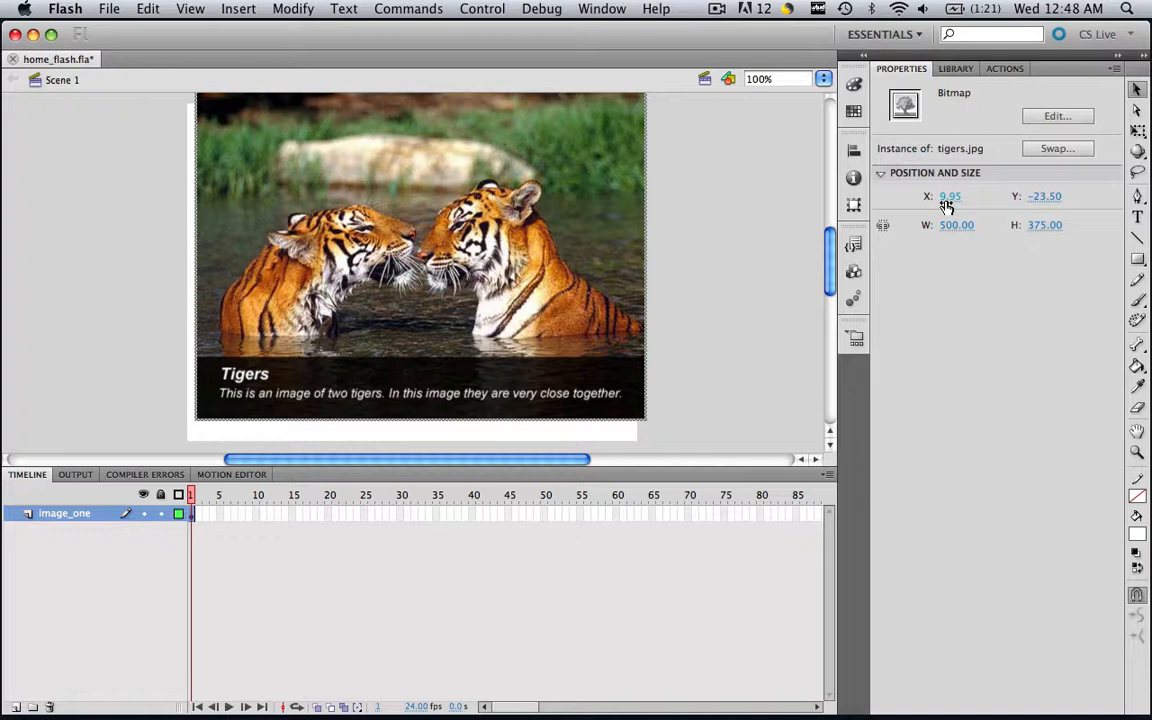
mouse_move(950, 196)
type("0")
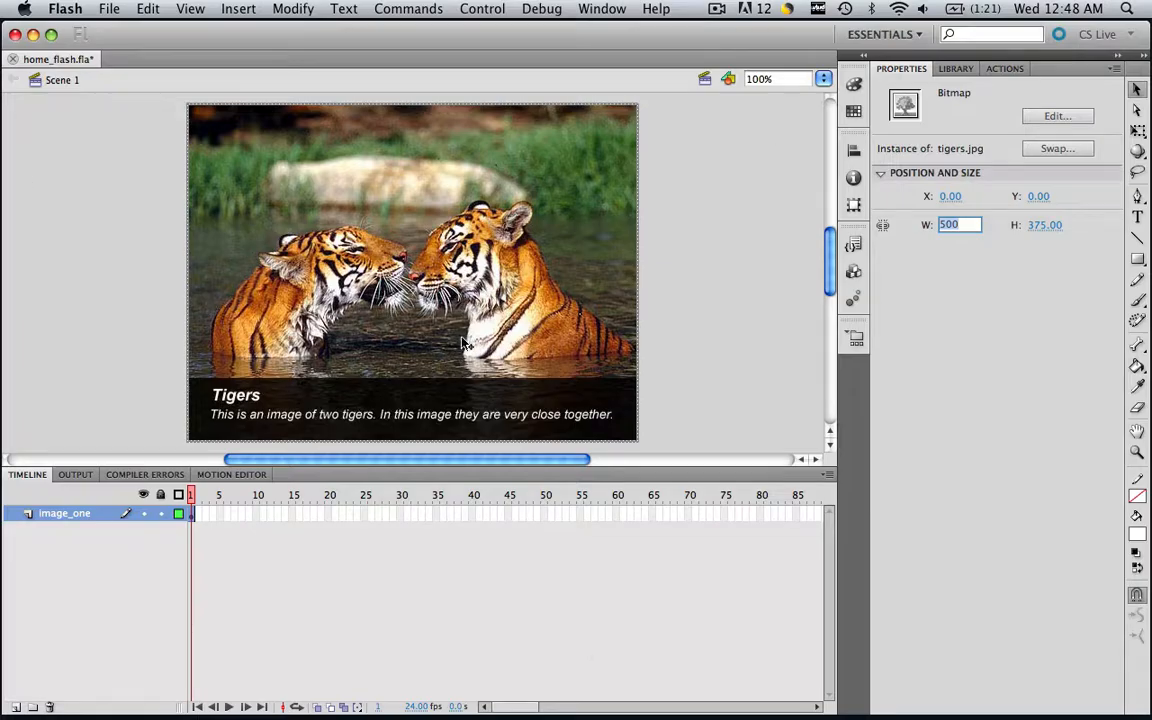
mouse_move(528, 268)
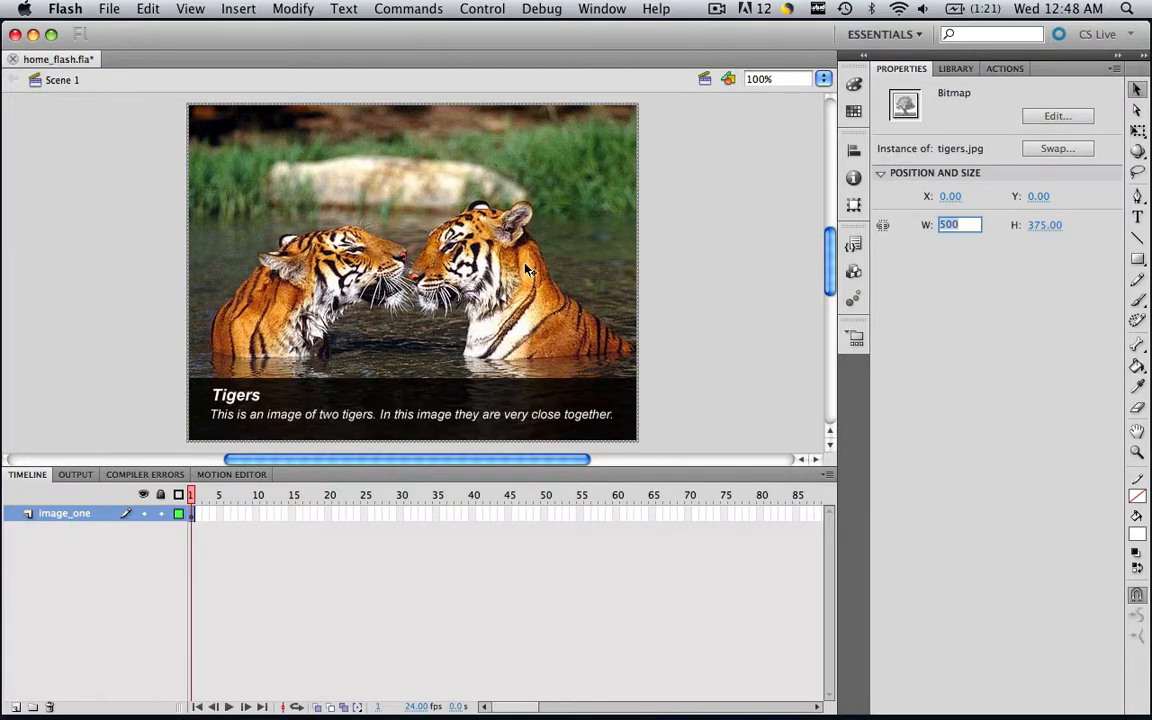
mouse_move(475, 232)
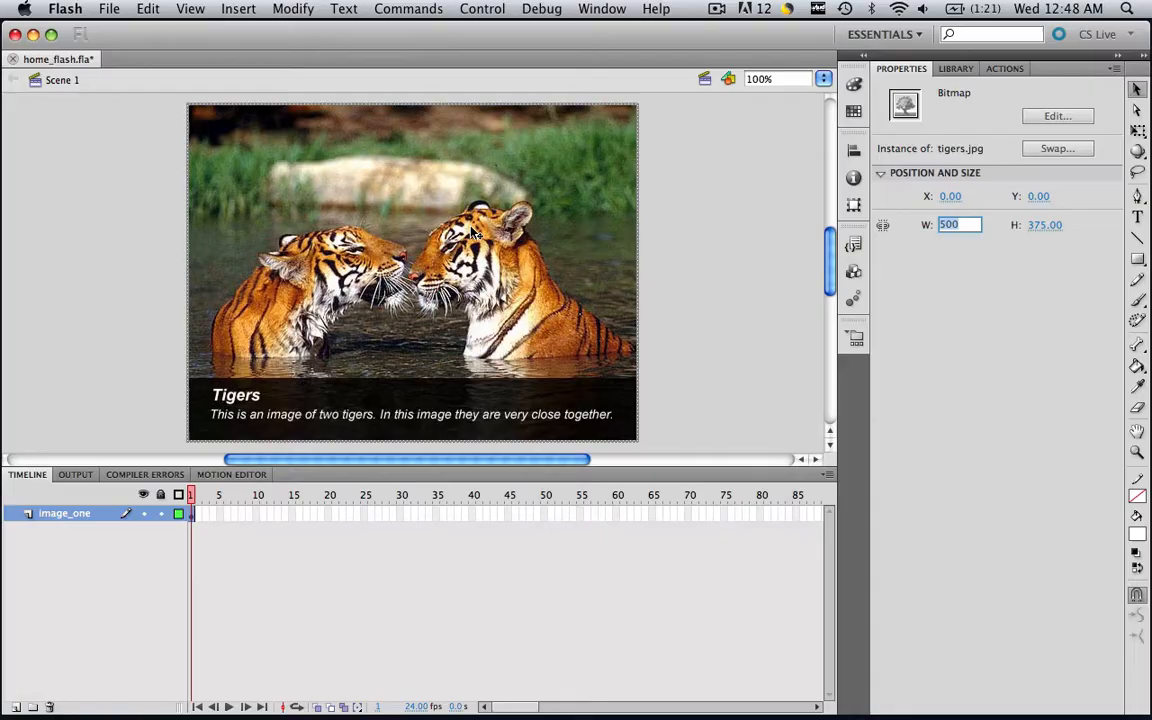
Convert the tigers bitmap into a Graphic symbol named image_one via Modify > Convert to Symbol.
left_click(293, 8)
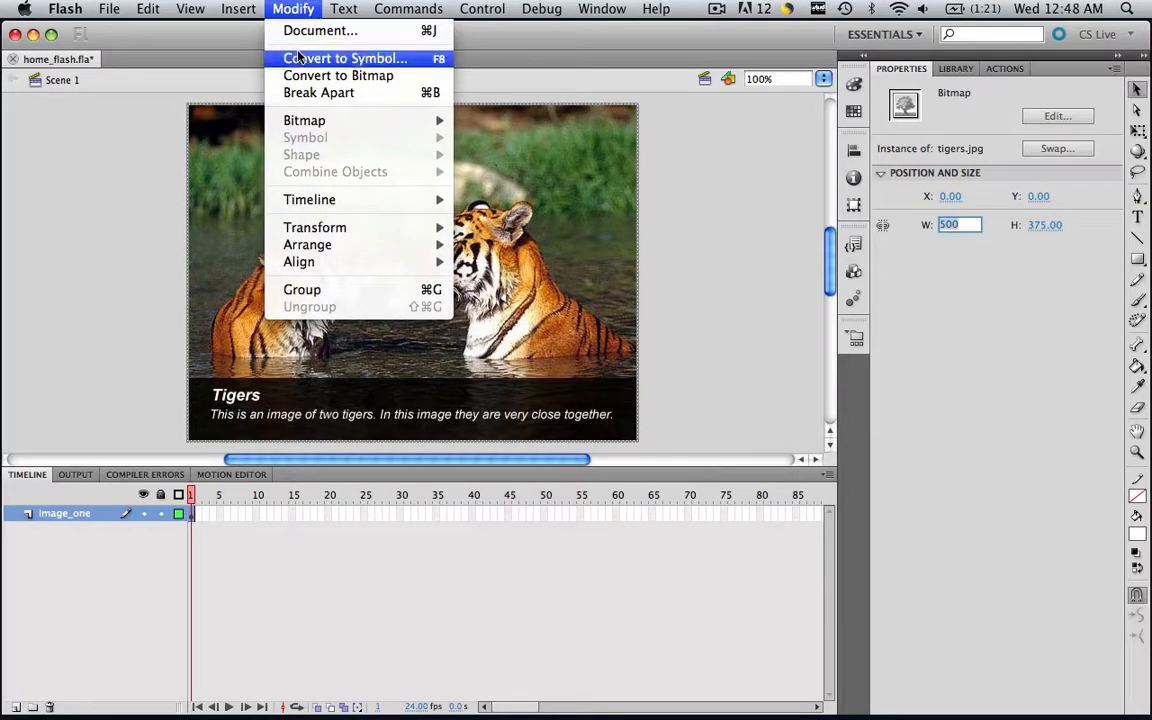
left_click(344, 58)
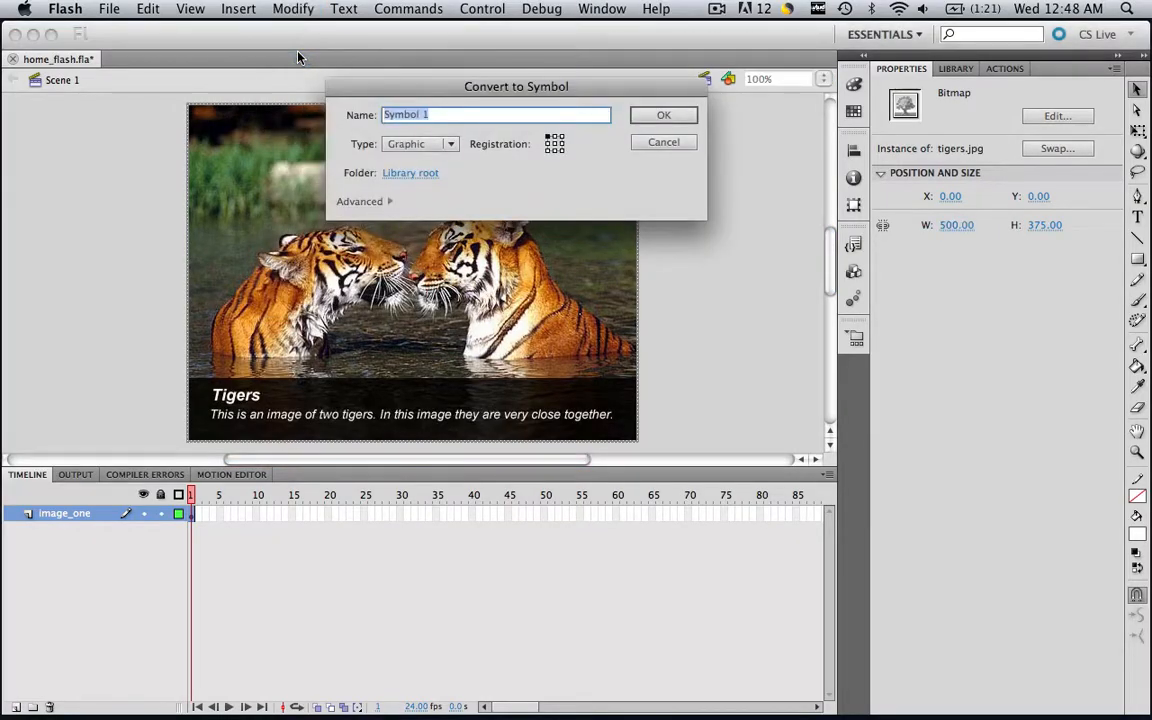
type("image_o")
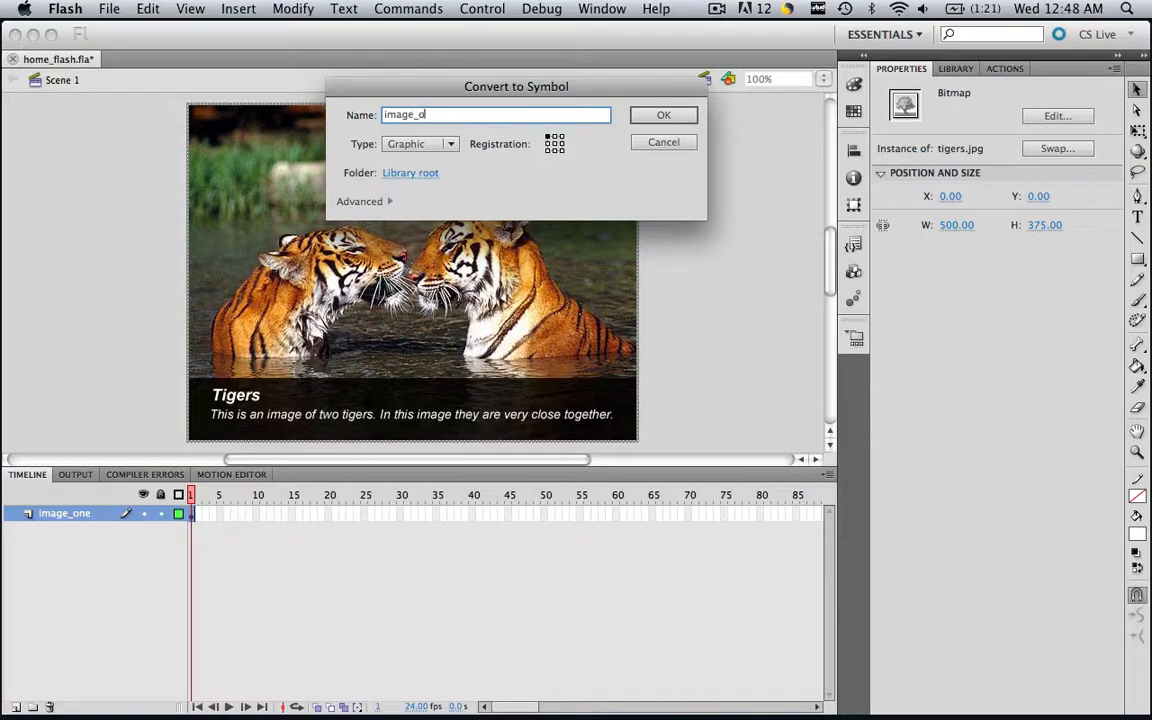
left_click(663, 114)
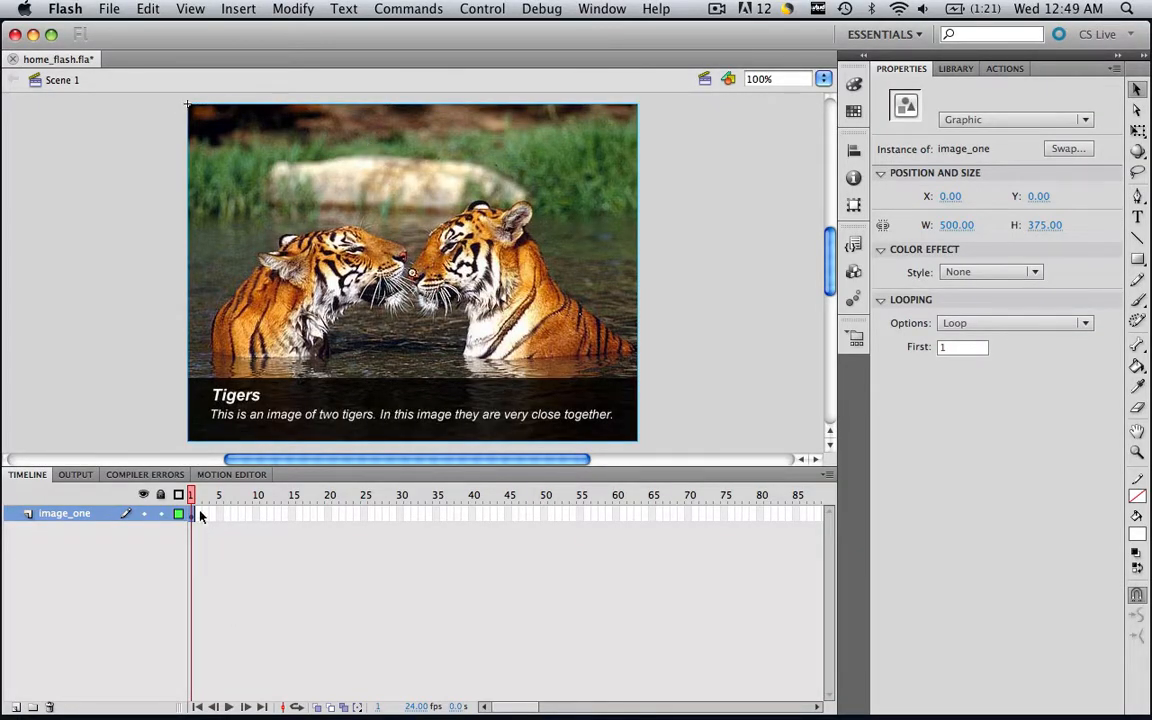
mouse_move(320, 532)
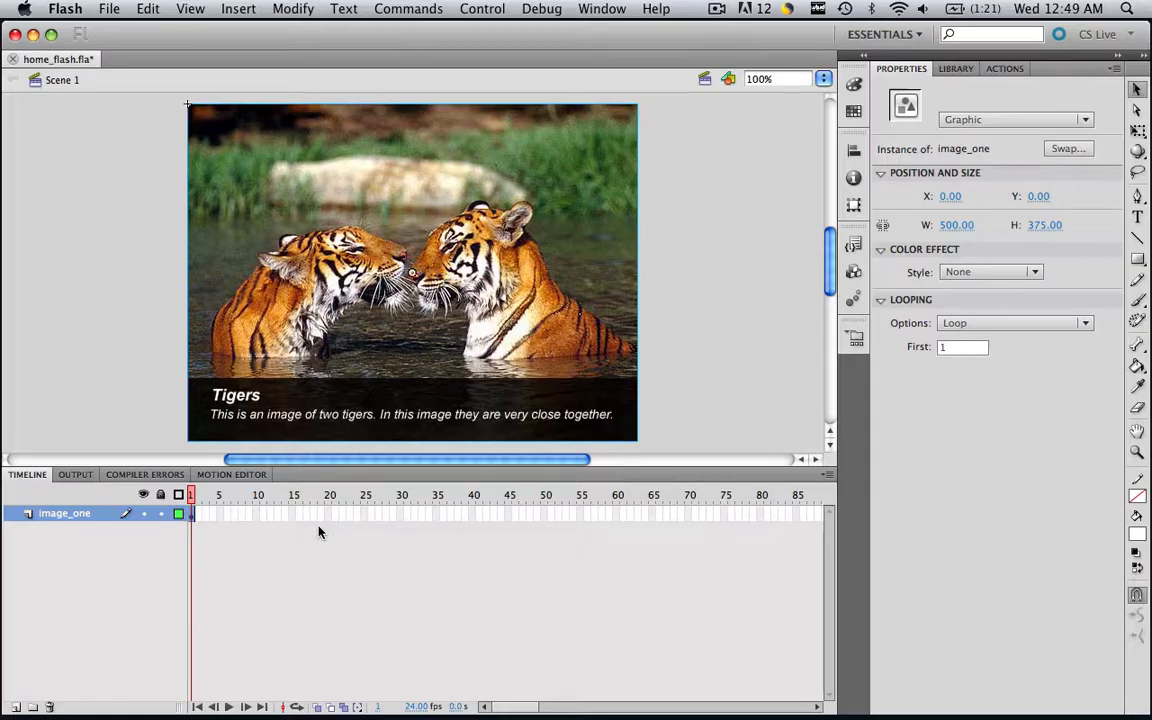
mouse_move(345, 528)
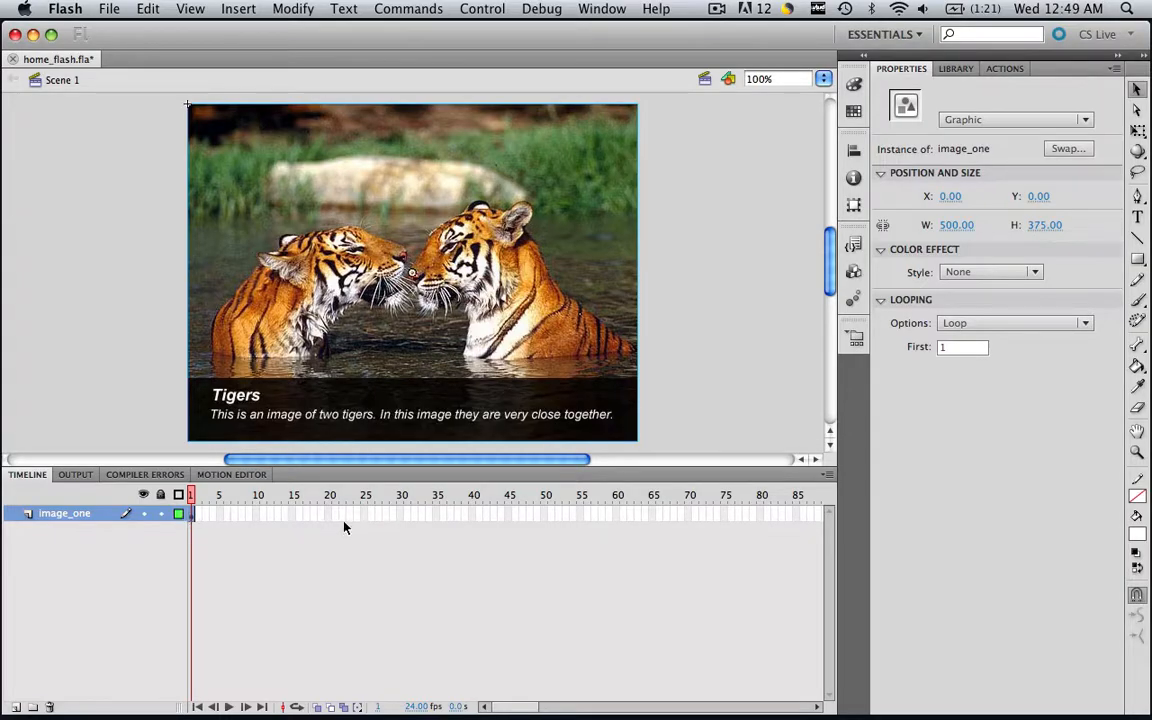
mouse_move(322, 518)
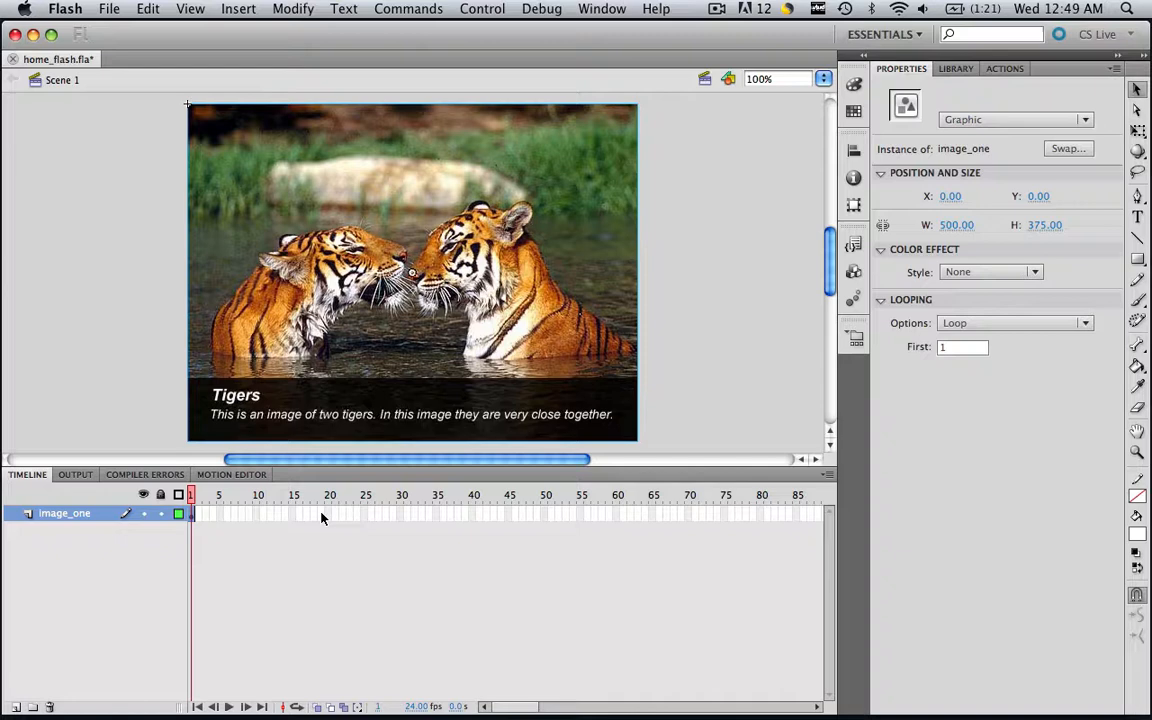
Insert keyframes at frames 20 and 30 on image_one, then add a new layer named Image_two.
right_click(322, 515)
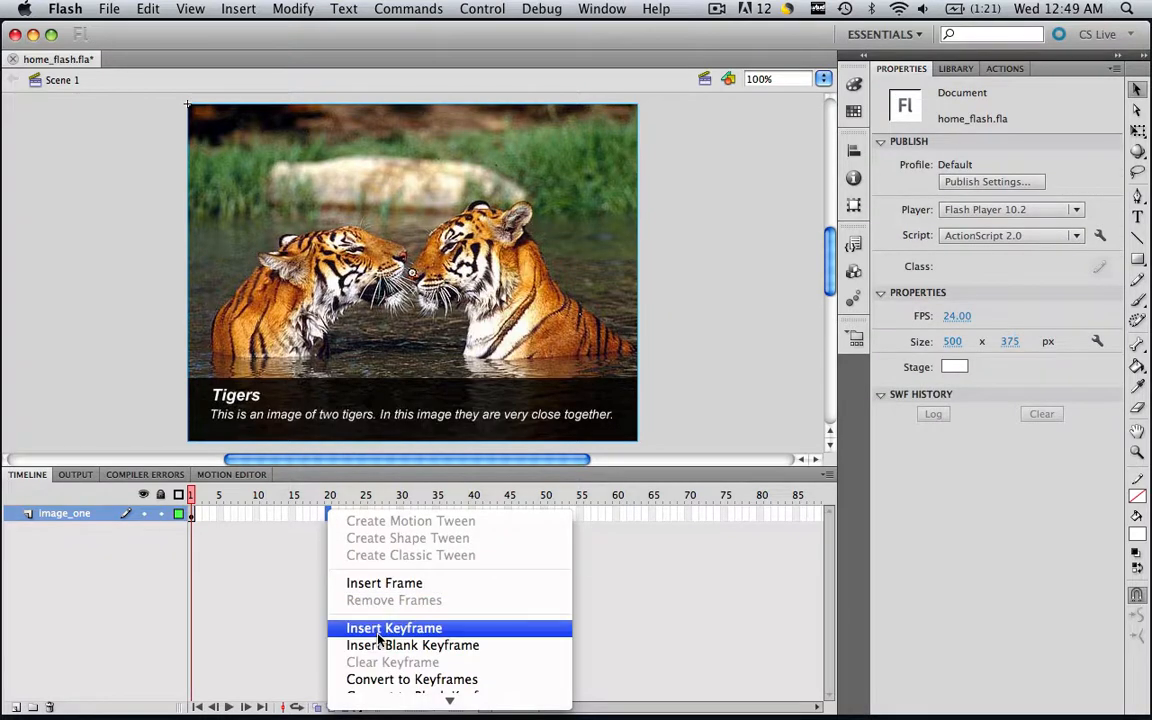
left_click(393, 627)
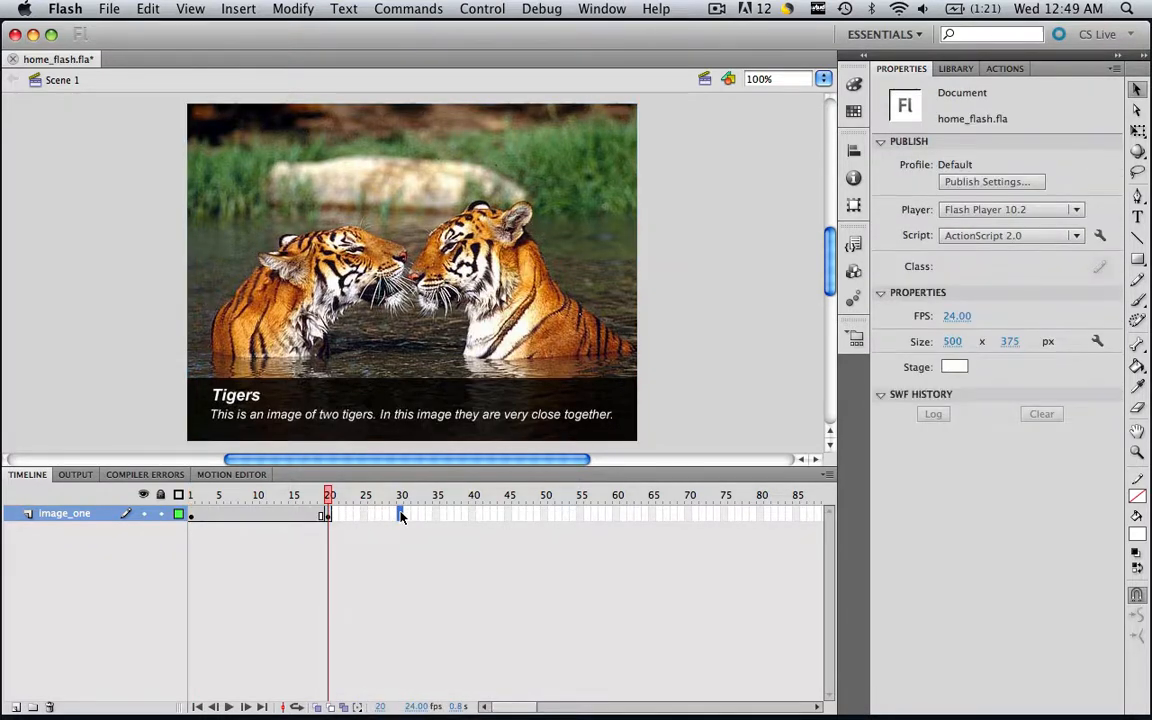
right_click(400, 515)
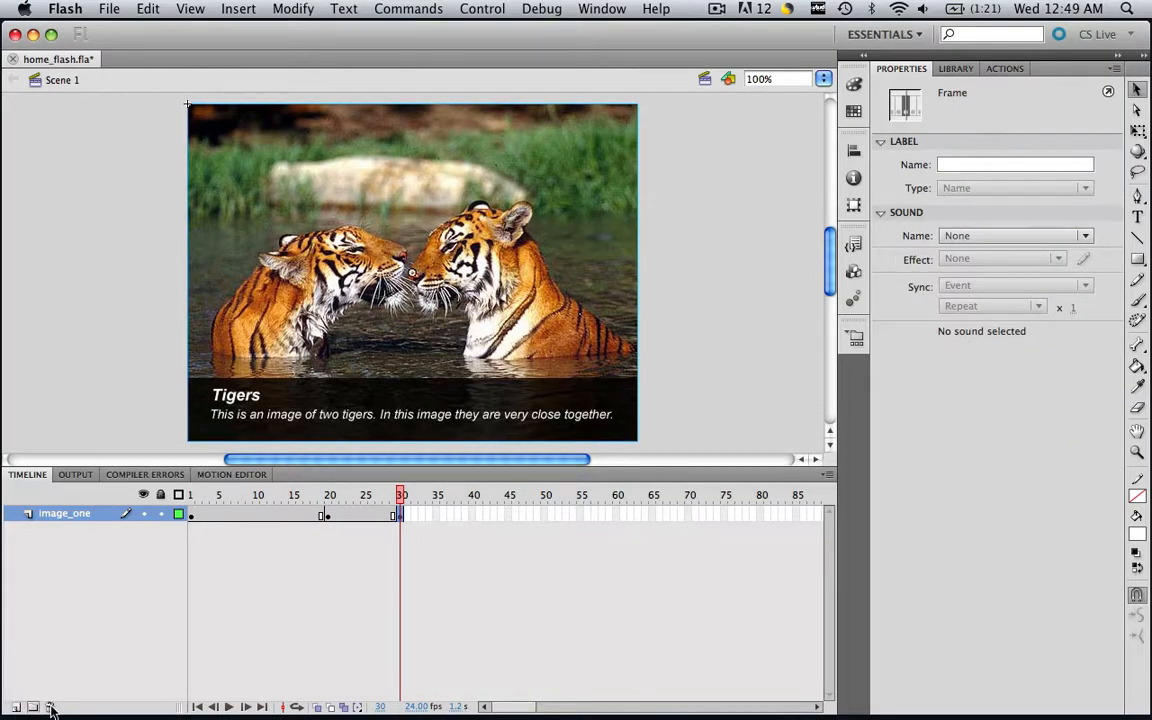
left_click(17, 706)
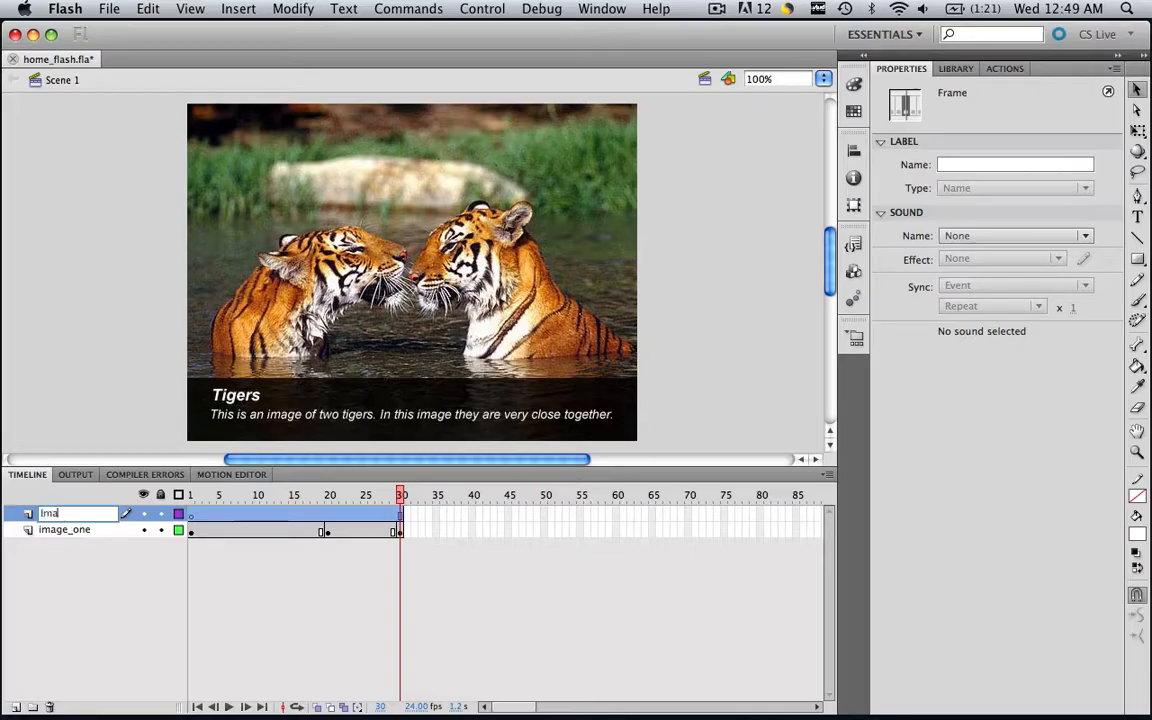
type("Image_two")
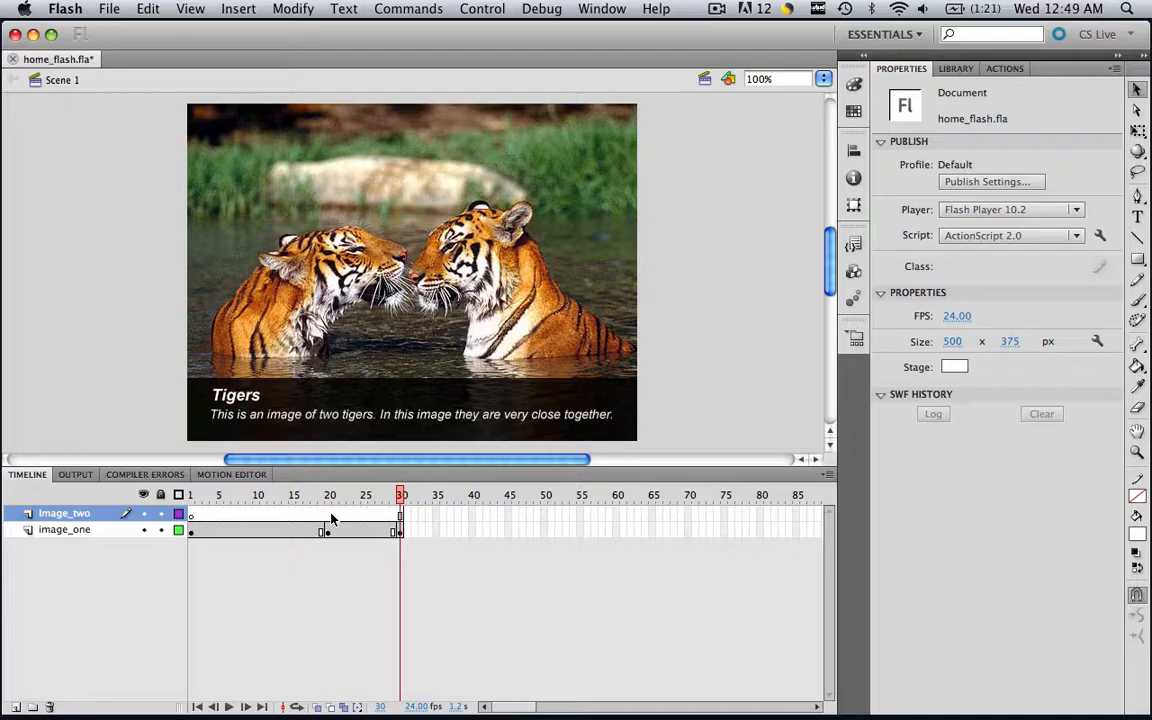
Keyframe frame 20 on Image_two and place lion.jpg there as a 500×375 bitmap at 0,0.
right_click(328, 520)
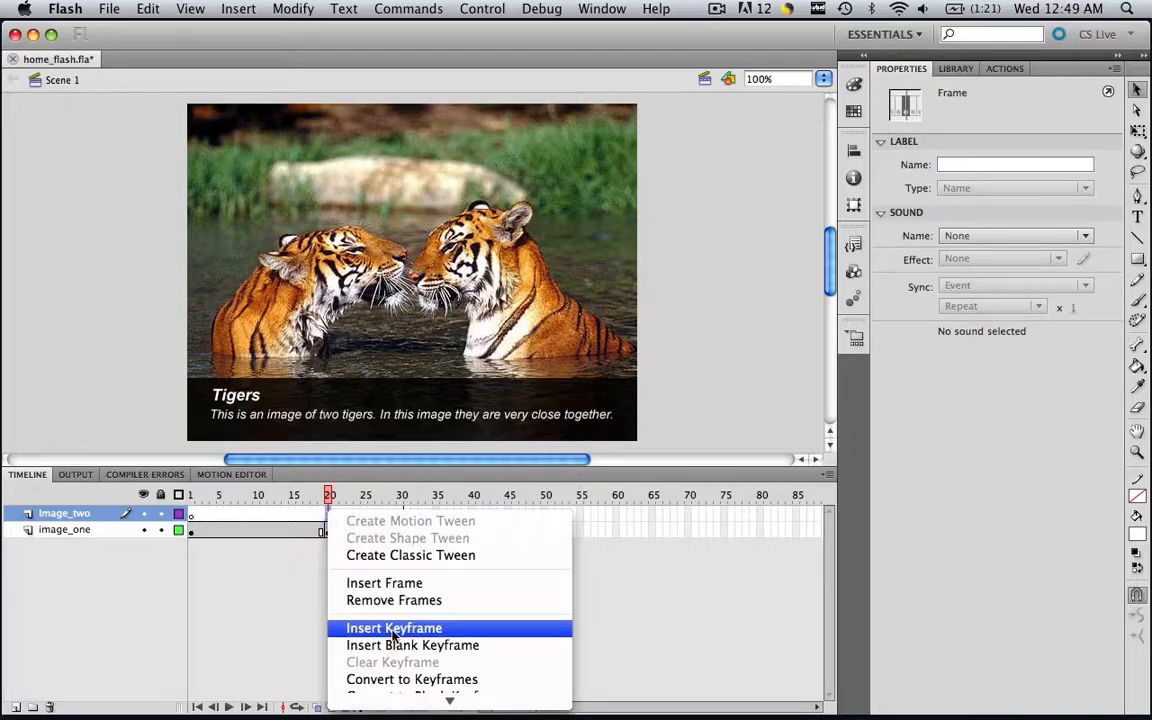
left_click(393, 628)
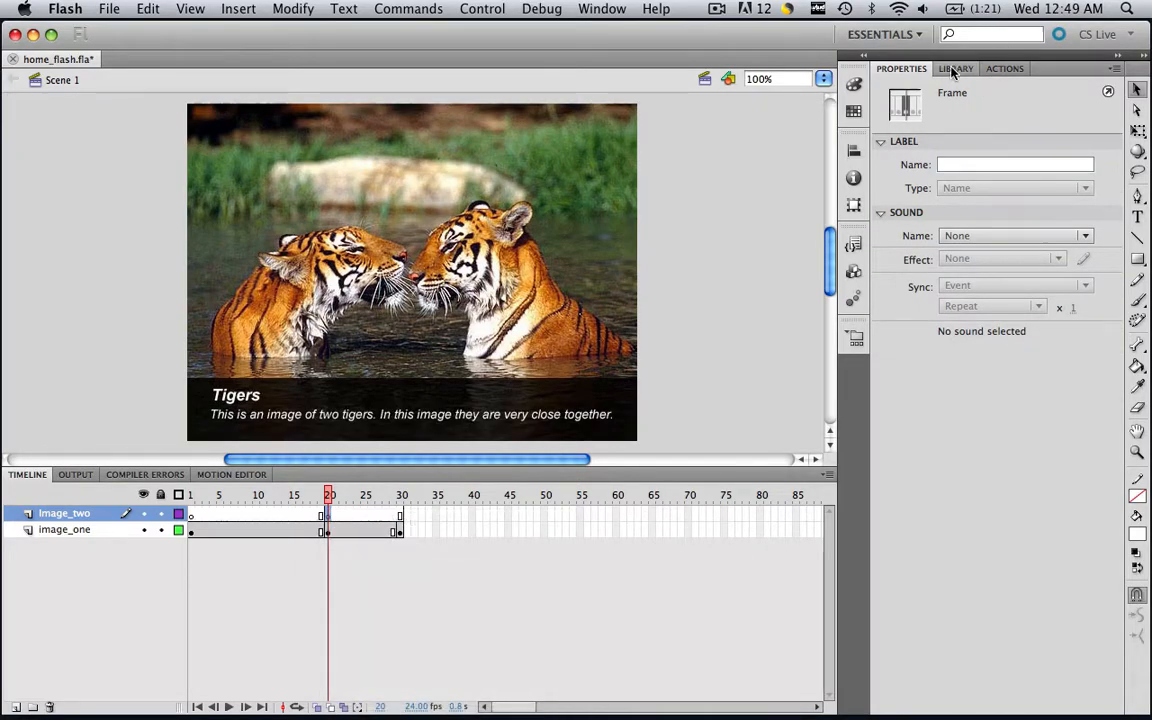
left_click(955, 68)
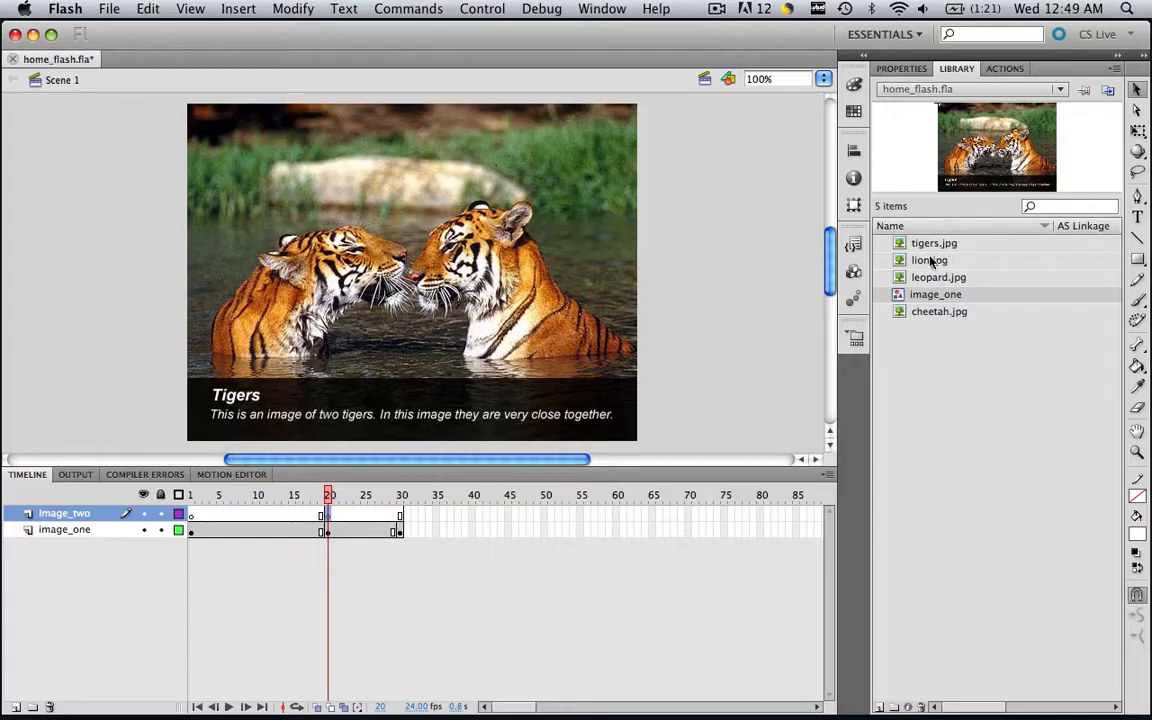
left_click(930, 260)
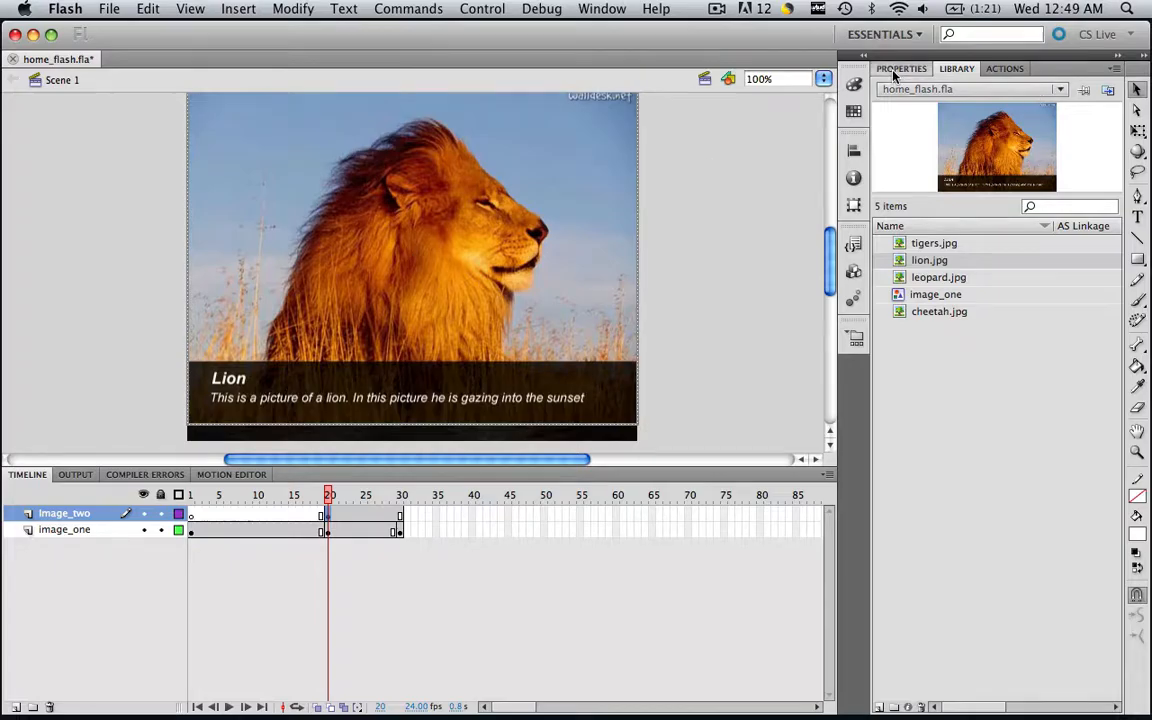
left_click(901, 68)
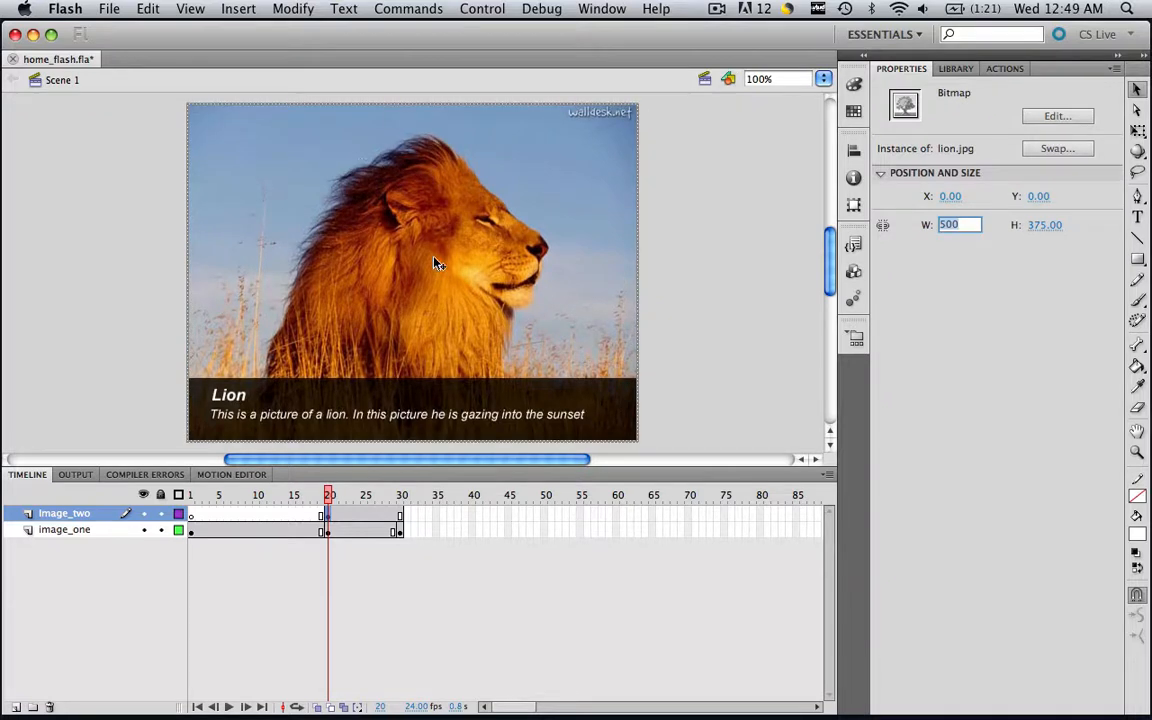
mouse_move(392, 15)
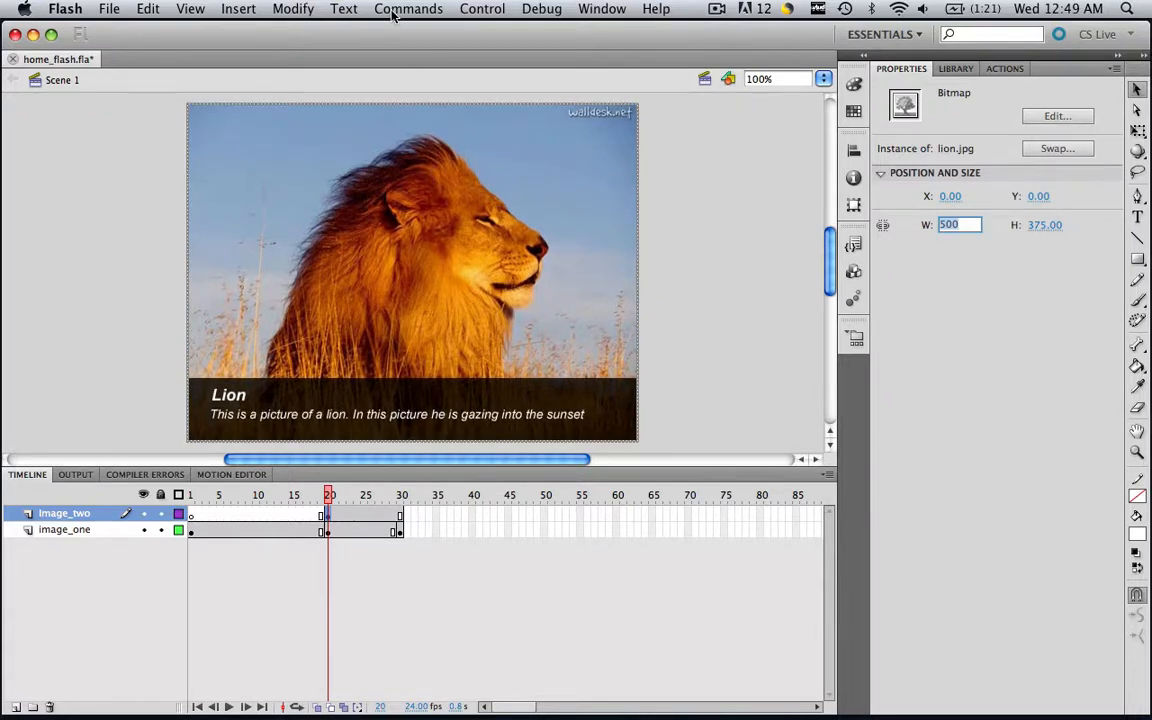
Convert the lion bitmap into a Graphic symbol named image_two.
left_click(293, 9)
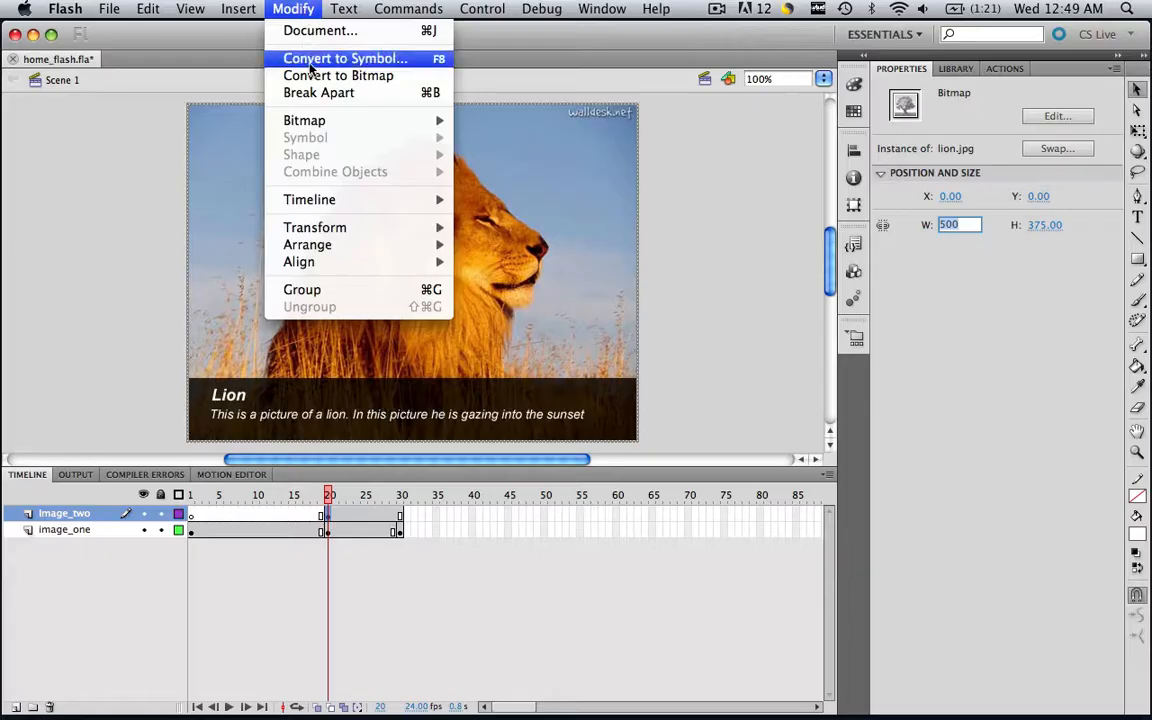
left_click(344, 58)
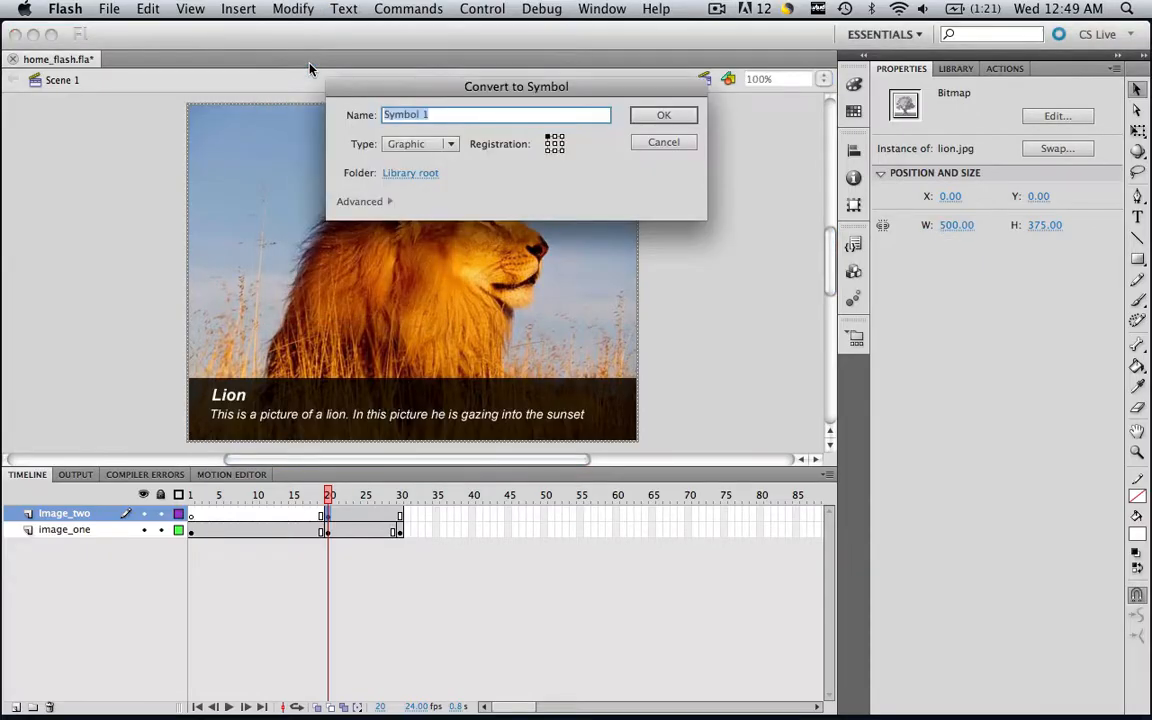
type("image_tw")
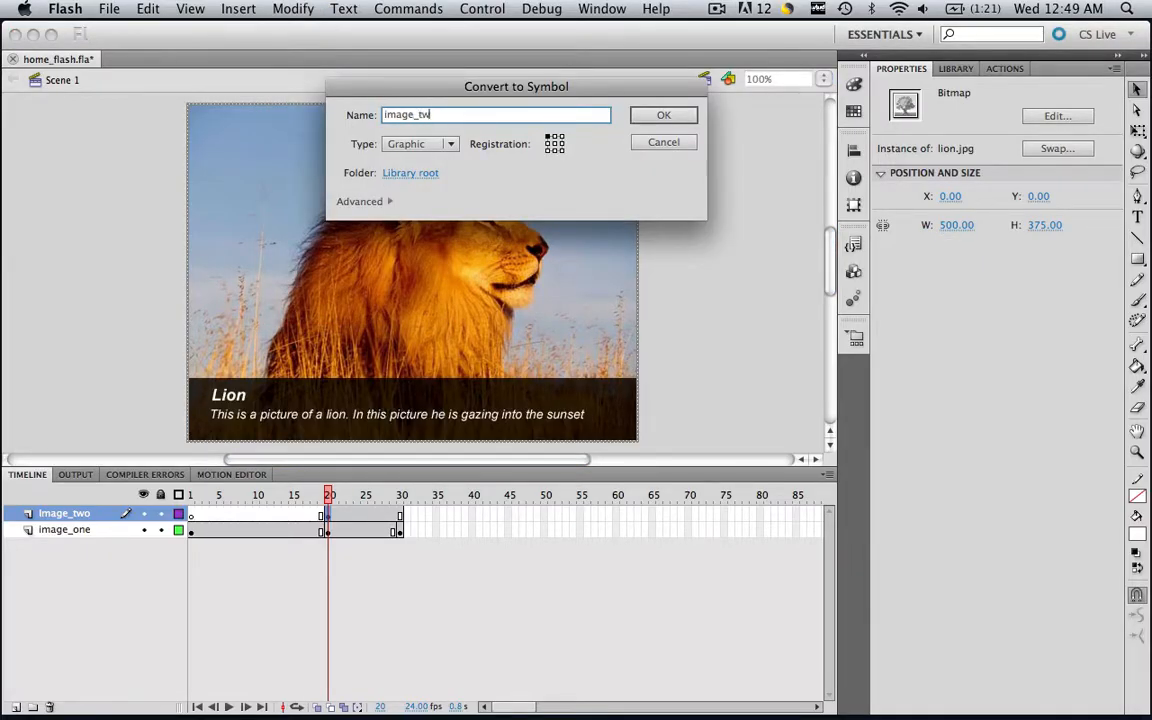
left_click(663, 114)
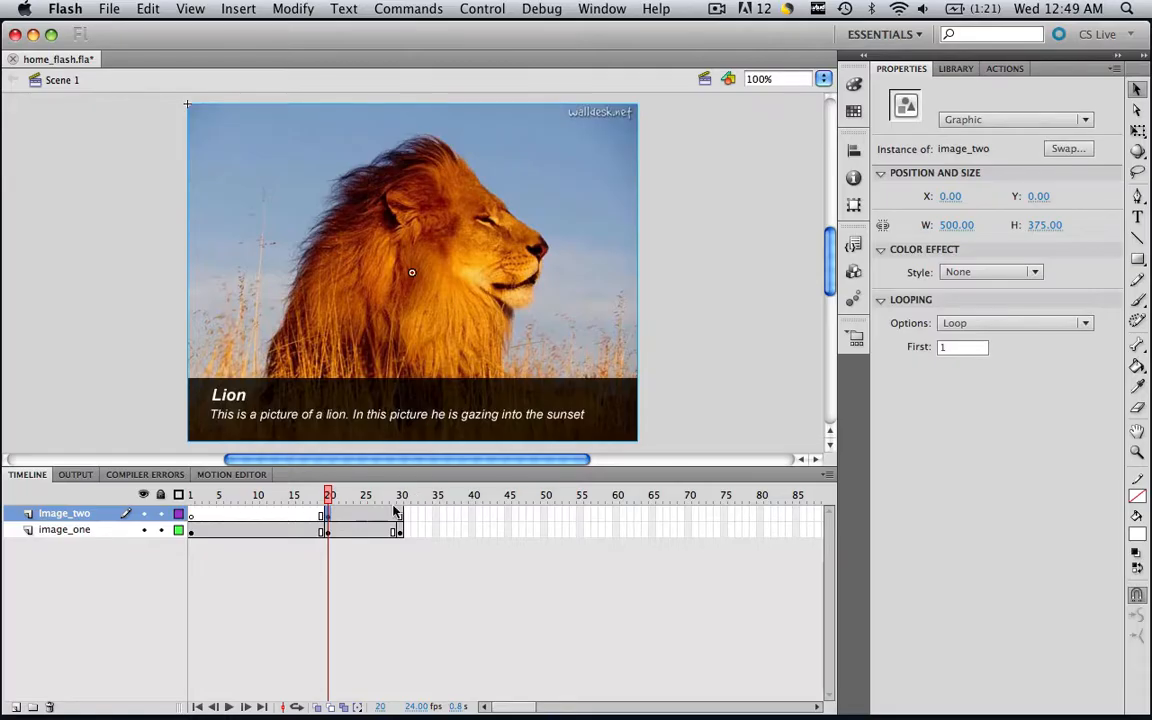
Insert keyframes at frames 50 and 60 on the Image_two layer.
right_click(401, 513)
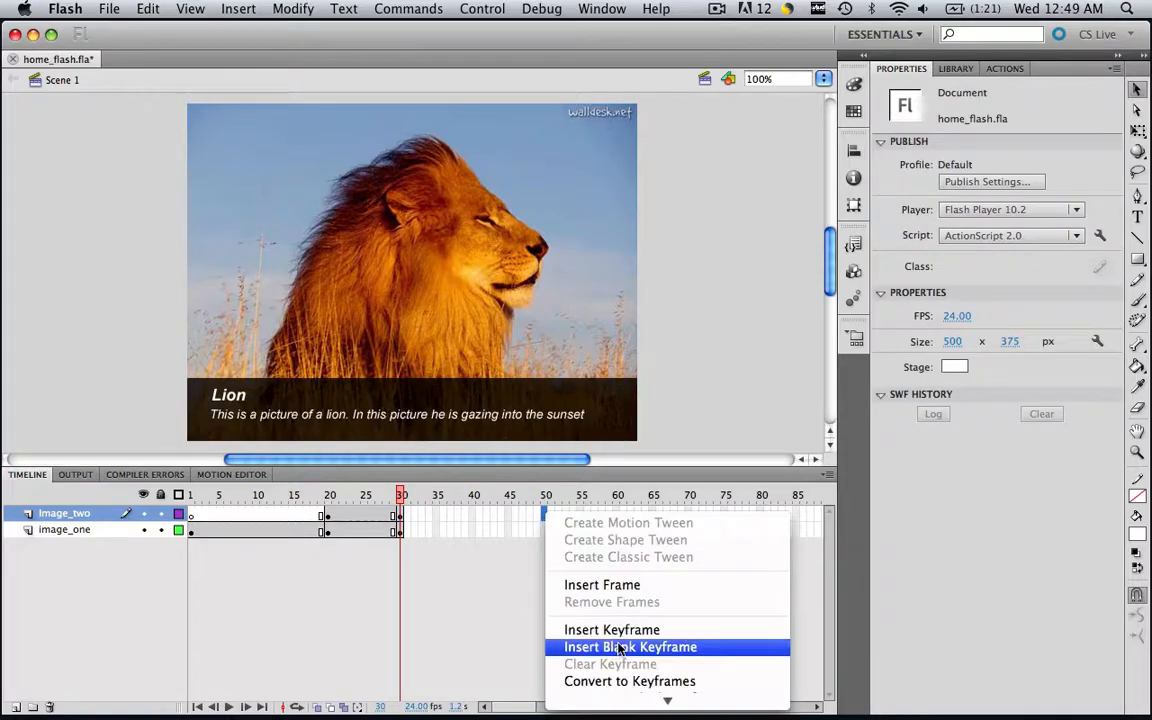
left_click(630, 647)
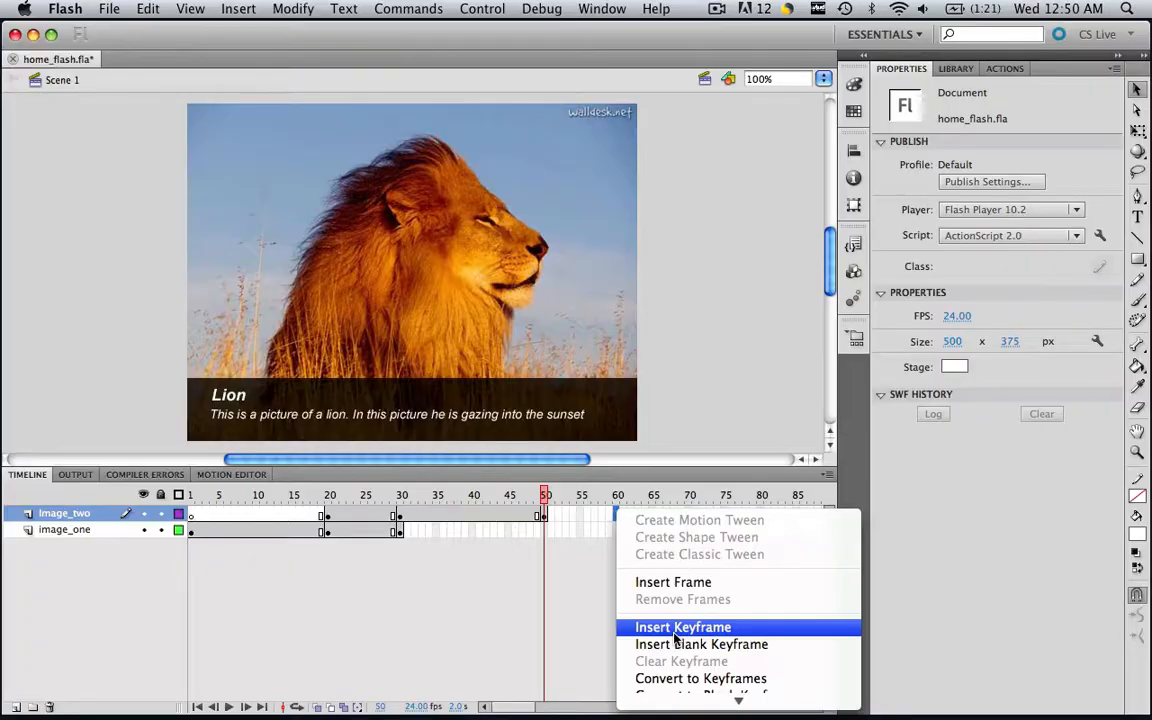
left_click(683, 627)
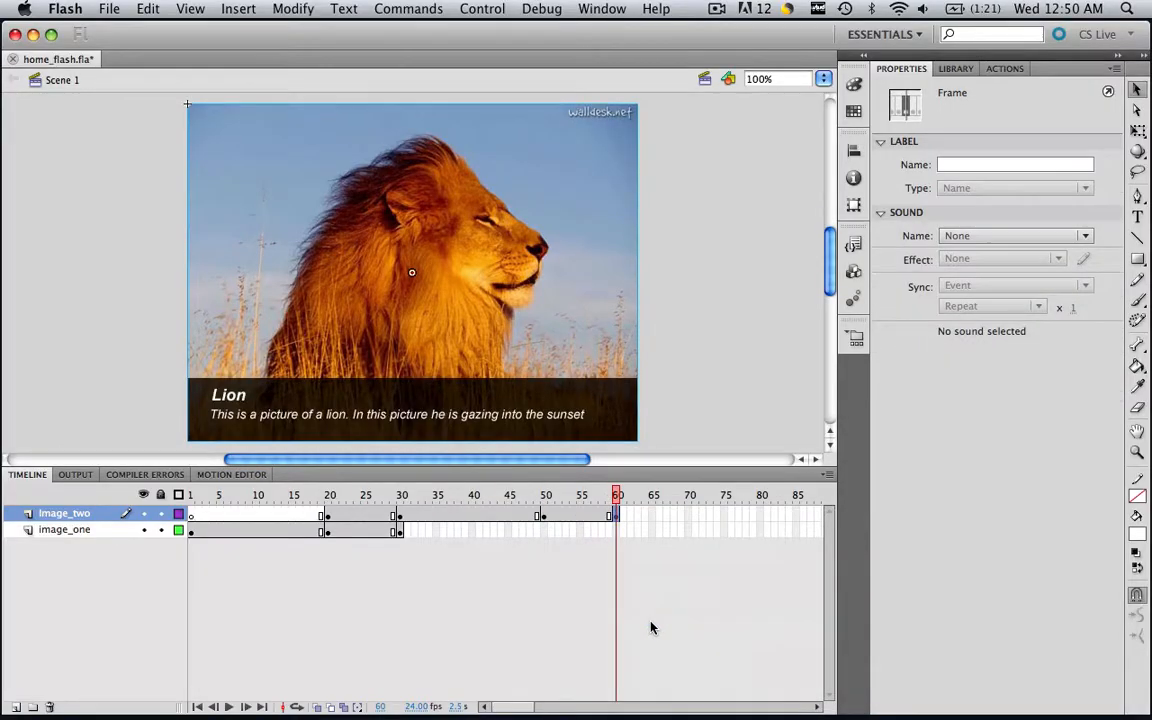
mouse_move(330, 525)
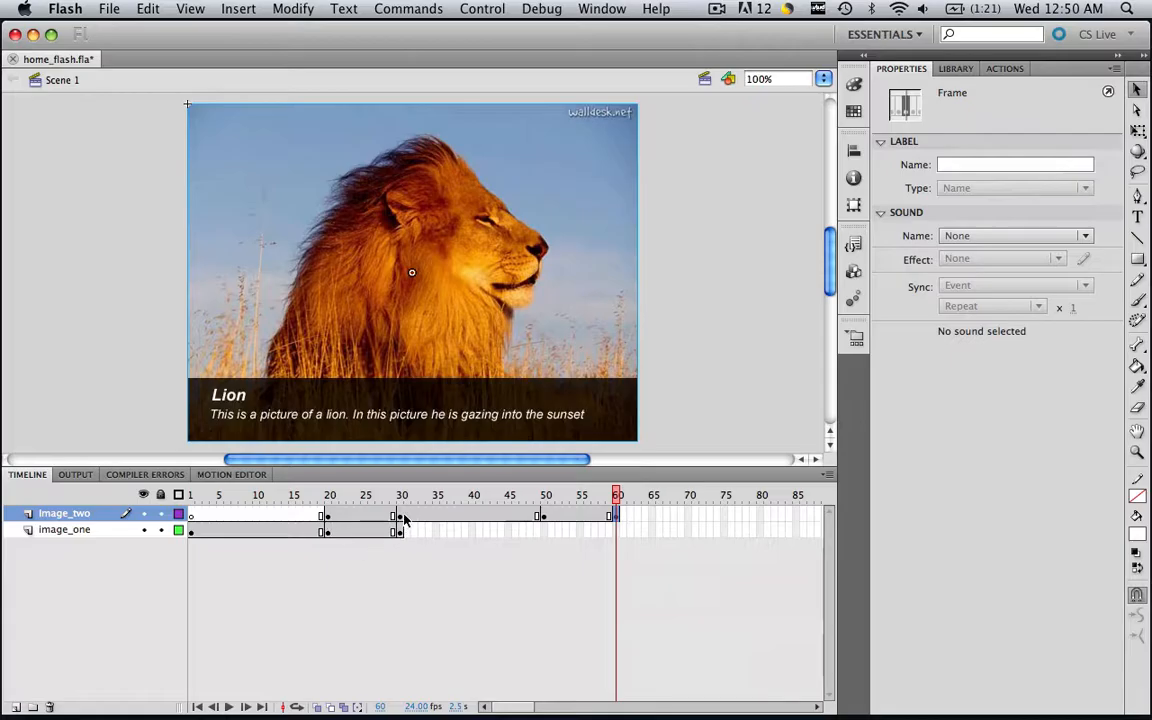
mouse_move(622, 518)
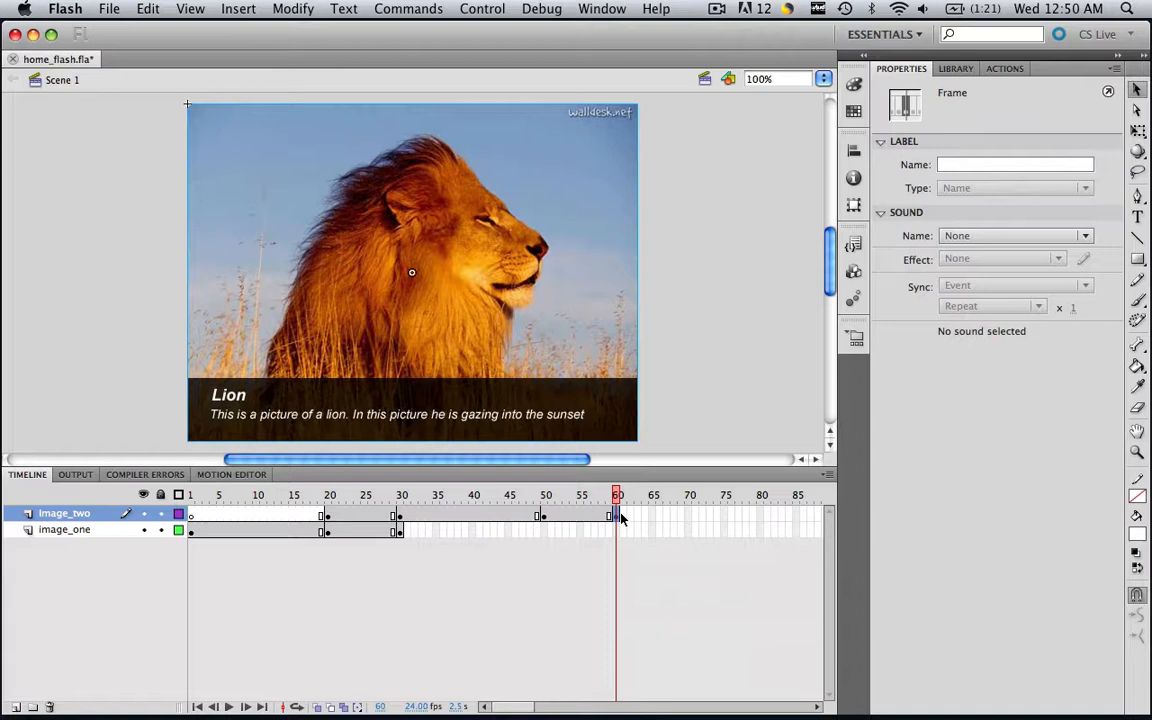
mouse_move(100, 570)
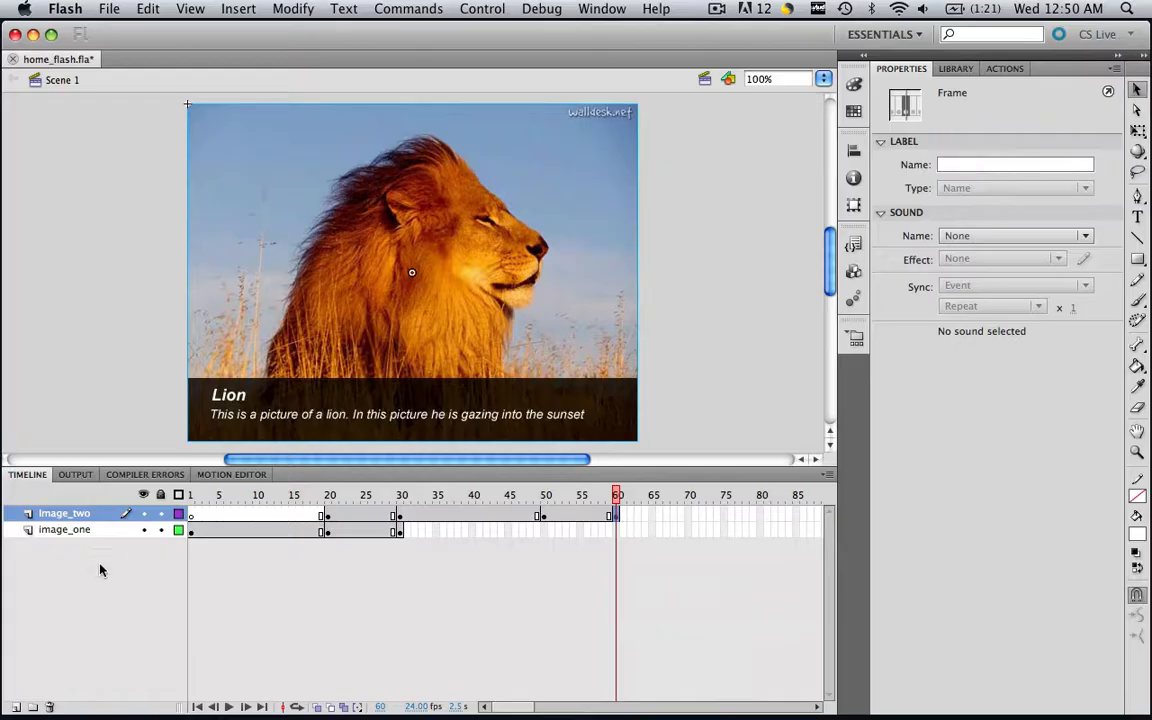
Add a new layer named Image_three with a keyframe at frame 50.
left_click(17, 706)
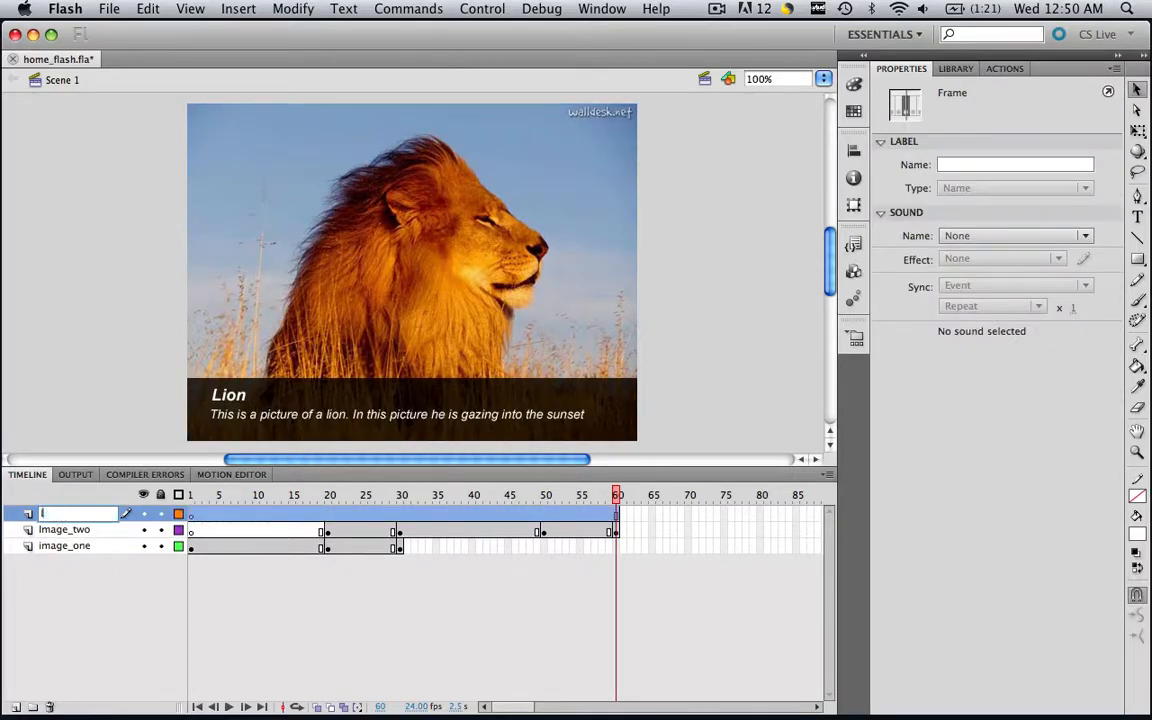
type("Image_three")
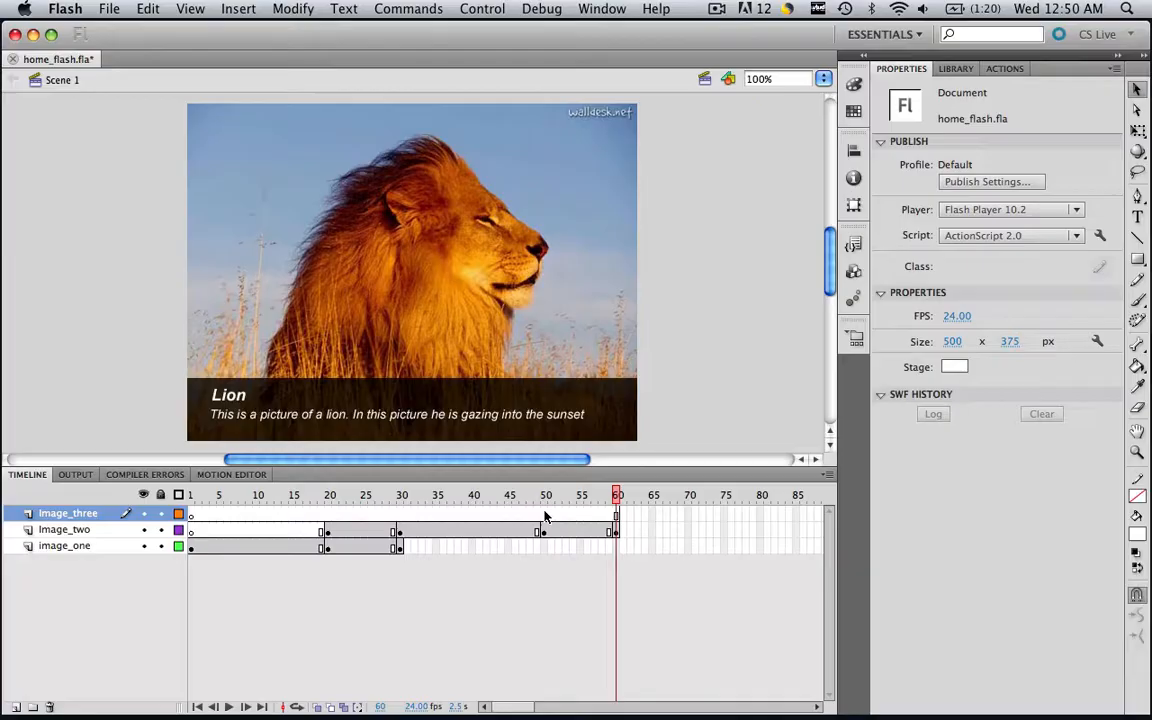
right_click(545, 530)
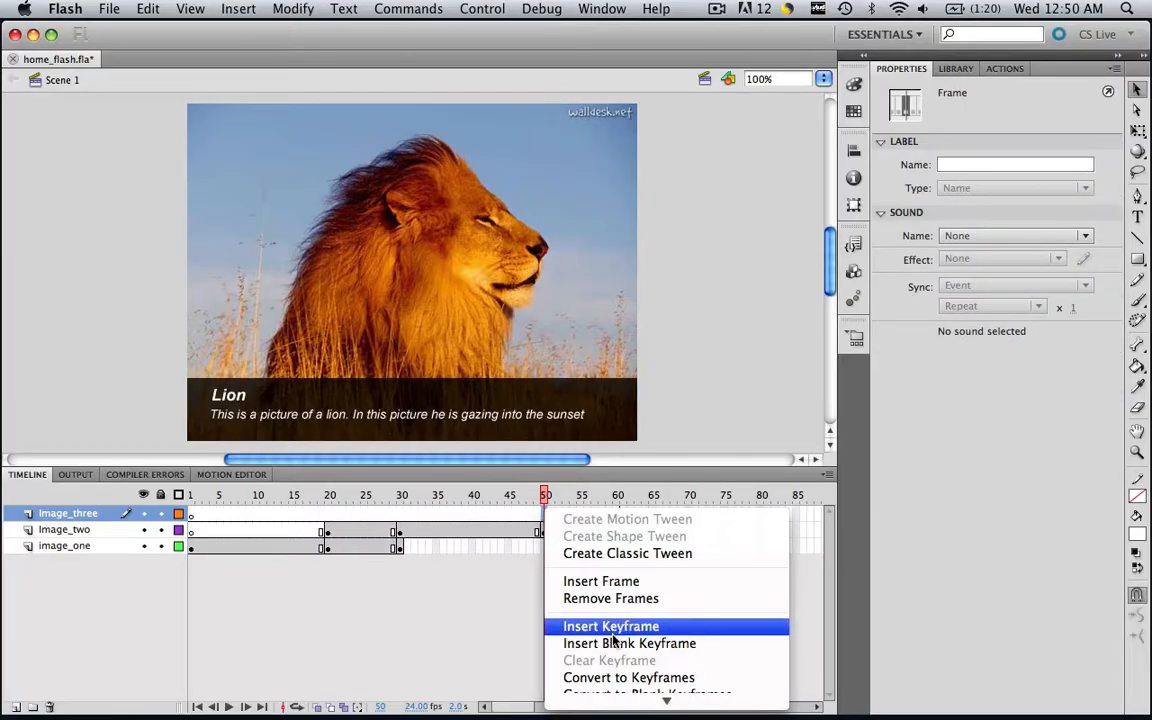
left_click(611, 626)
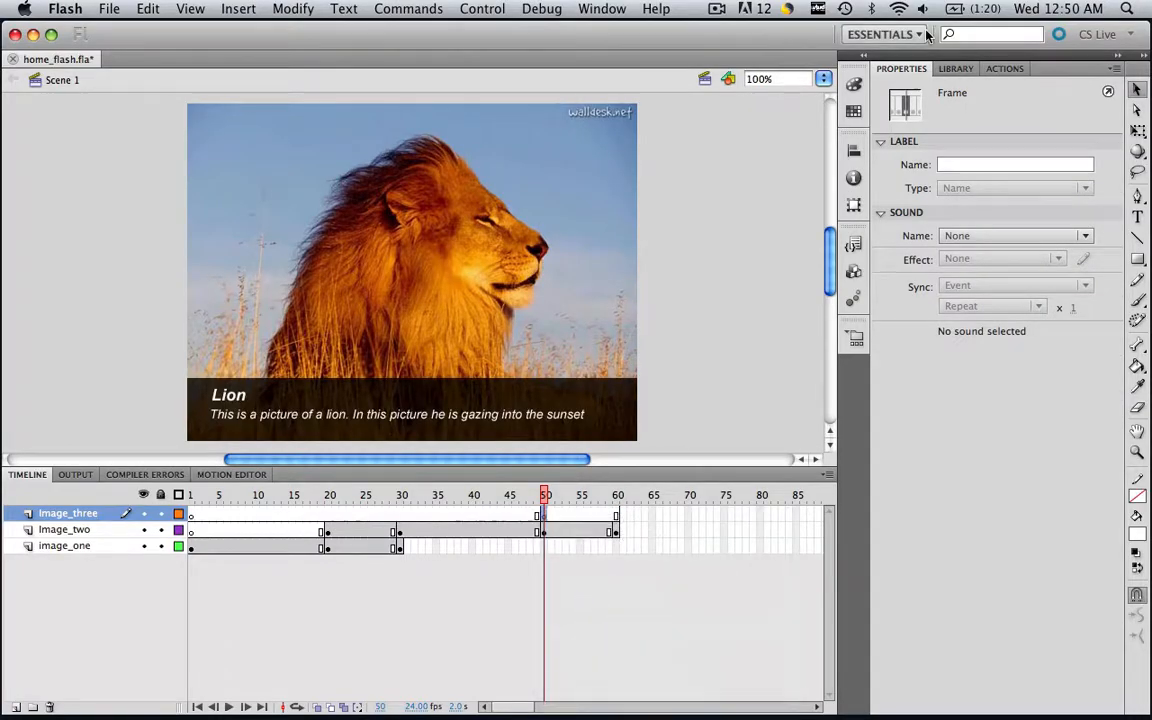
Place cheetah.jpg on Image_three's frame 50 and convert it into Graphic symbol image_three.
left_click(955, 68)
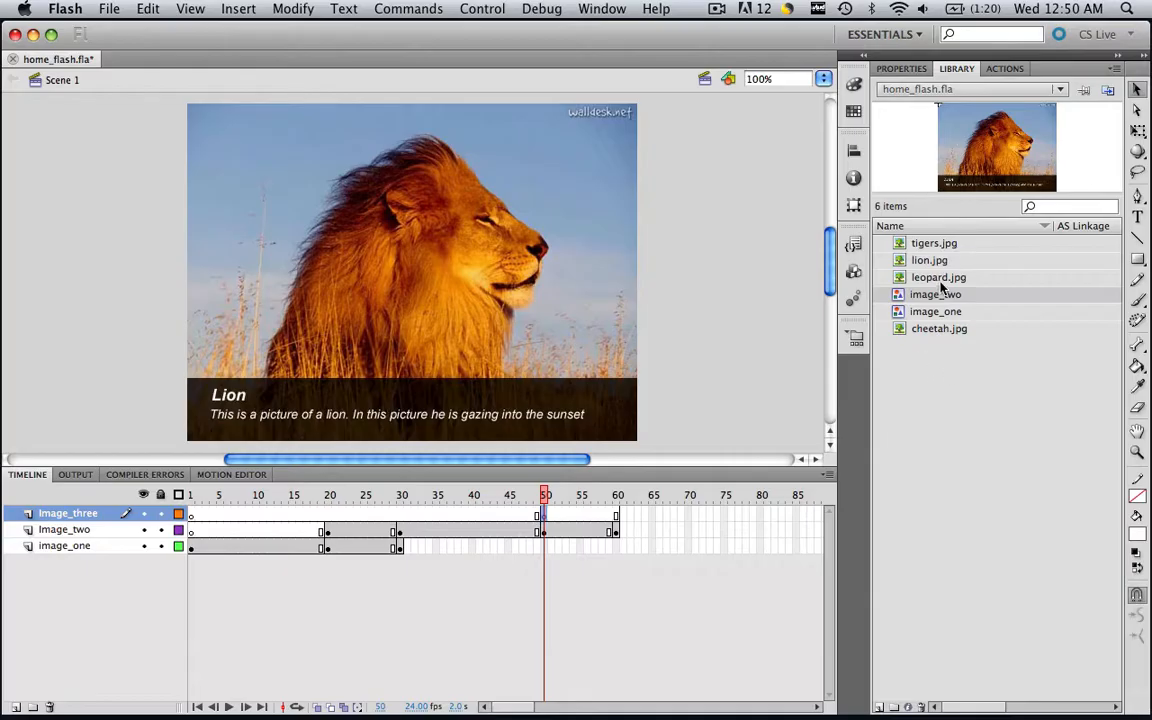
left_click(934, 242)
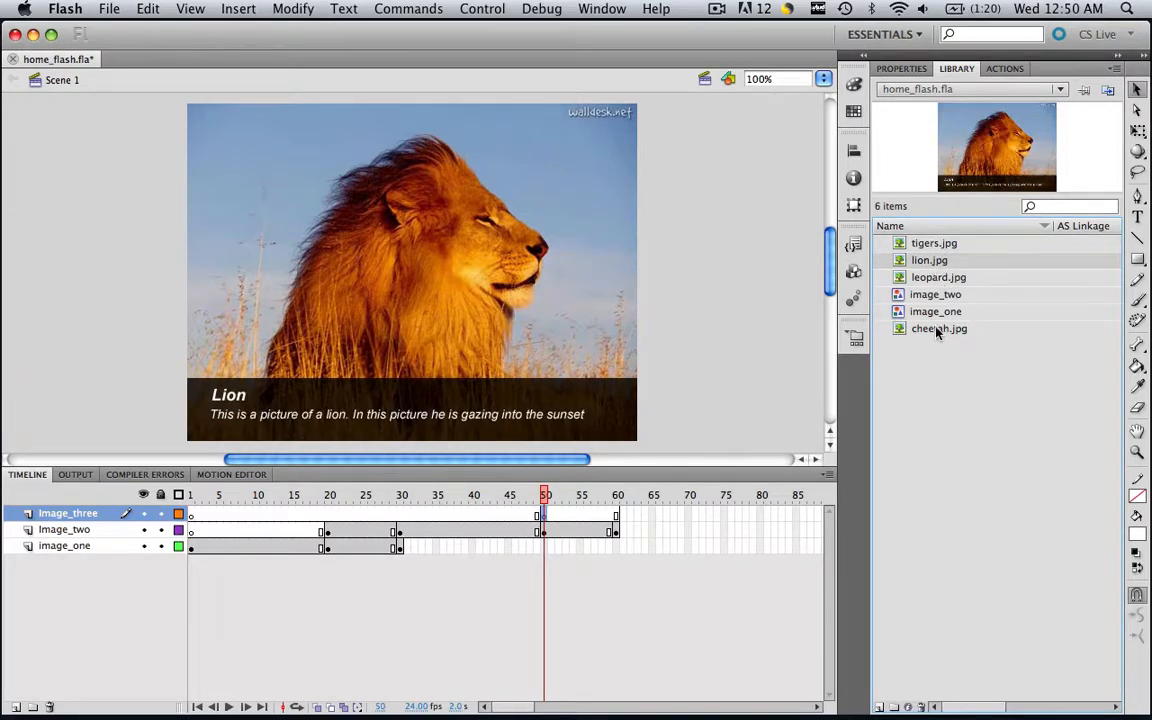
left_click(939, 328)
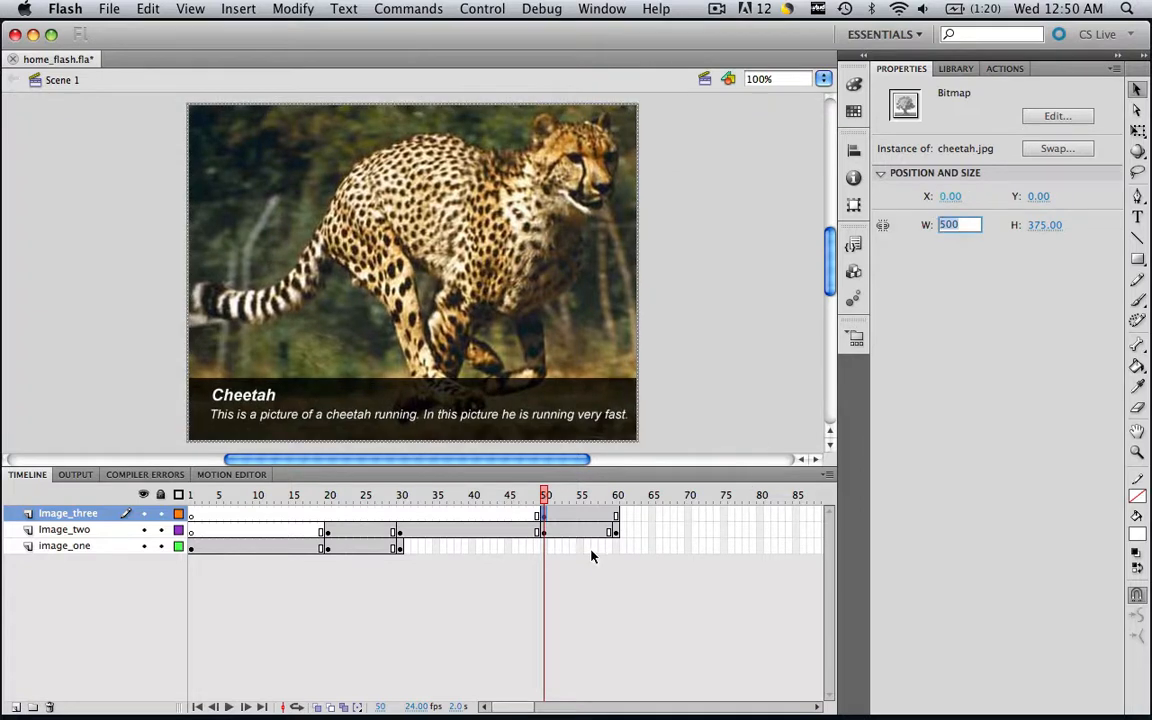
left_click(292, 8)
type("image_three")
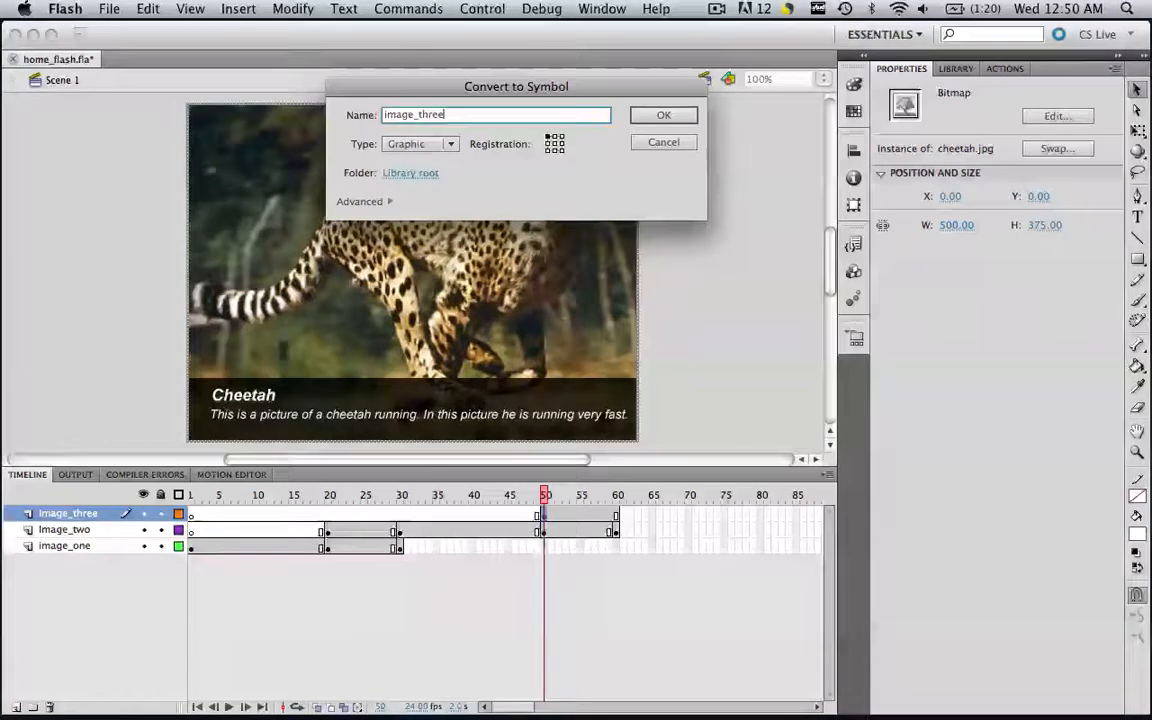
left_click(663, 114)
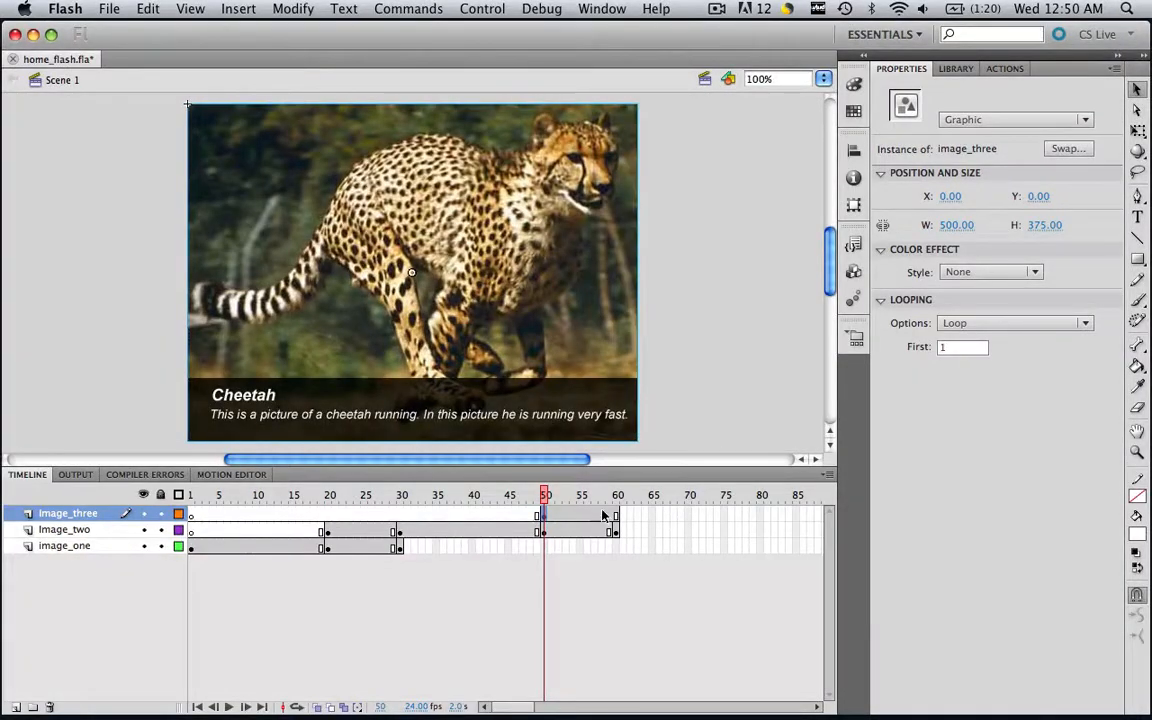
Insert a keyframe at frame 80 on Image_three and select frame 90.
right_click(617, 513)
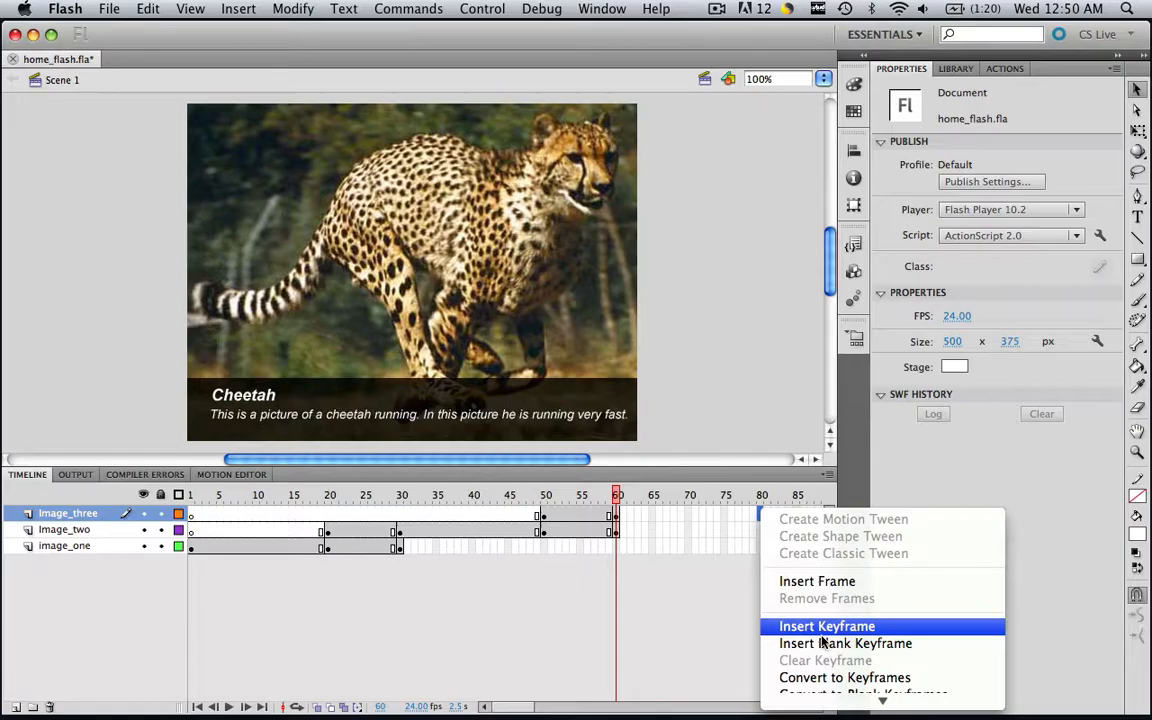
left_click(826, 625)
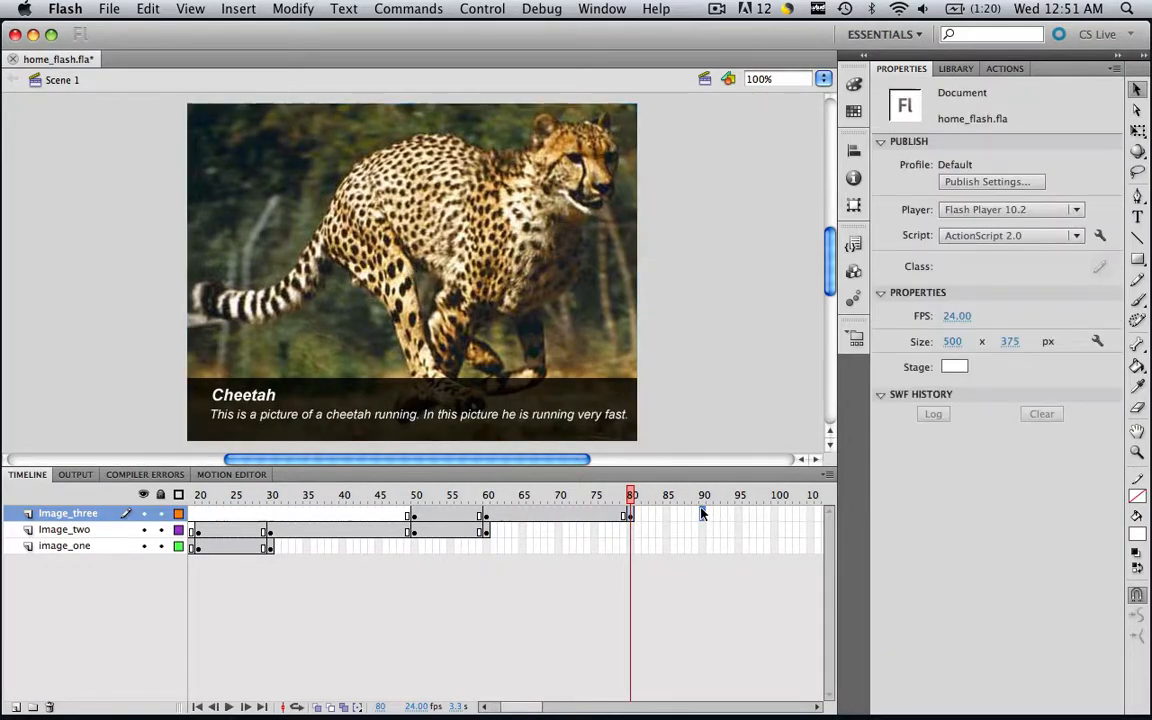
left_click(703, 494)
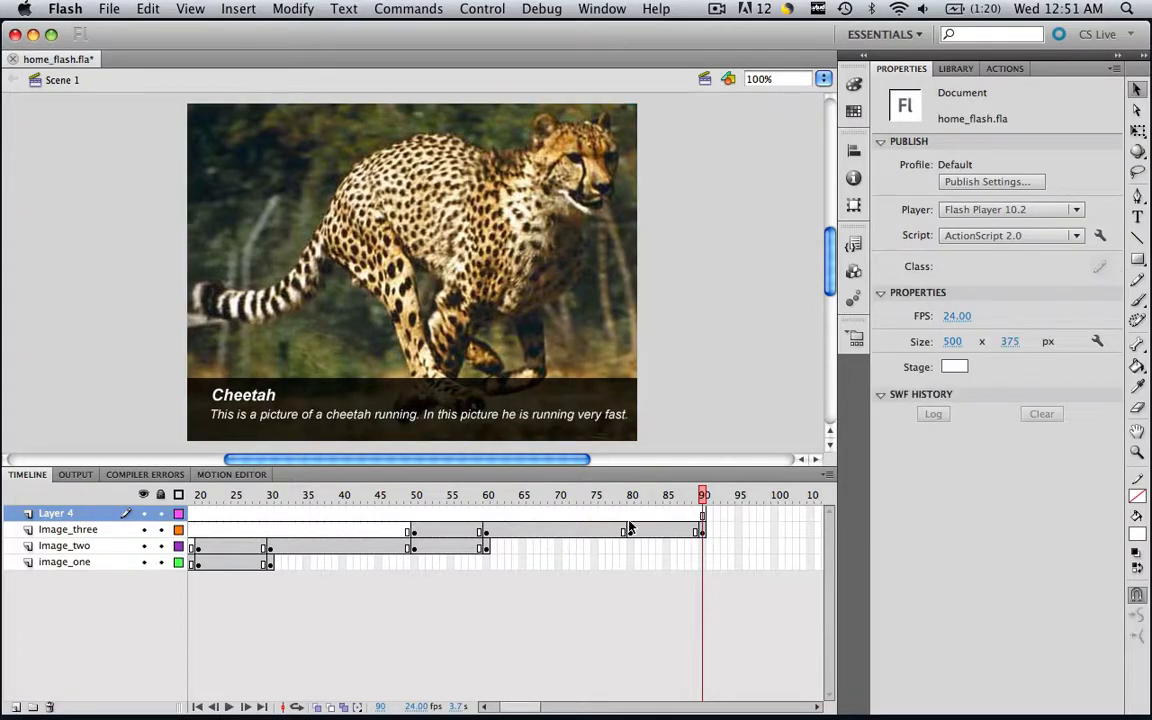
Keyframe frame 80 on Layer 4 and place the snow leopard picture on the stage at 0,0.
right_click(631, 530)
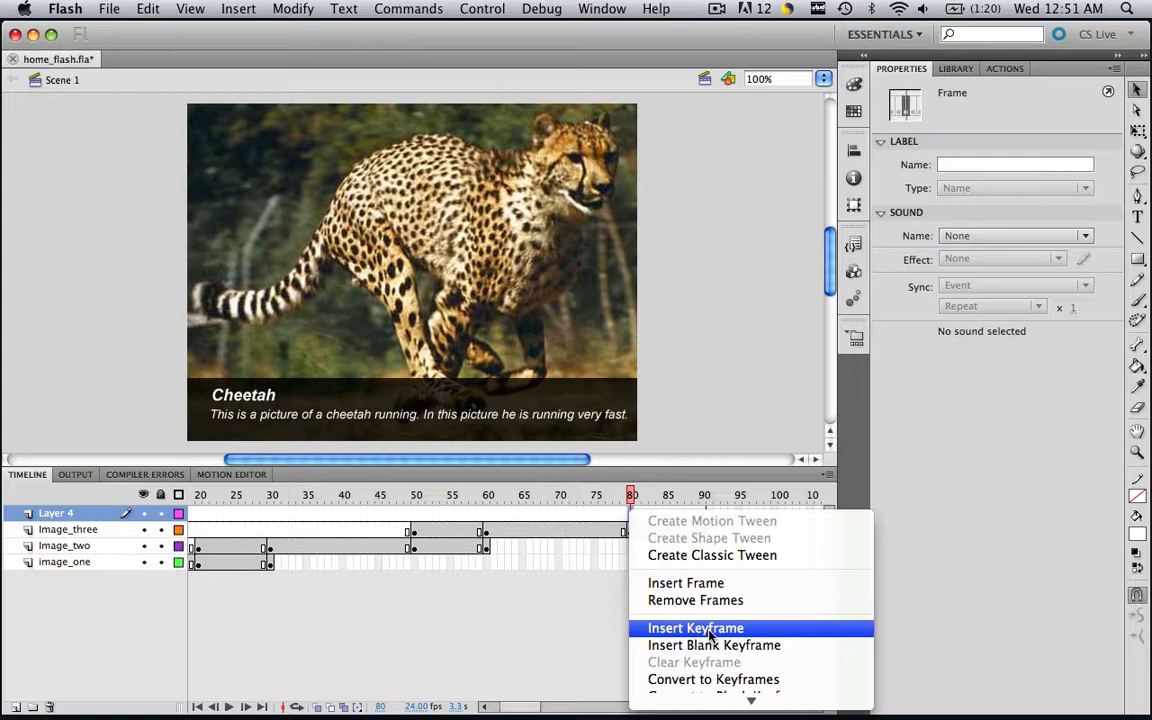
left_click(695, 628)
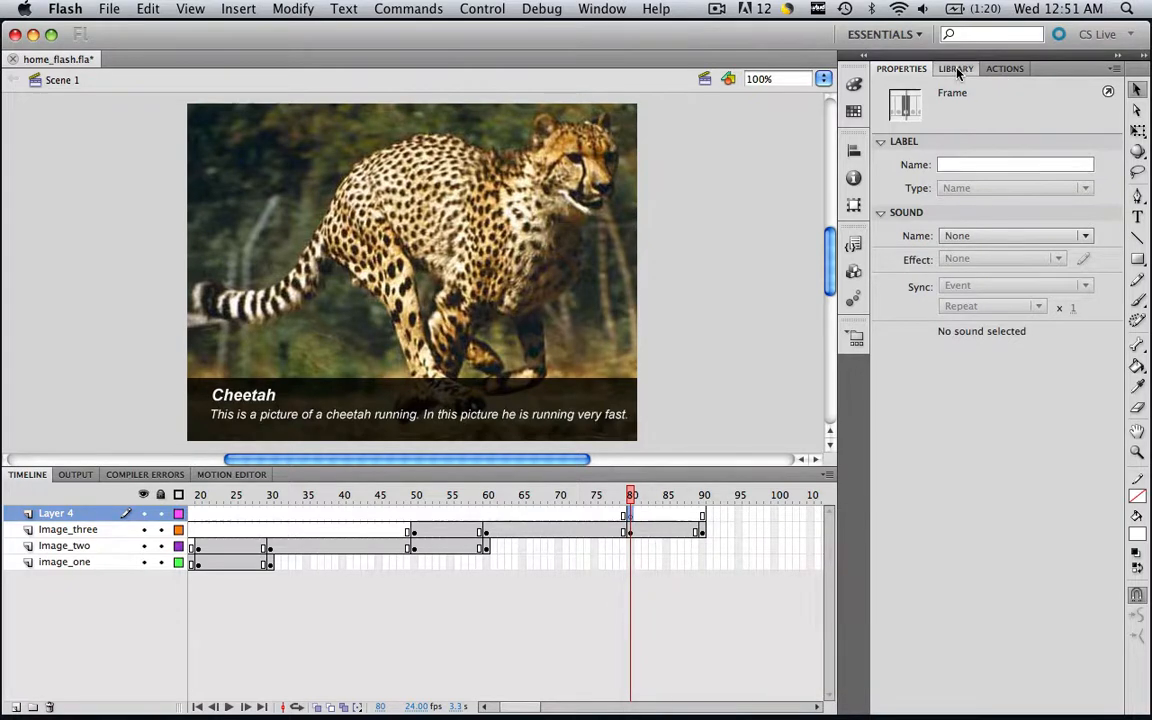
left_click(955, 68)
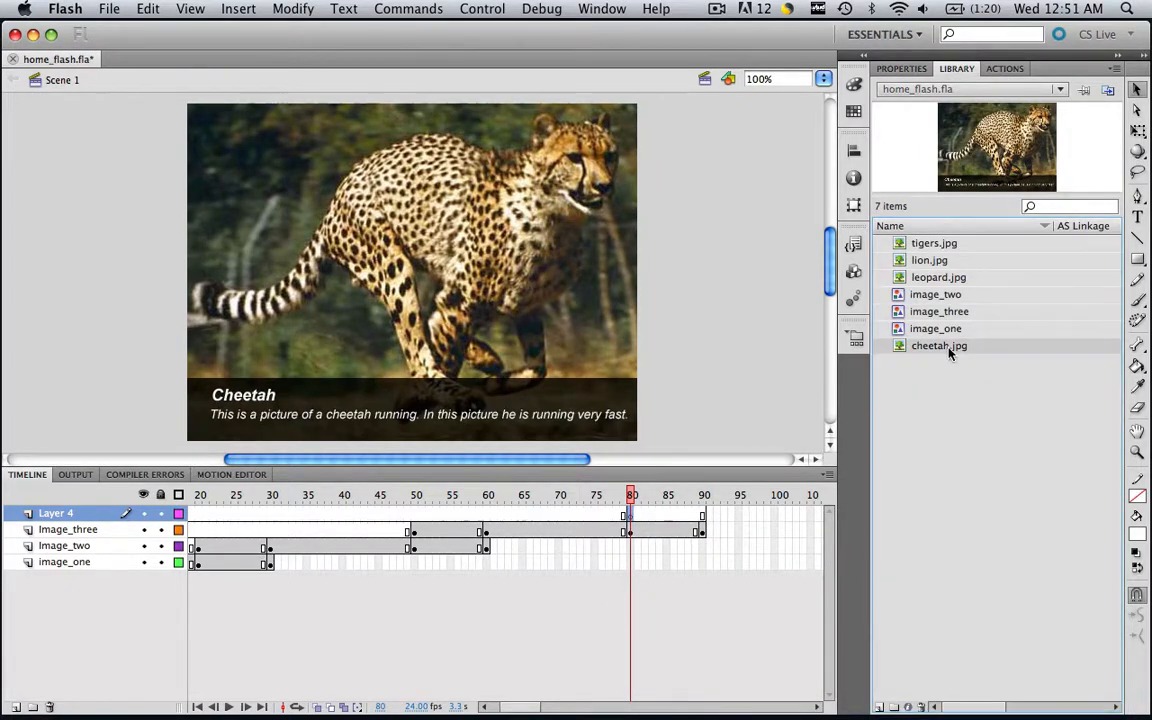
left_click(938, 277)
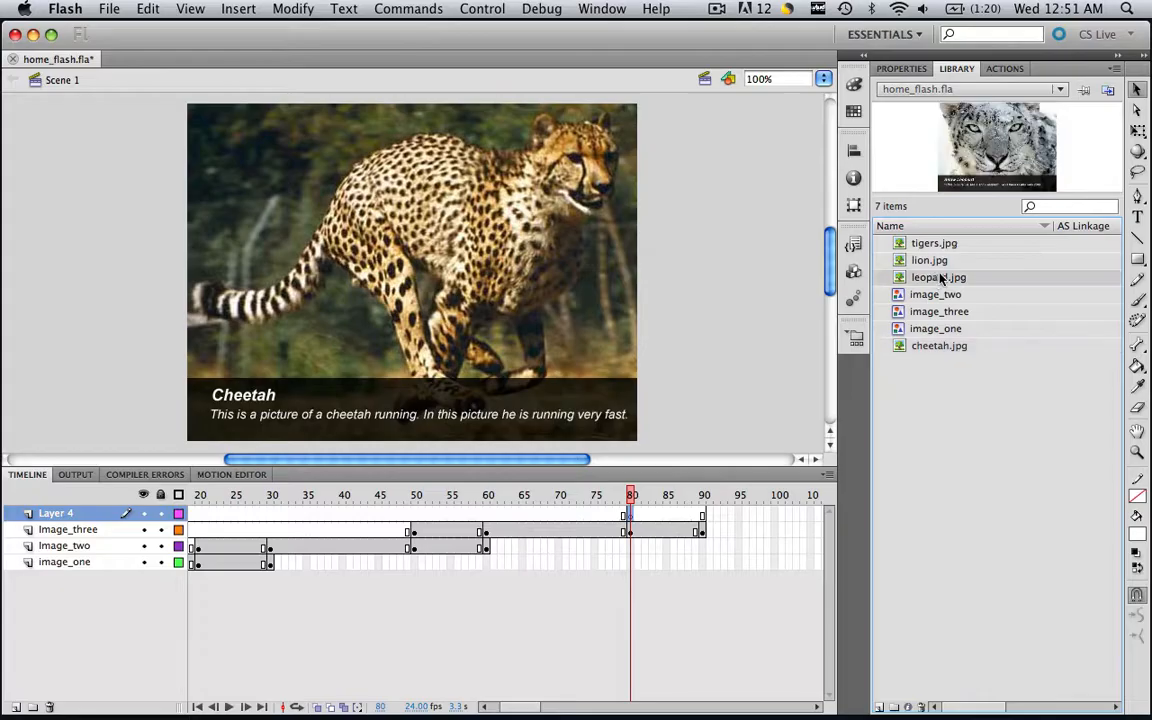
left_click(938, 277)
type("0")
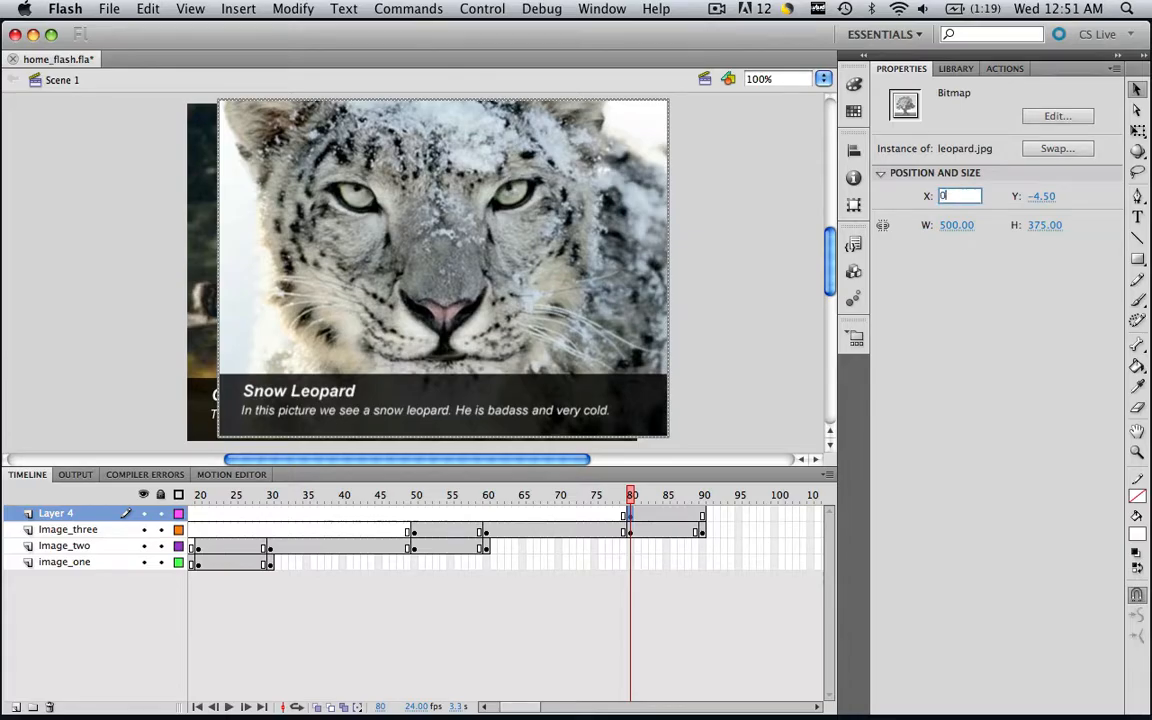
Convert the snow leopard bitmap into a Graphic symbol named image_four.
left_click(293, 8)
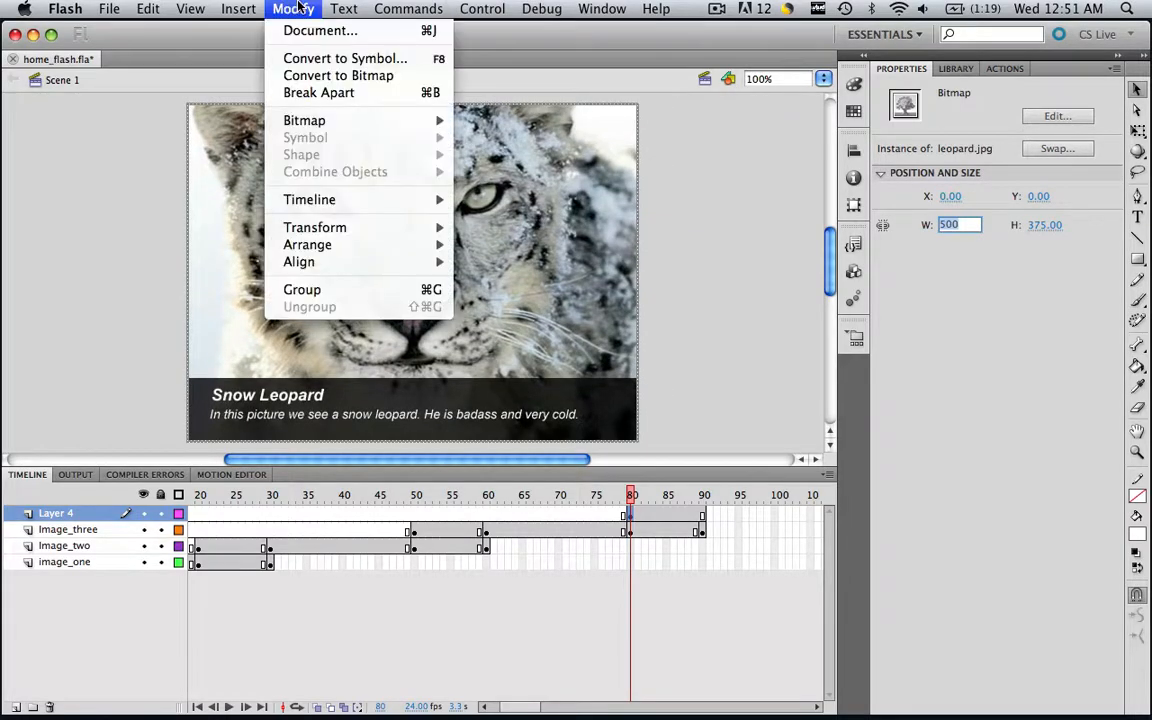
left_click(344, 58)
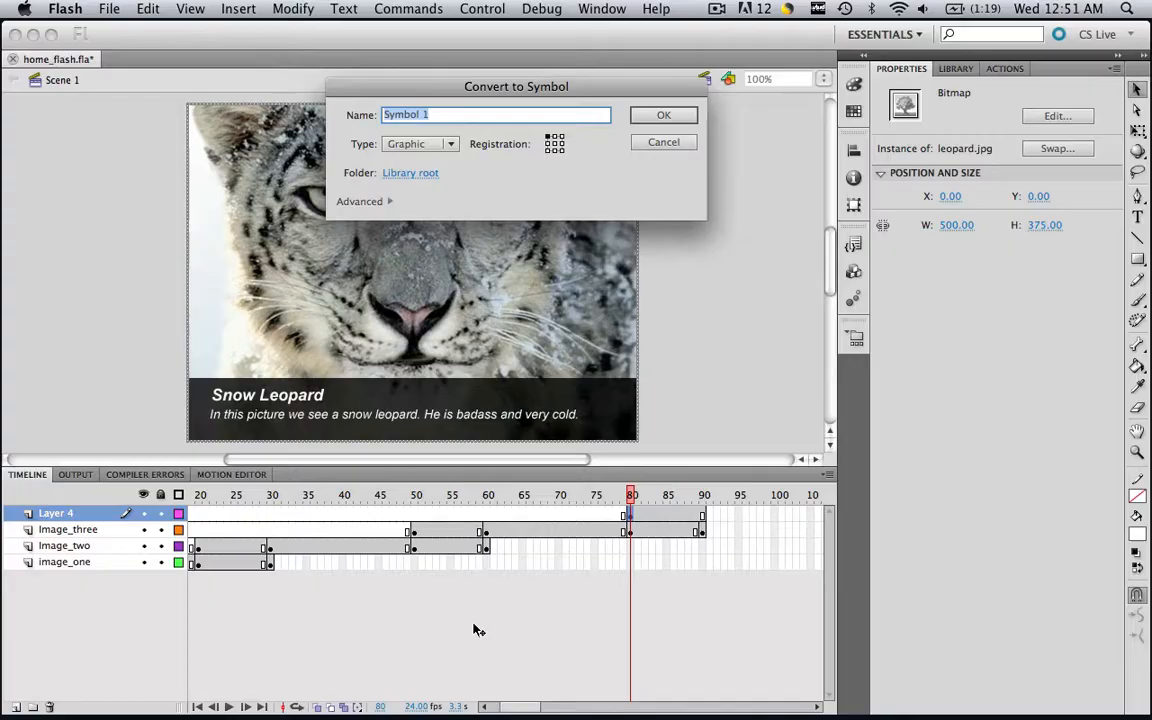
type("image")
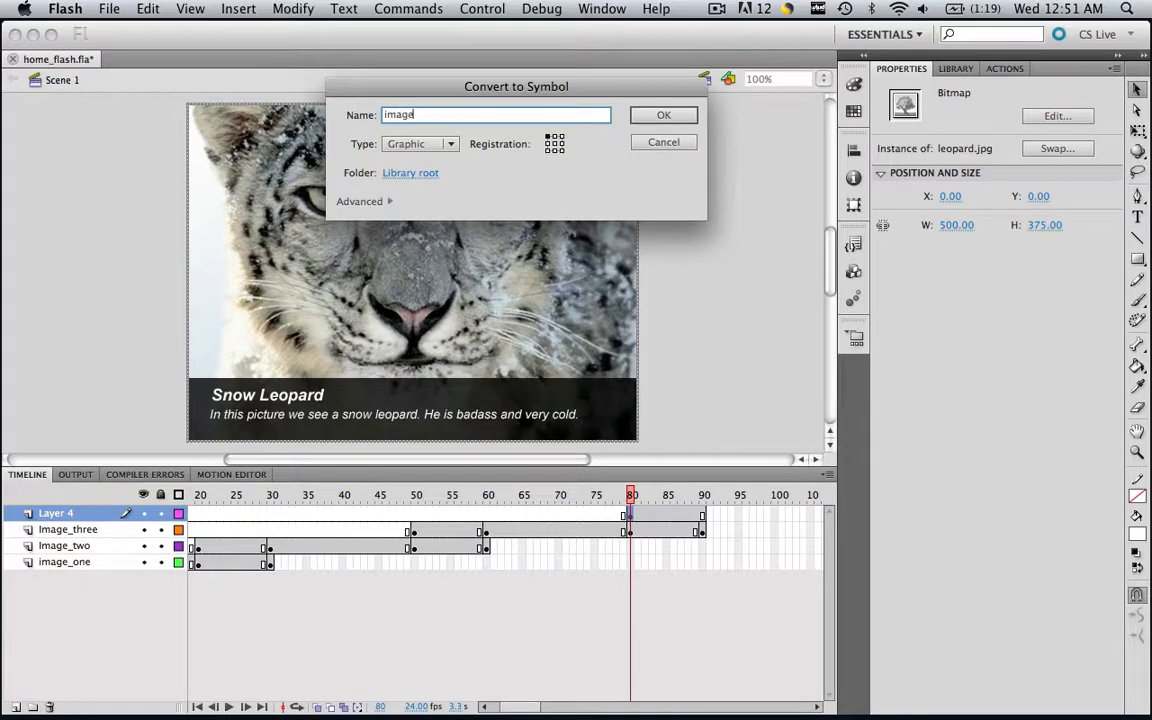
type("_four")
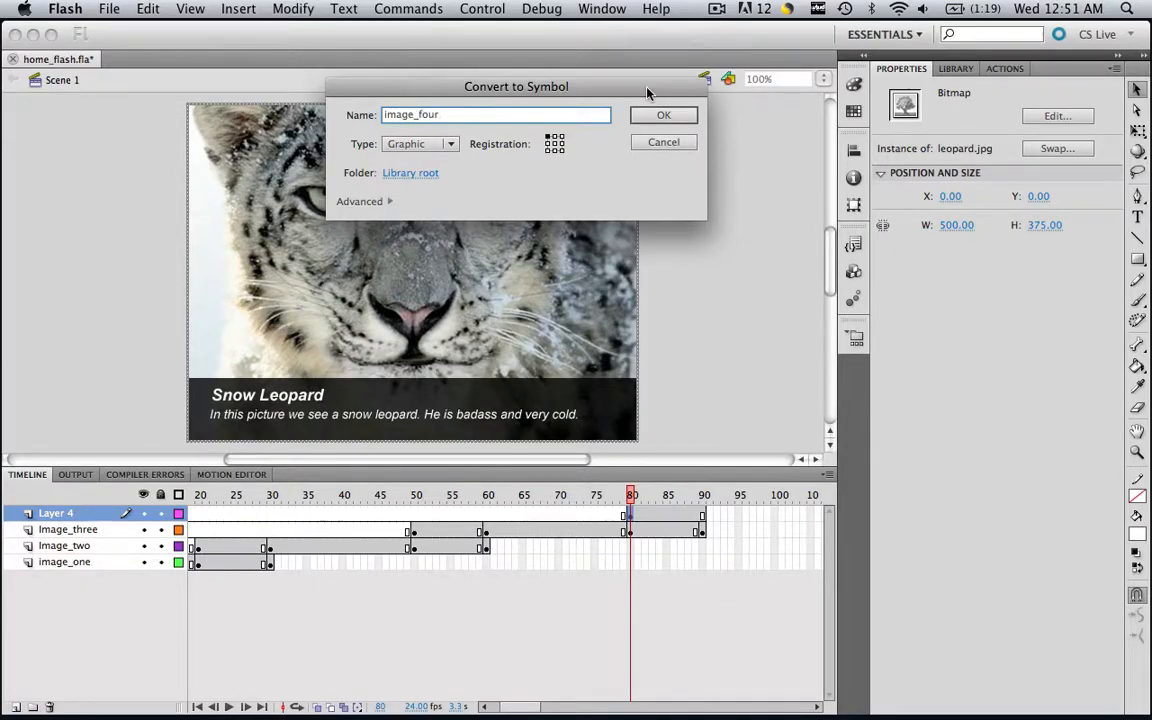
left_click(663, 114)
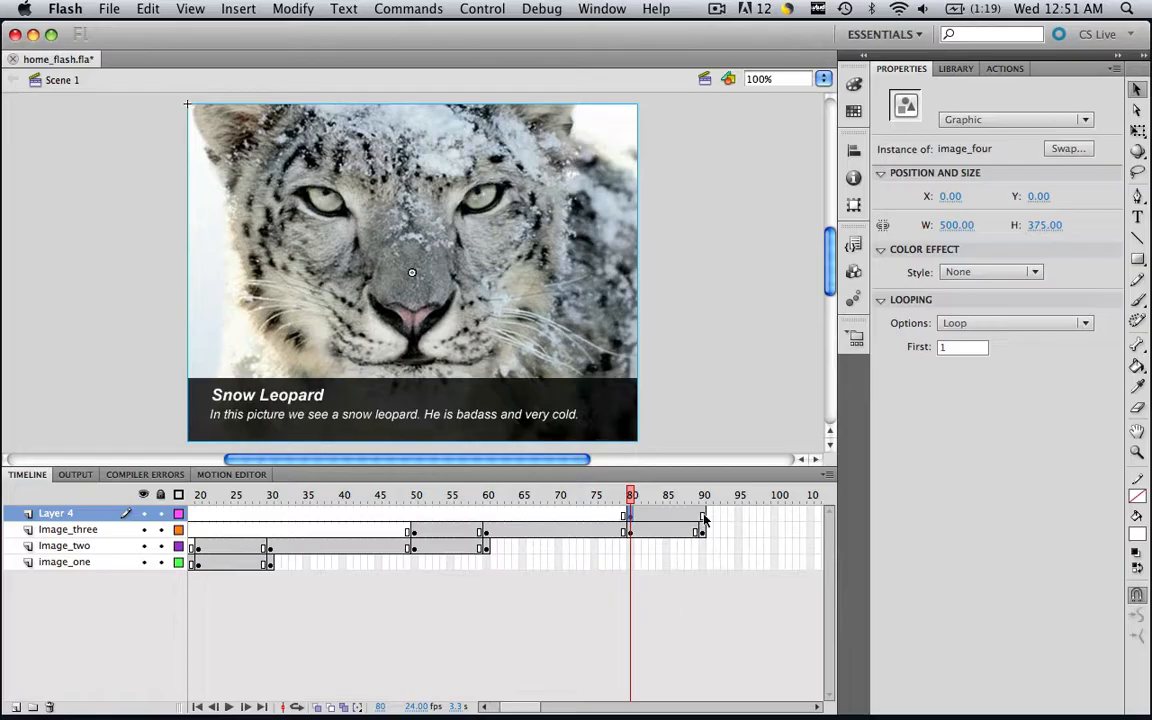
Insert keyframes at frames 110 and 120 on Layer 4 and rename the layer Image_four.
right_click(703, 513)
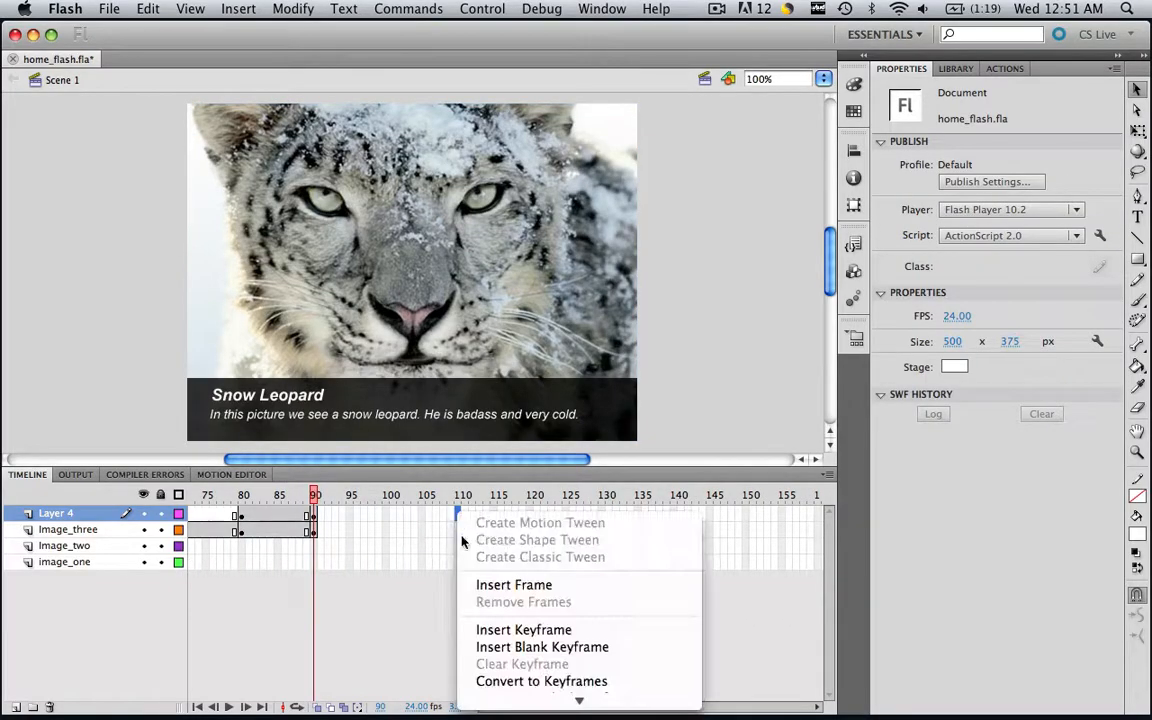
left_click(513, 584)
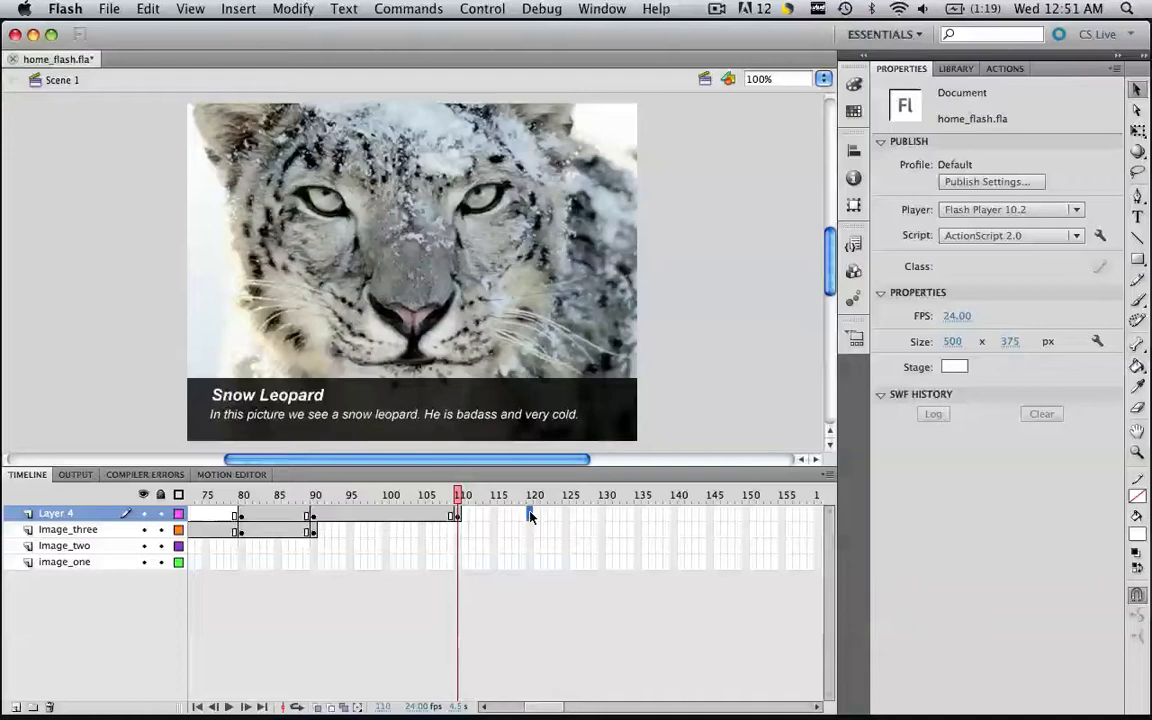
right_click(530, 517)
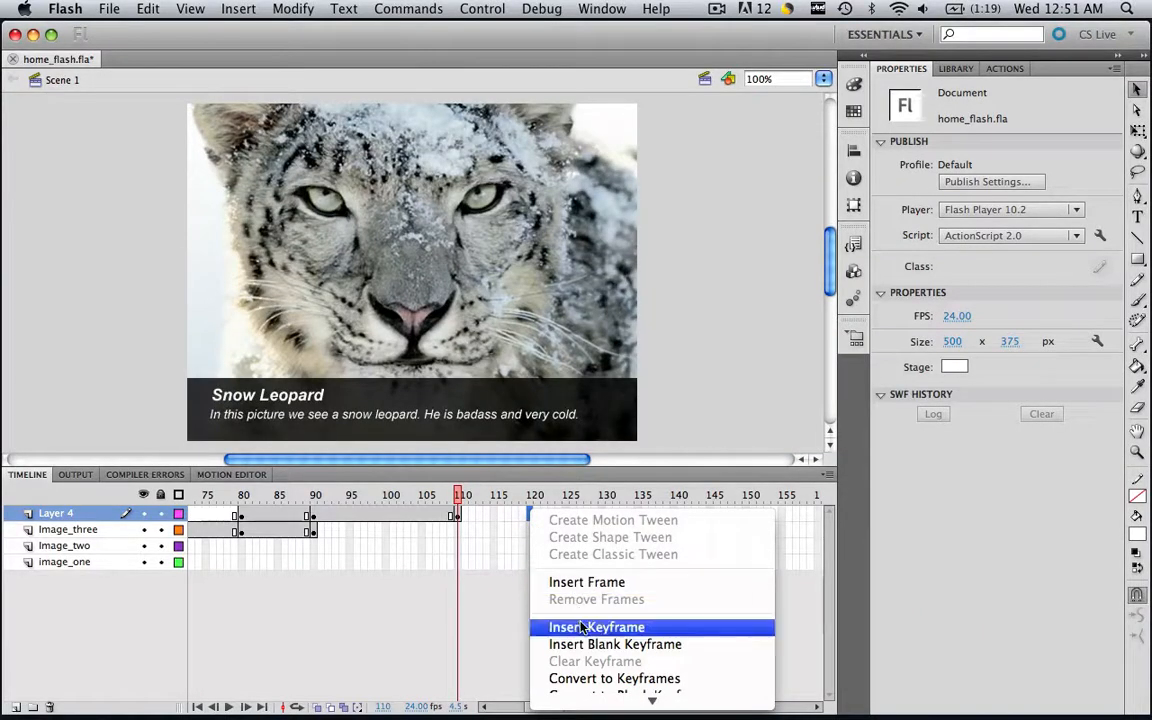
left_click(597, 627)
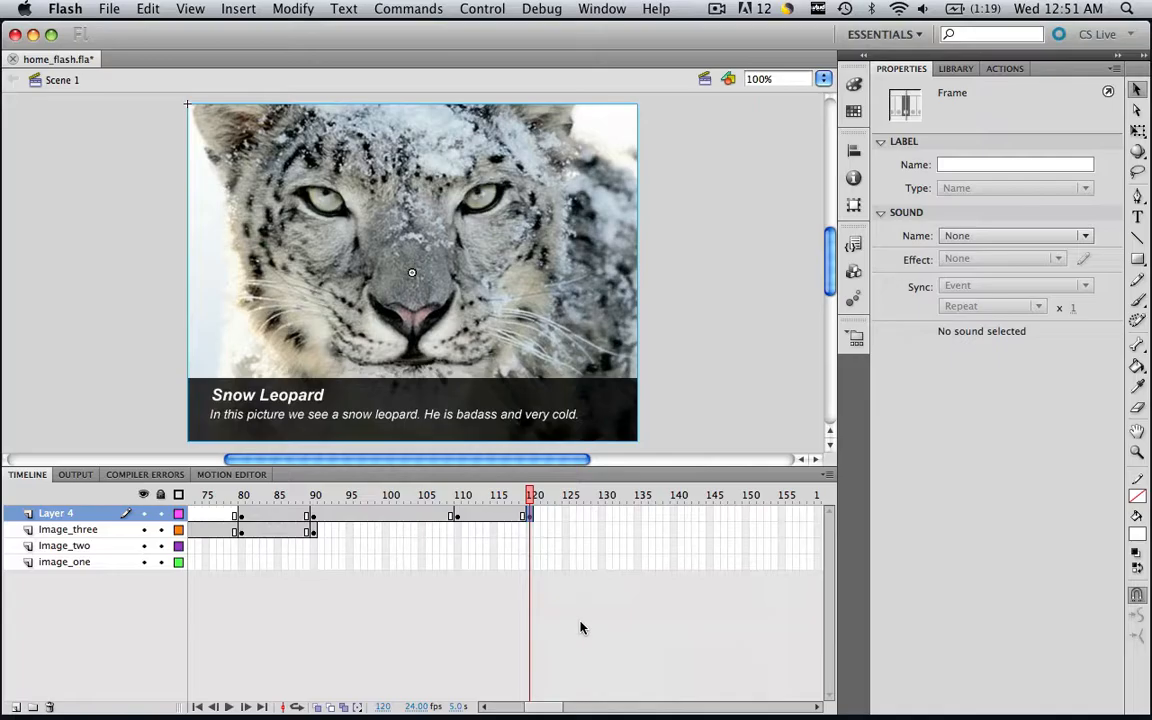
mouse_move(377, 518)
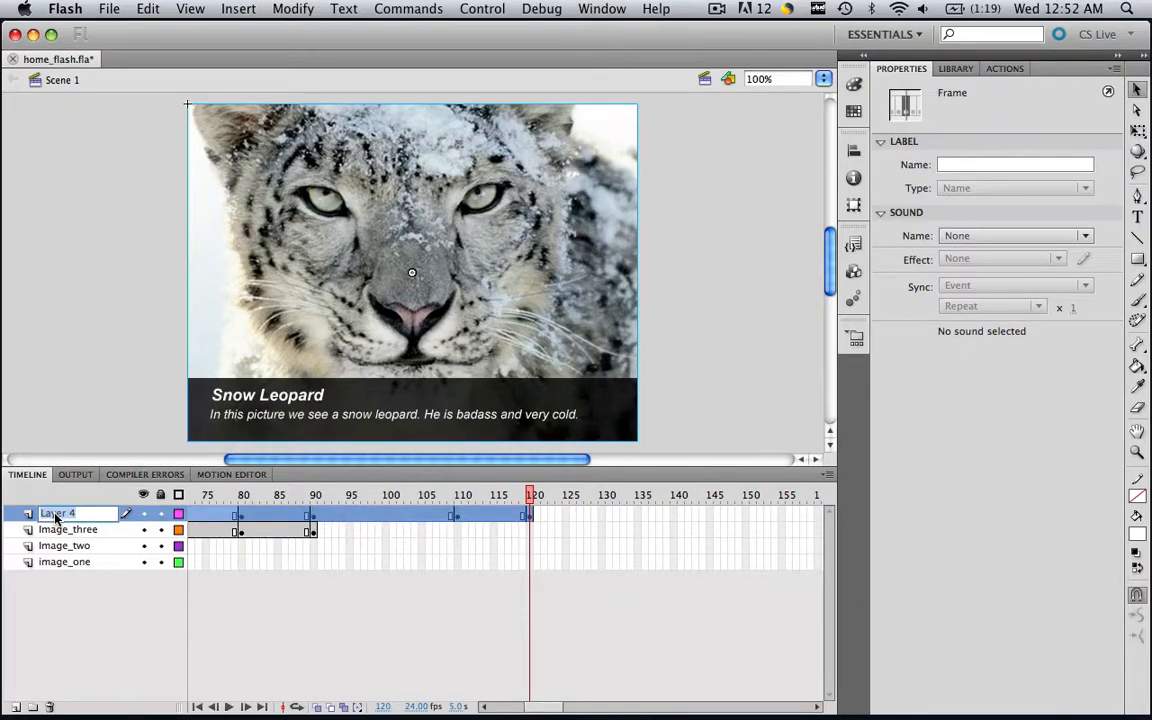
type("Image_four")
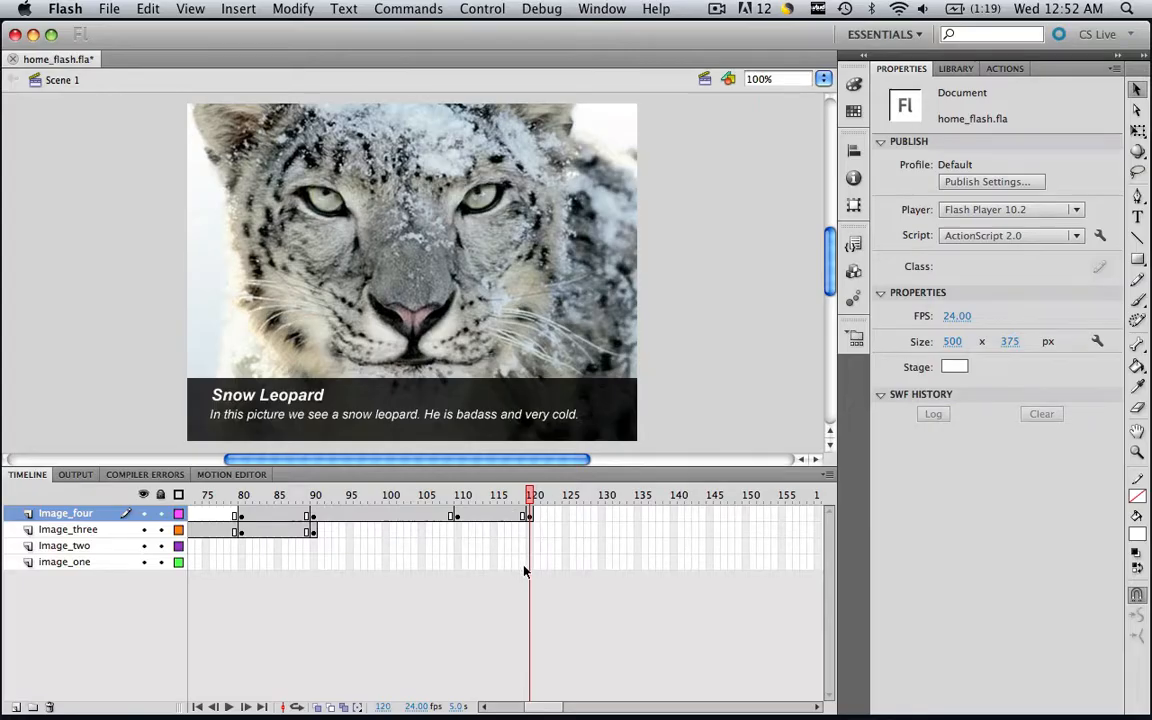
mouse_move(532, 568)
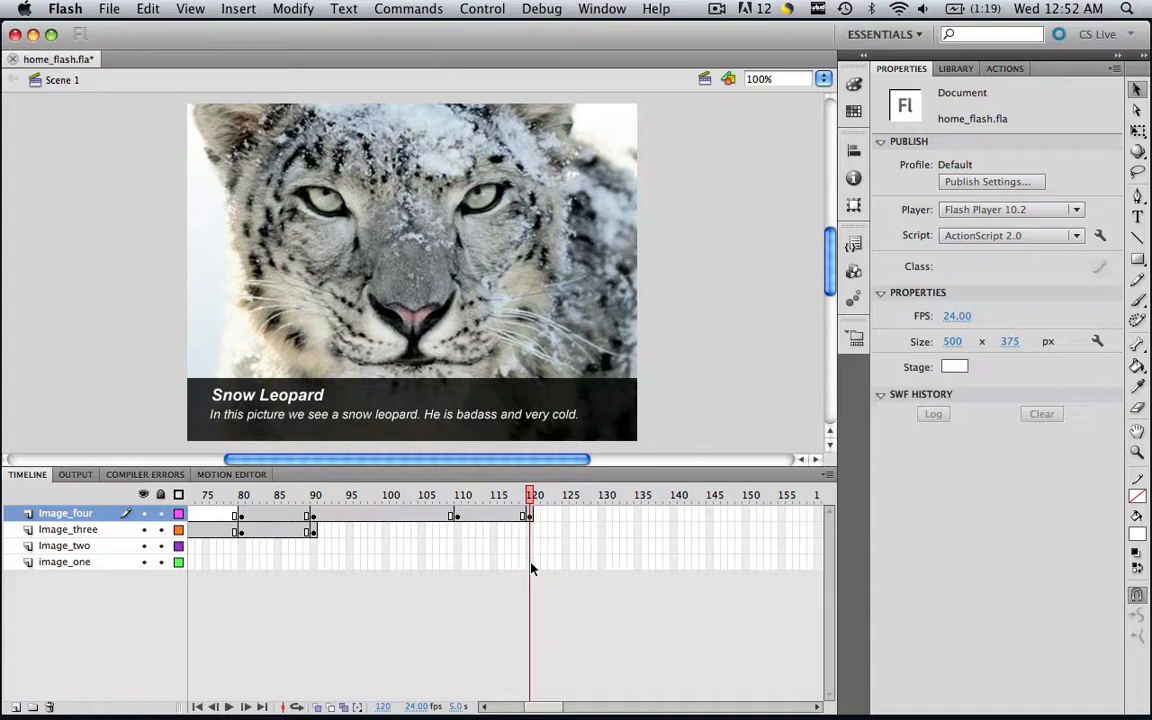
Insert a keyframe at frame 120 on the image_one tigers layer.
left_click(64, 561)
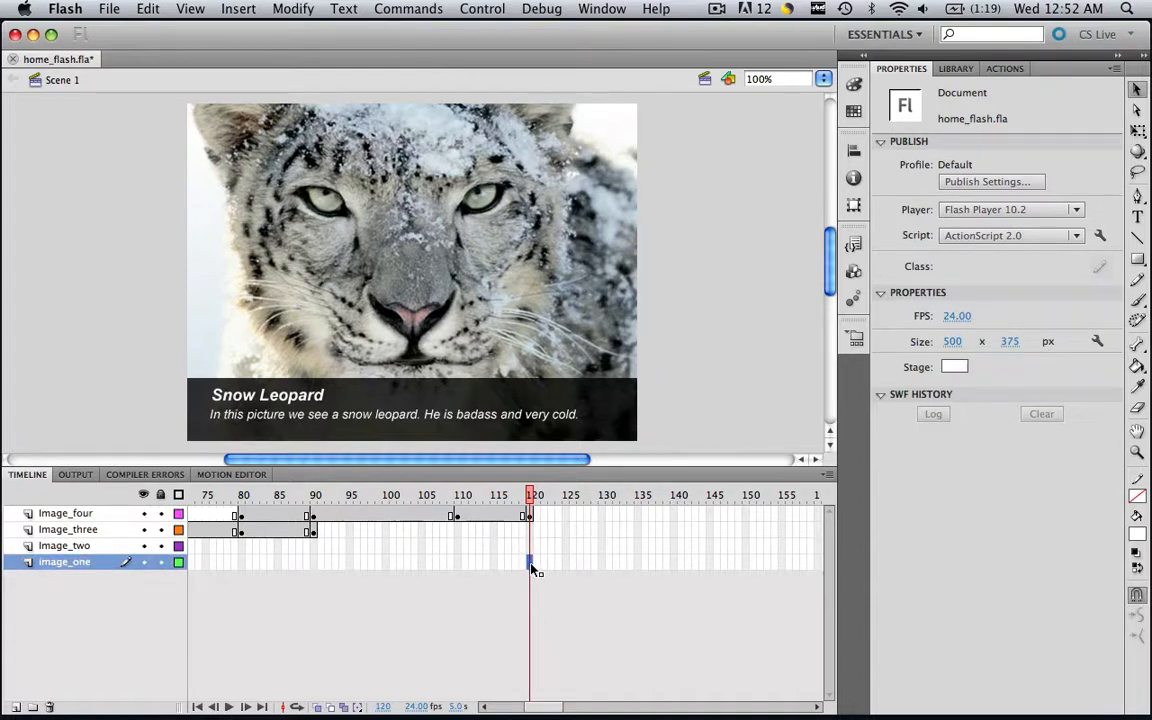
right_click(530, 565)
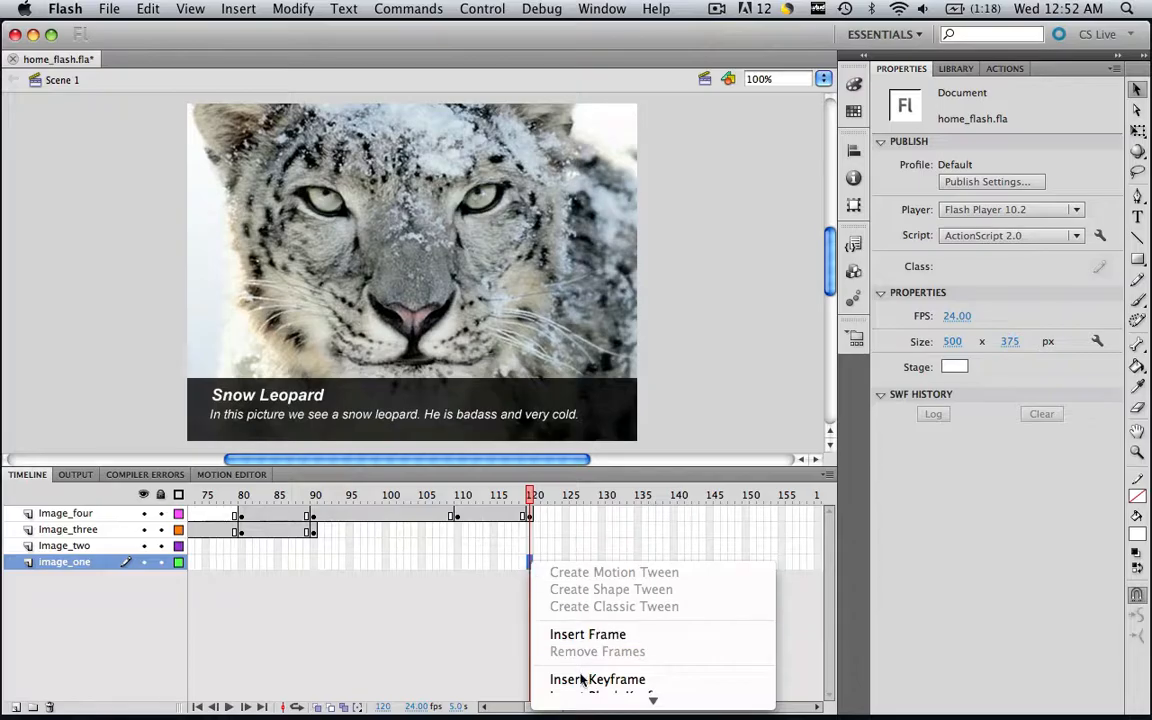
left_click(587, 634)
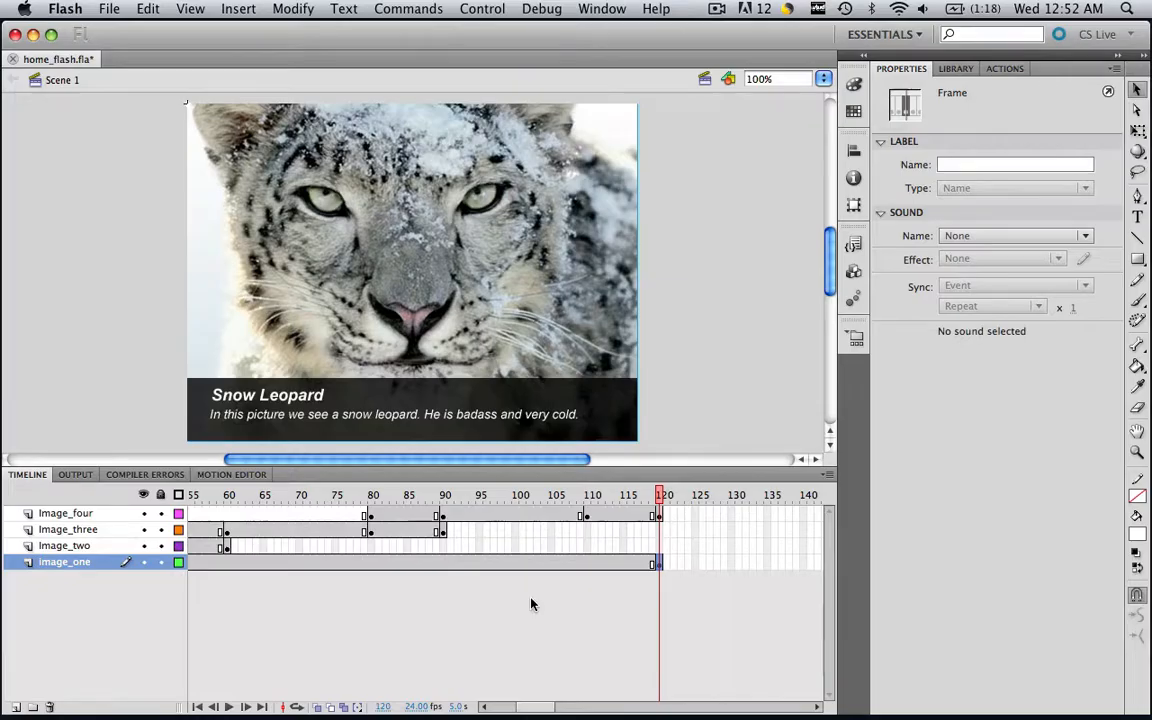
mouse_move(588, 540)
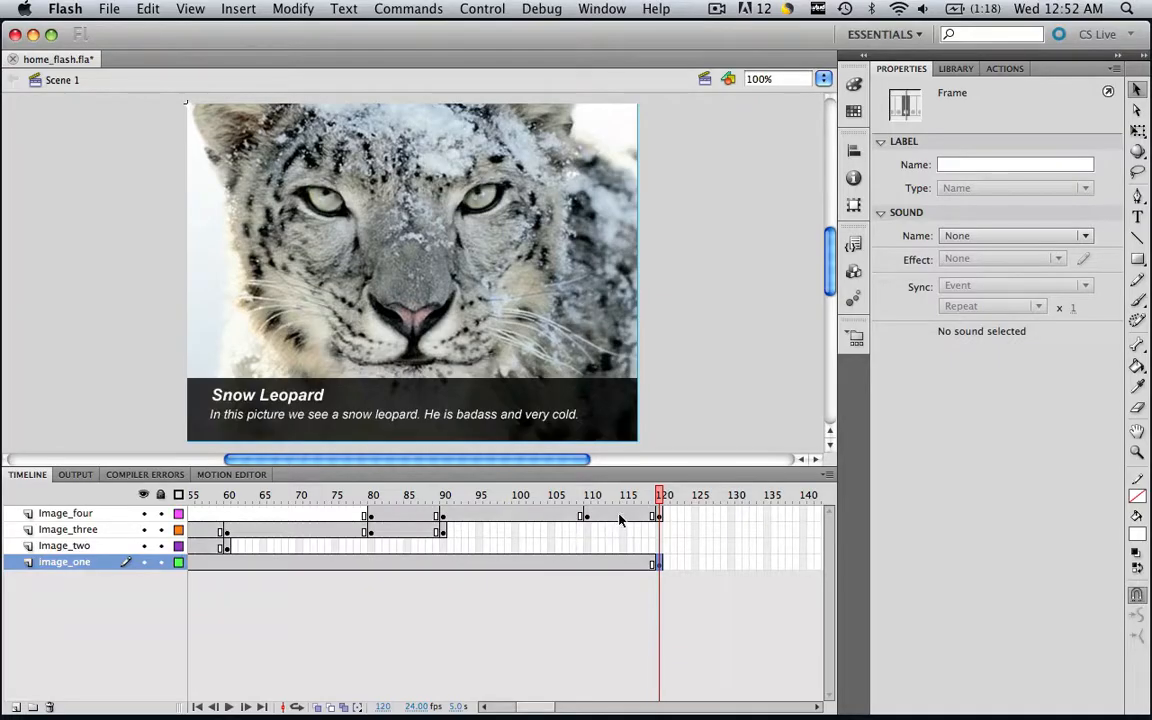
Add classic tweens on Image_four between frames 110–120 and 80–90.
left_click(616, 513)
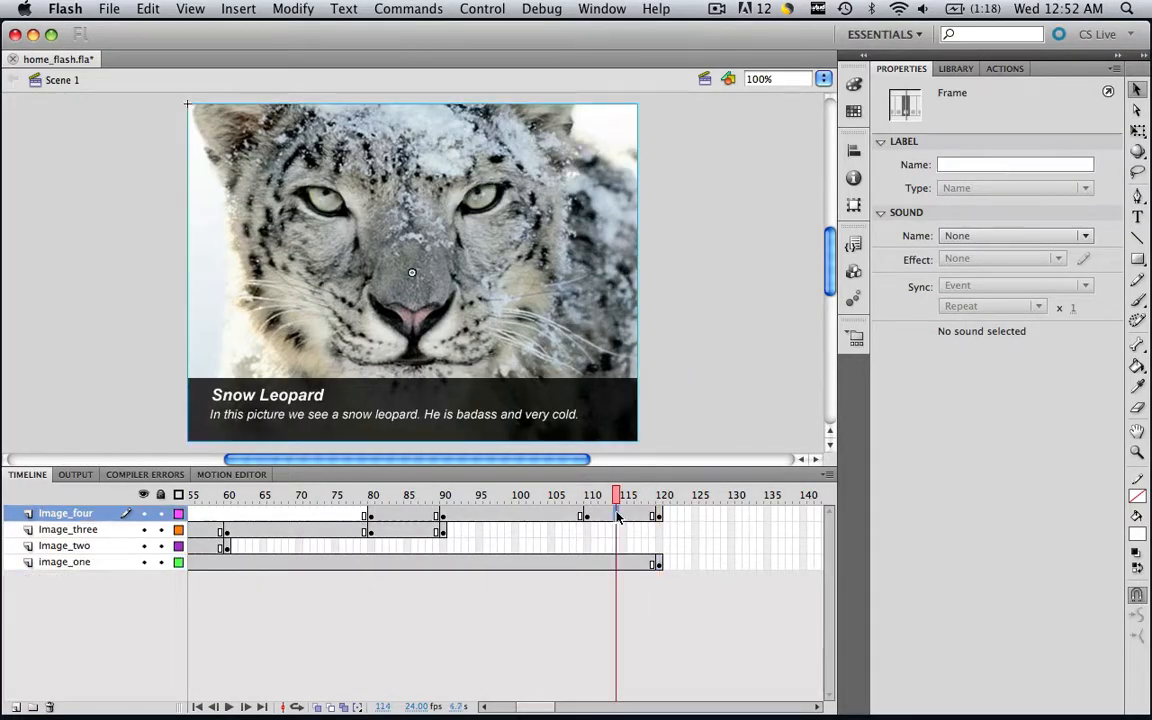
right_click(617, 516)
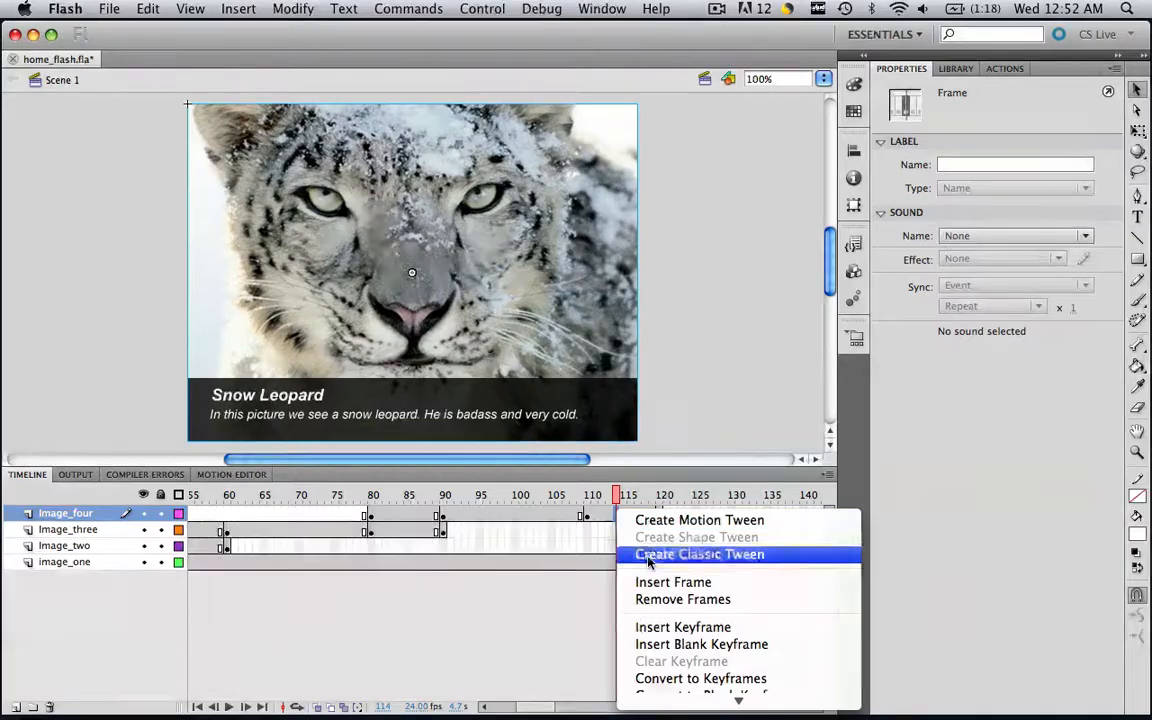
left_click(699, 554)
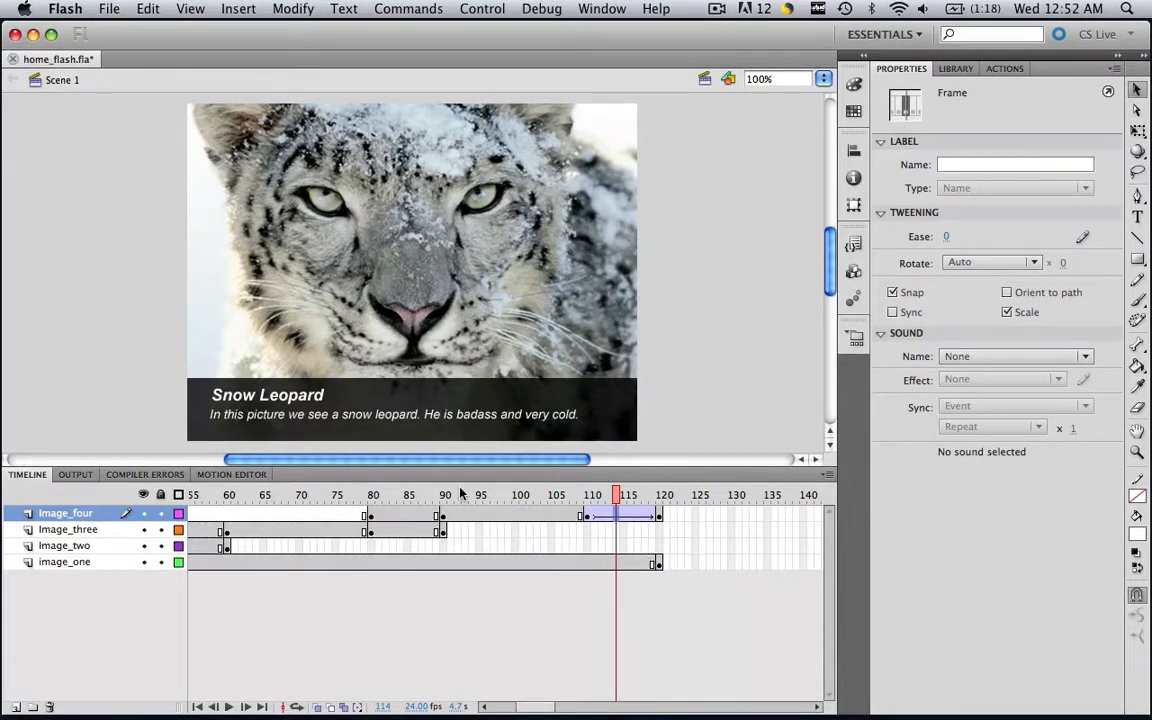
right_click(399, 515)
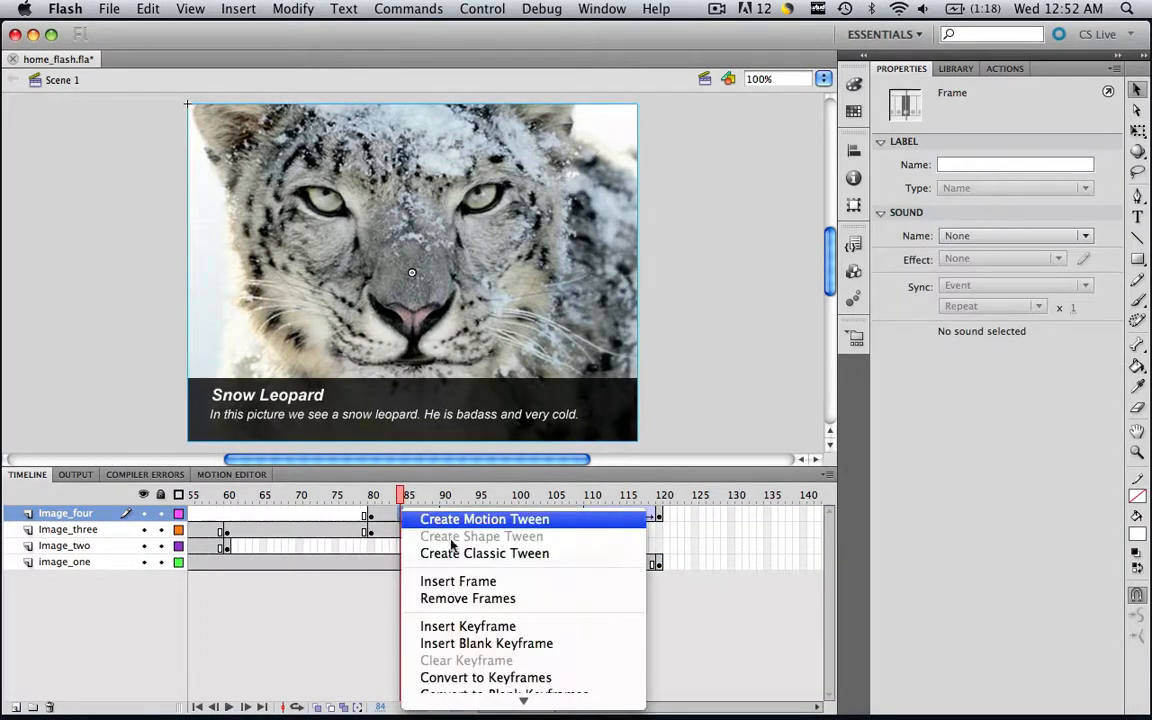
left_click(484, 518)
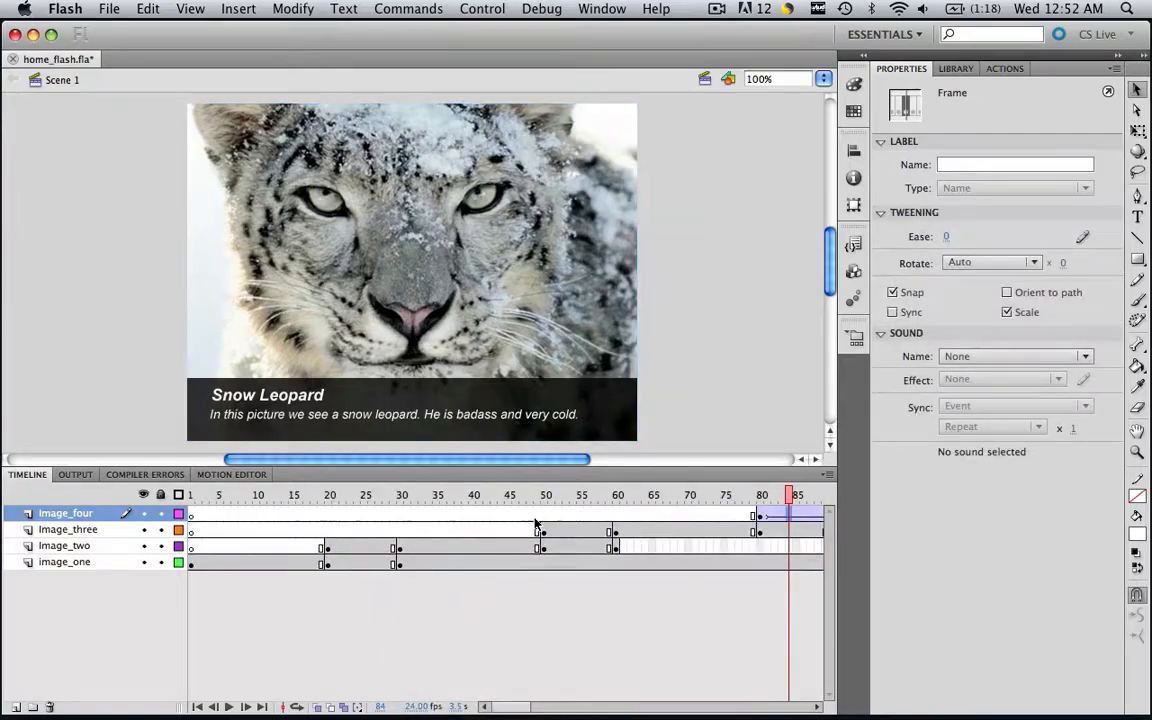
Create the classic tween on Image_two between frames 20 and 30 and return to frame 20.
right_click(572, 530)
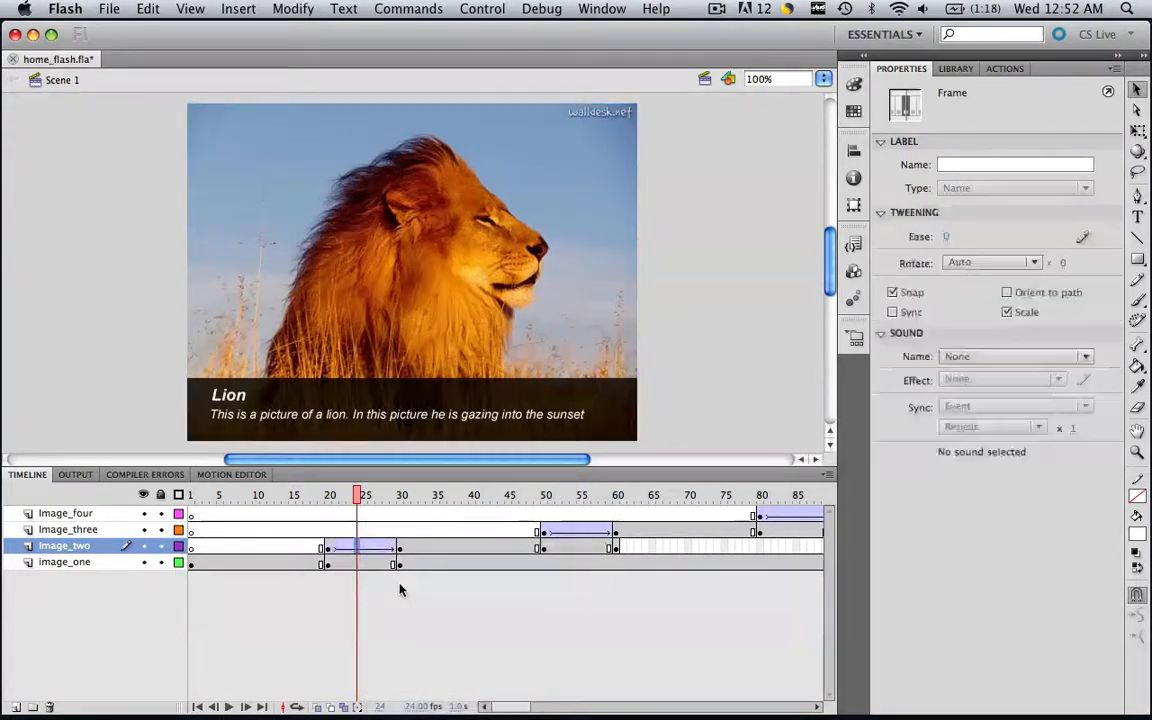
scroll("right", 3)
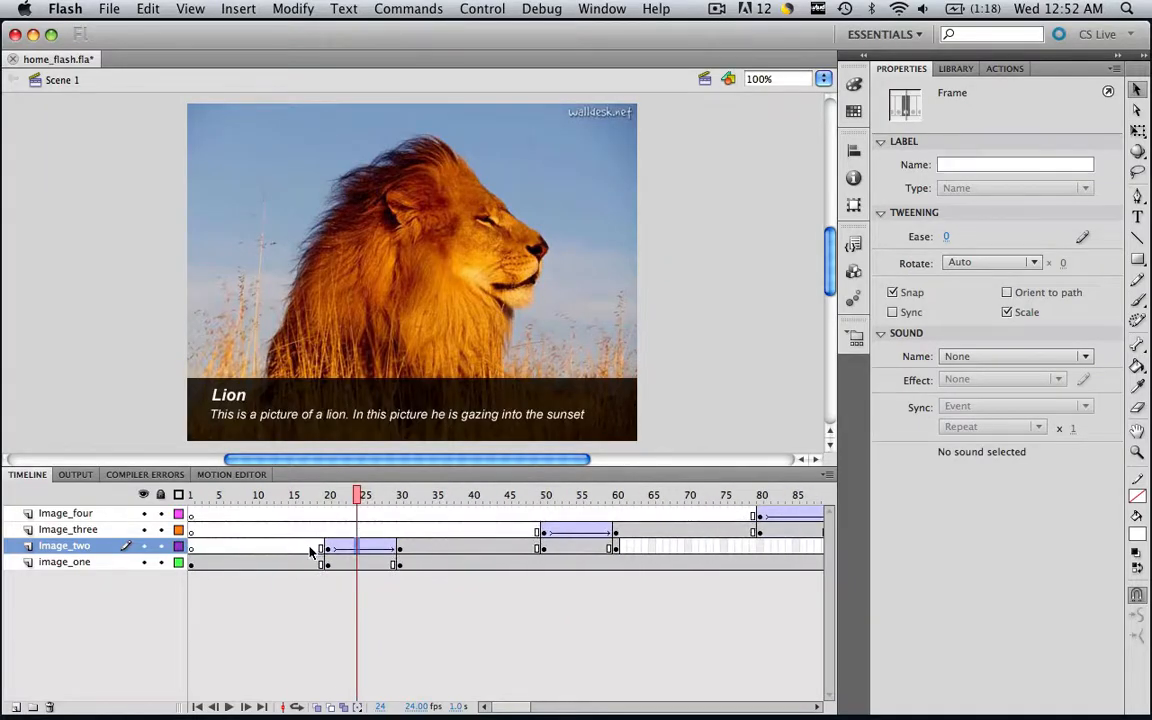
left_click(329, 495)
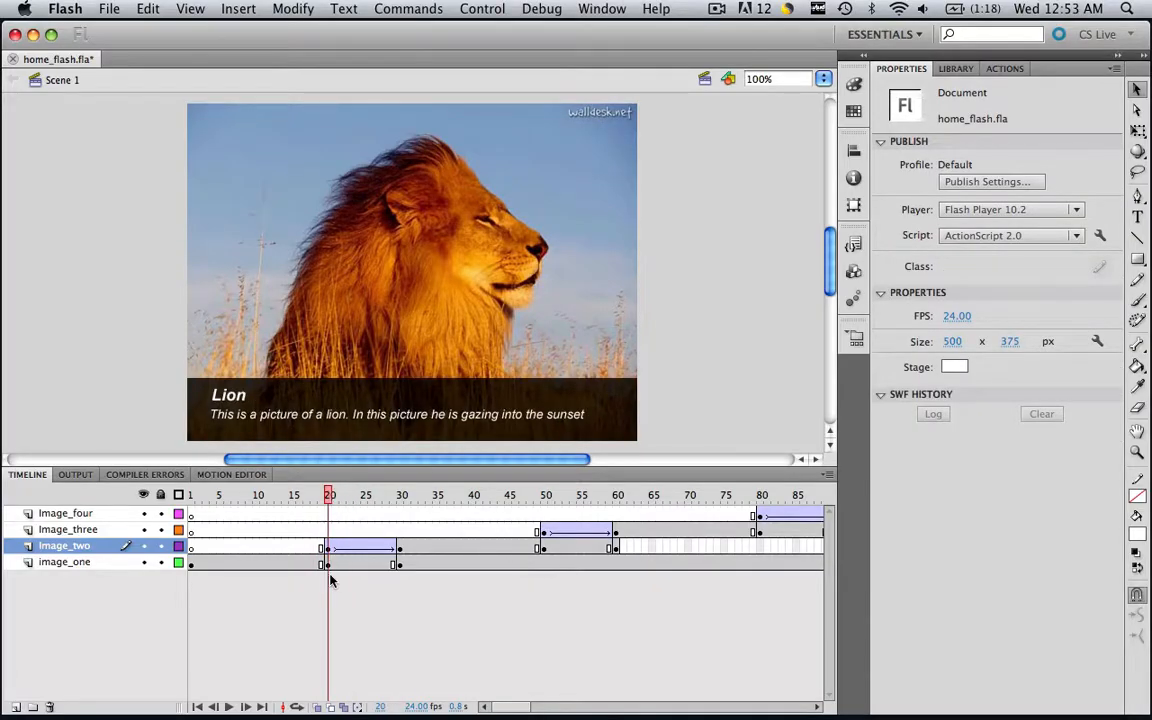
Set the tigers instance on Image_two at frame 20 to Alpha 0% so it fades in over the lion.
left_click(330, 547)
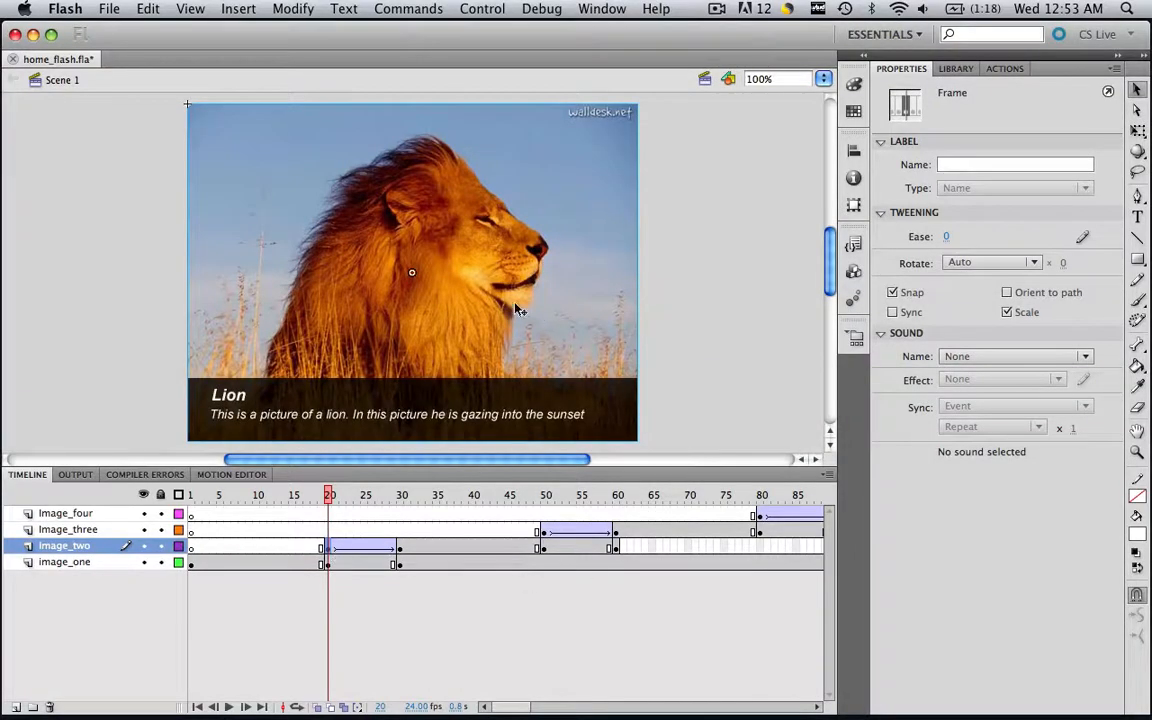
mouse_move(498, 292)
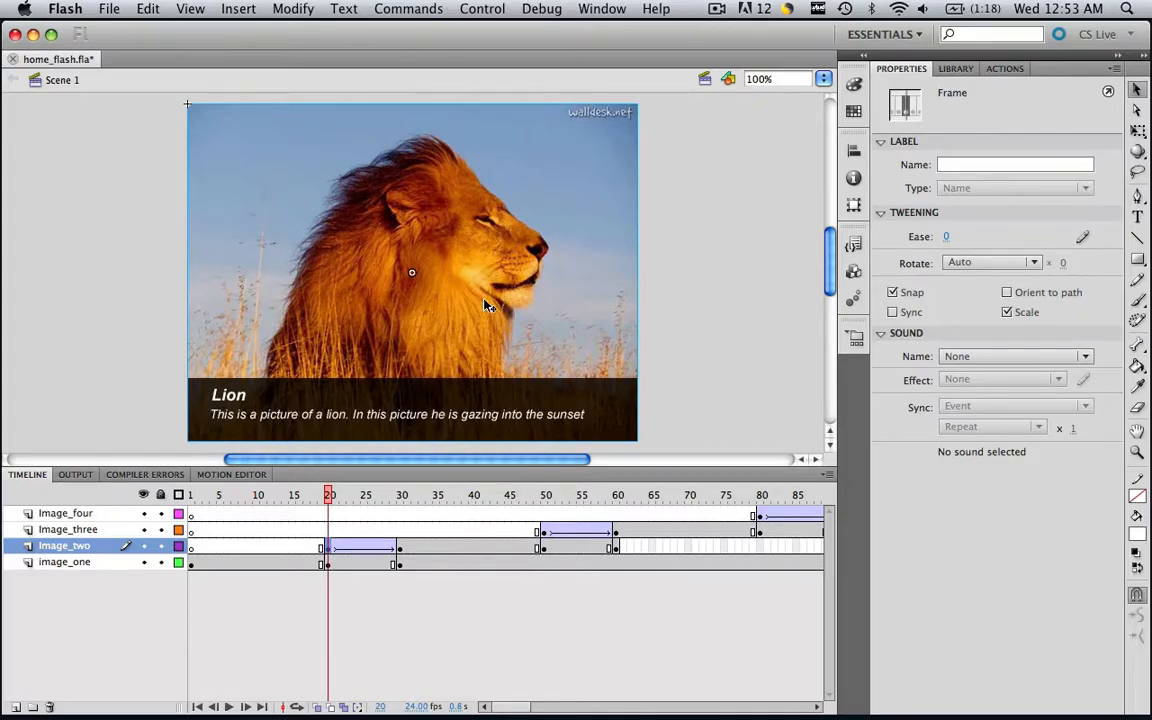
left_click(411, 272)
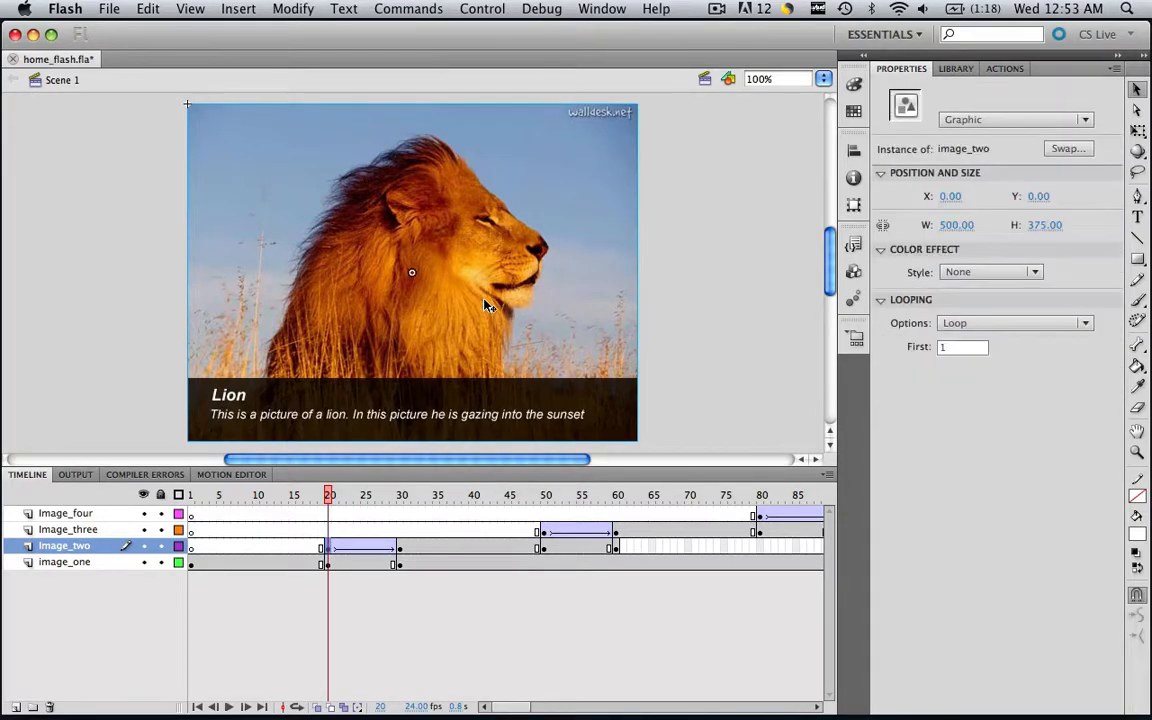
mouse_move(520, 308)
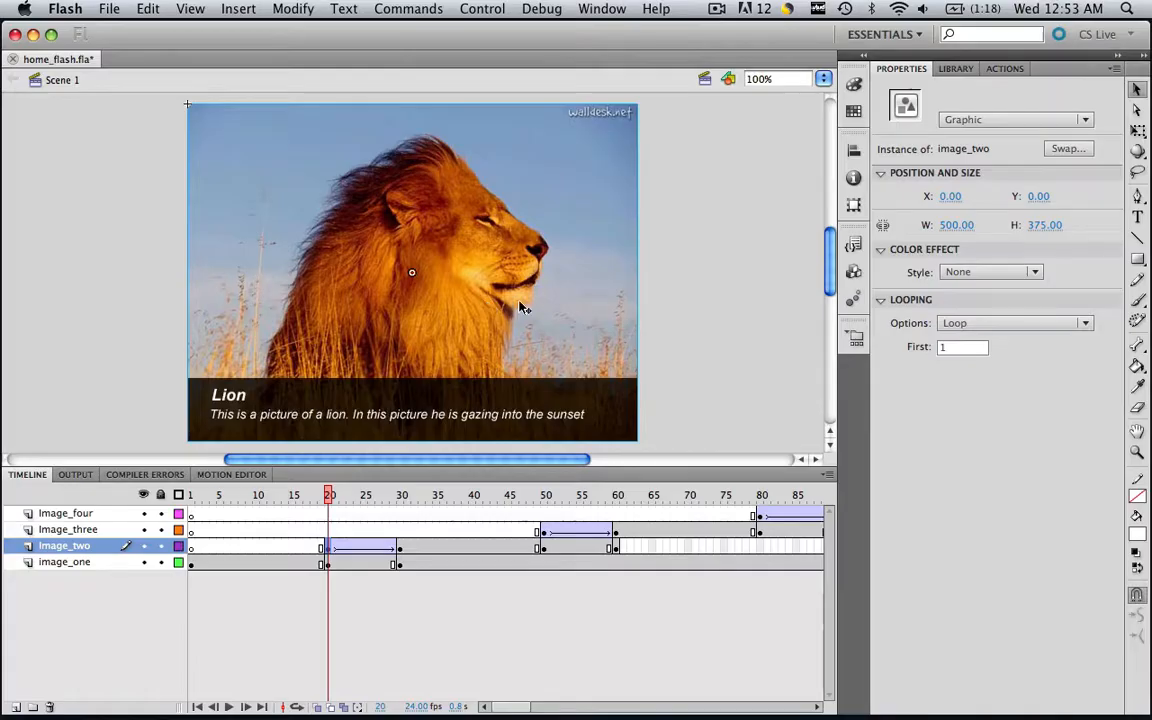
mouse_move(915, 251)
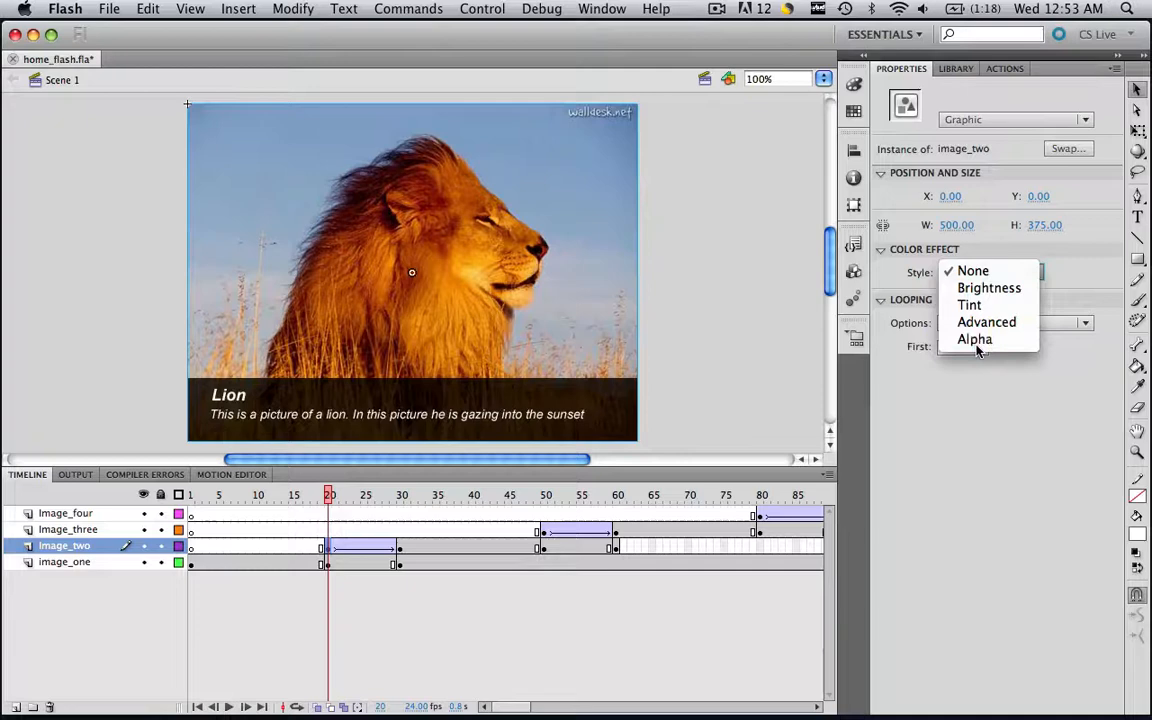
left_click(974, 339)
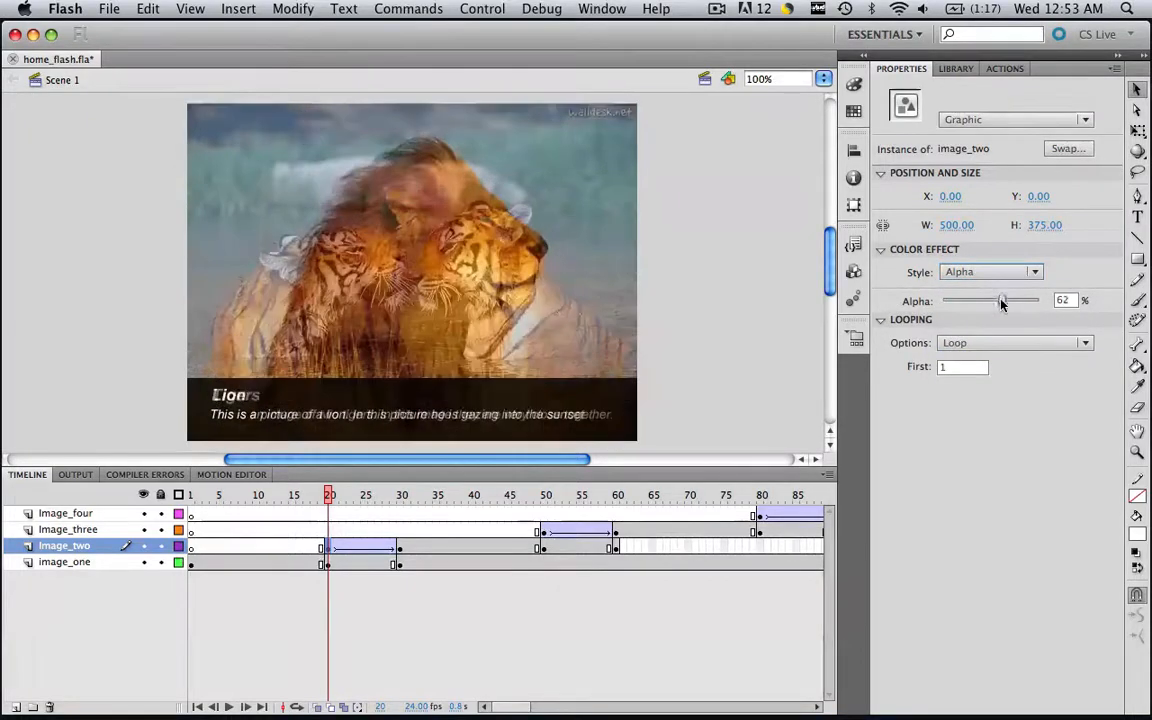
left_click_drag(1002, 300, 940, 300)
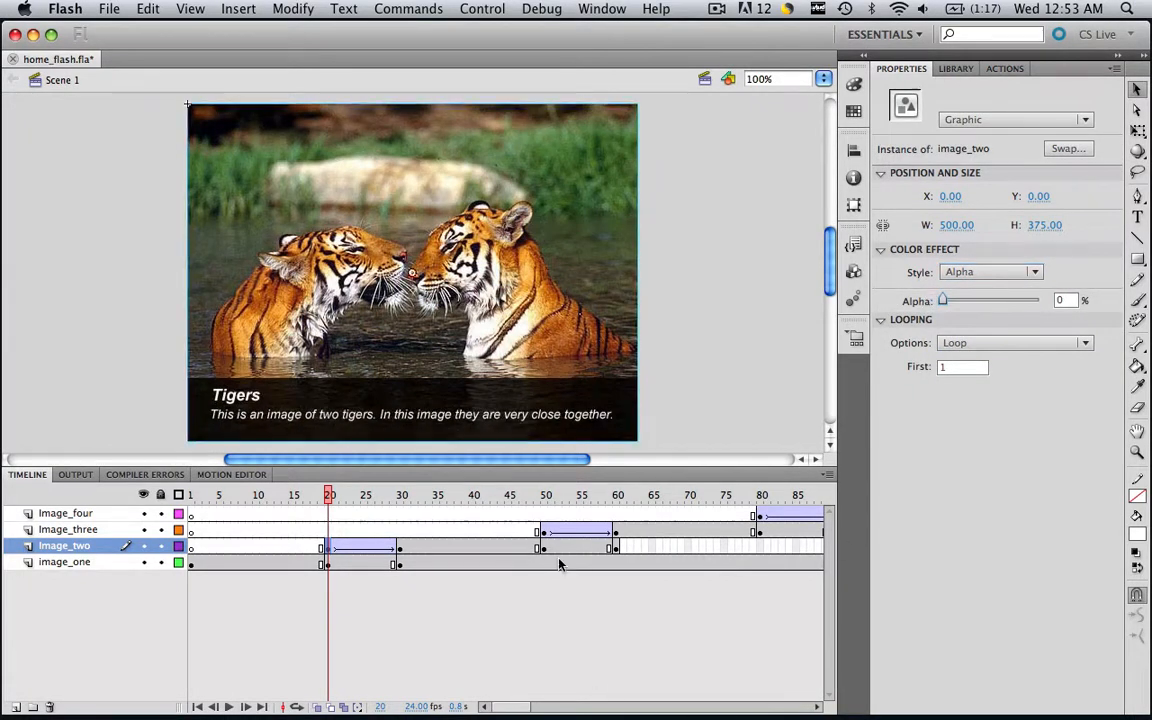
Set the cheetah at frame 50 and the snow leopard at frame 80 to Alpha 0%.
left_click(545, 495)
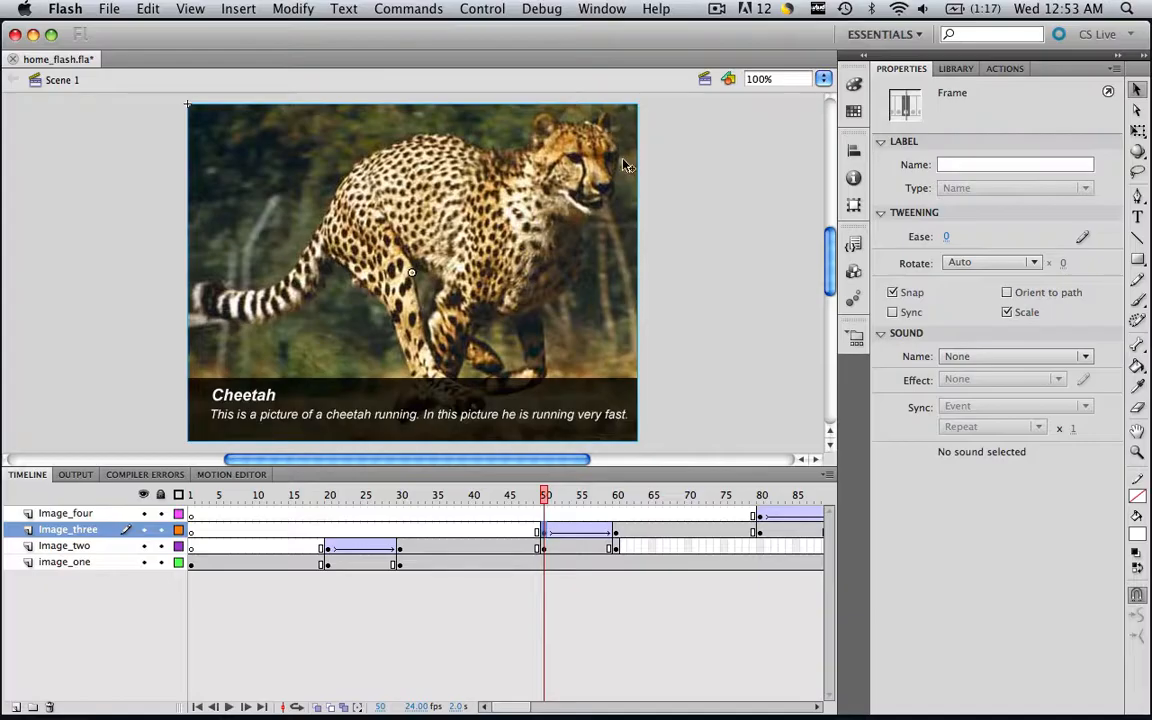
left_click(410, 250)
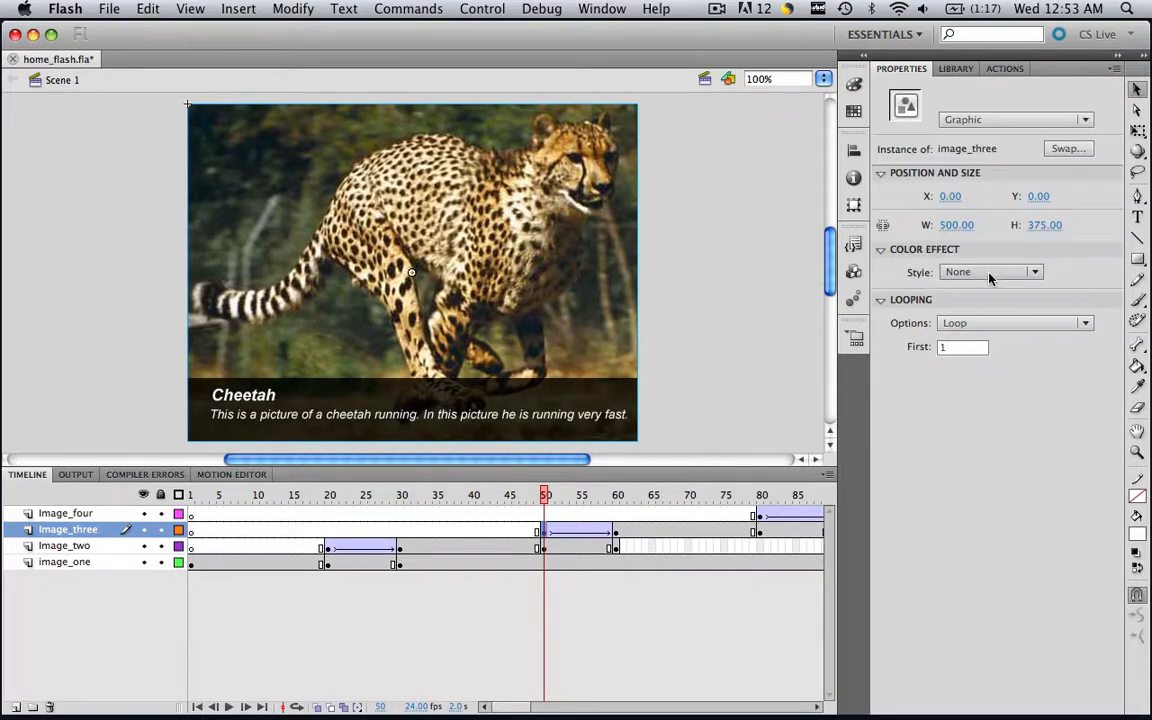
left_click(990, 271)
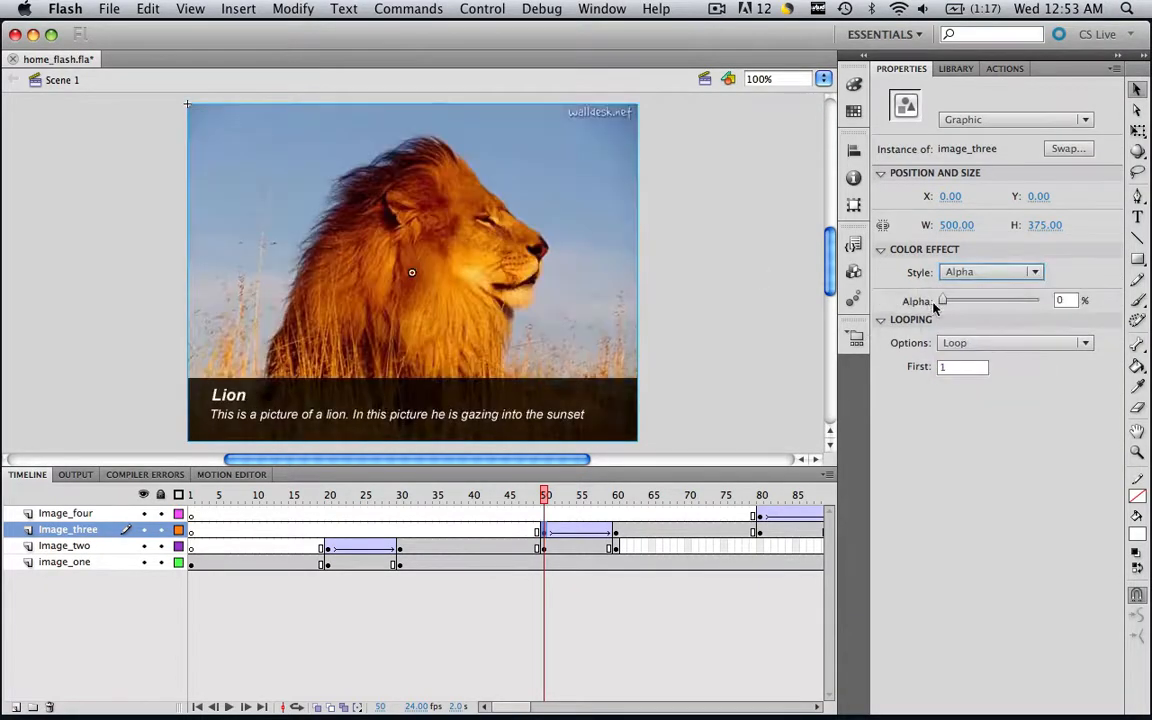
left_click(760, 512)
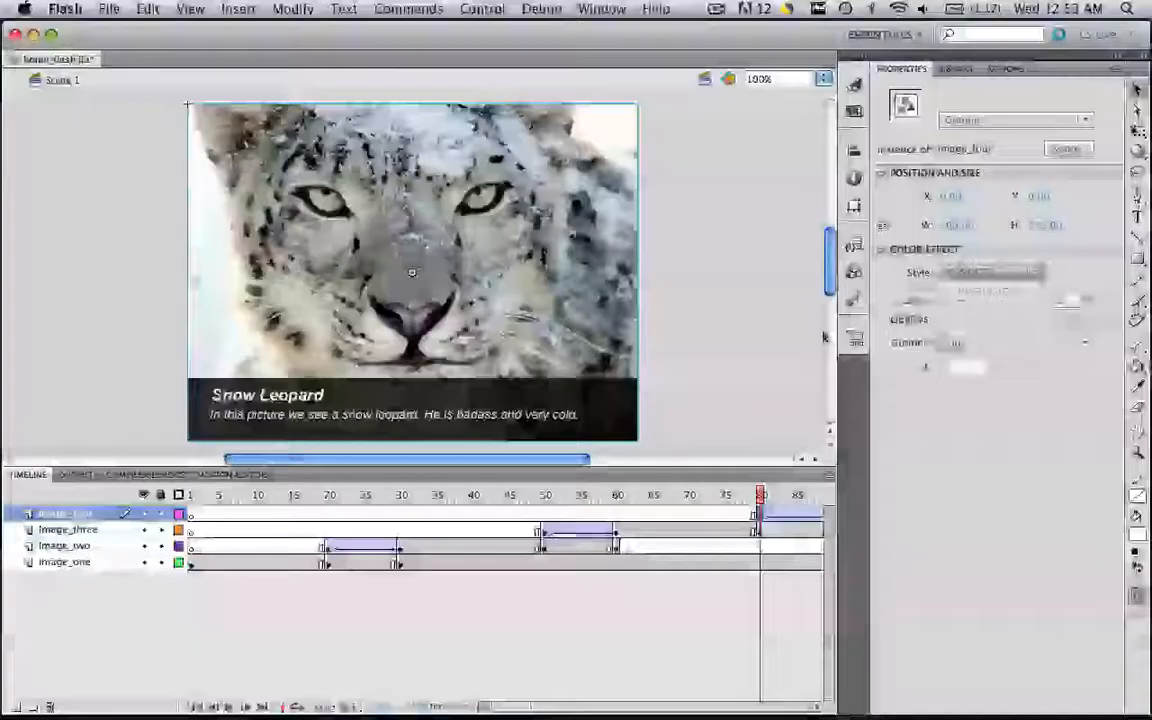
left_click(760, 495)
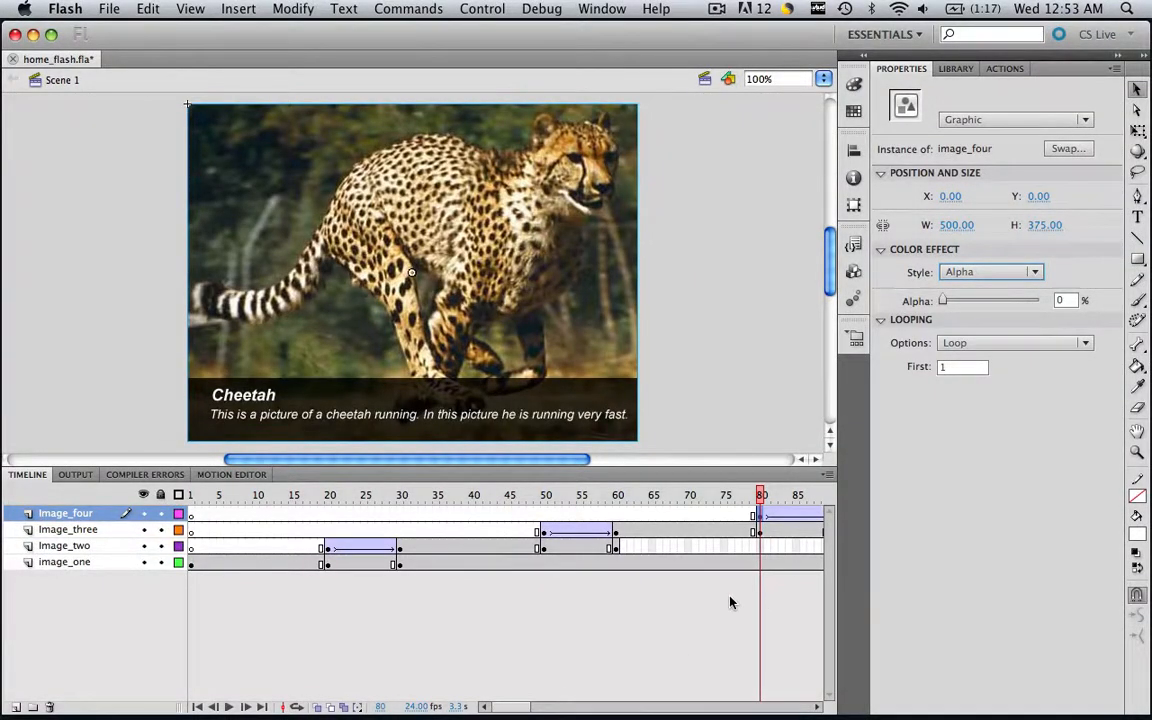
Set the snow leopard at frame 120 to Alpha 0% and scrub the last tween to check the fade.
scroll("right", 3)
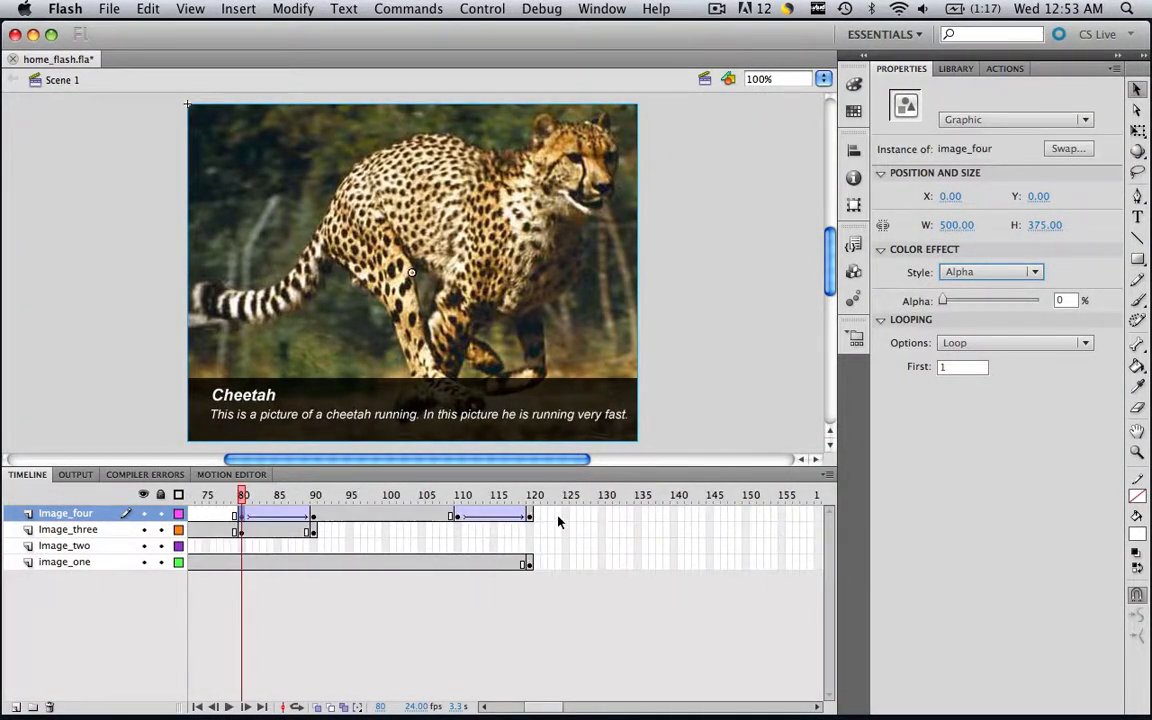
left_click(531, 494)
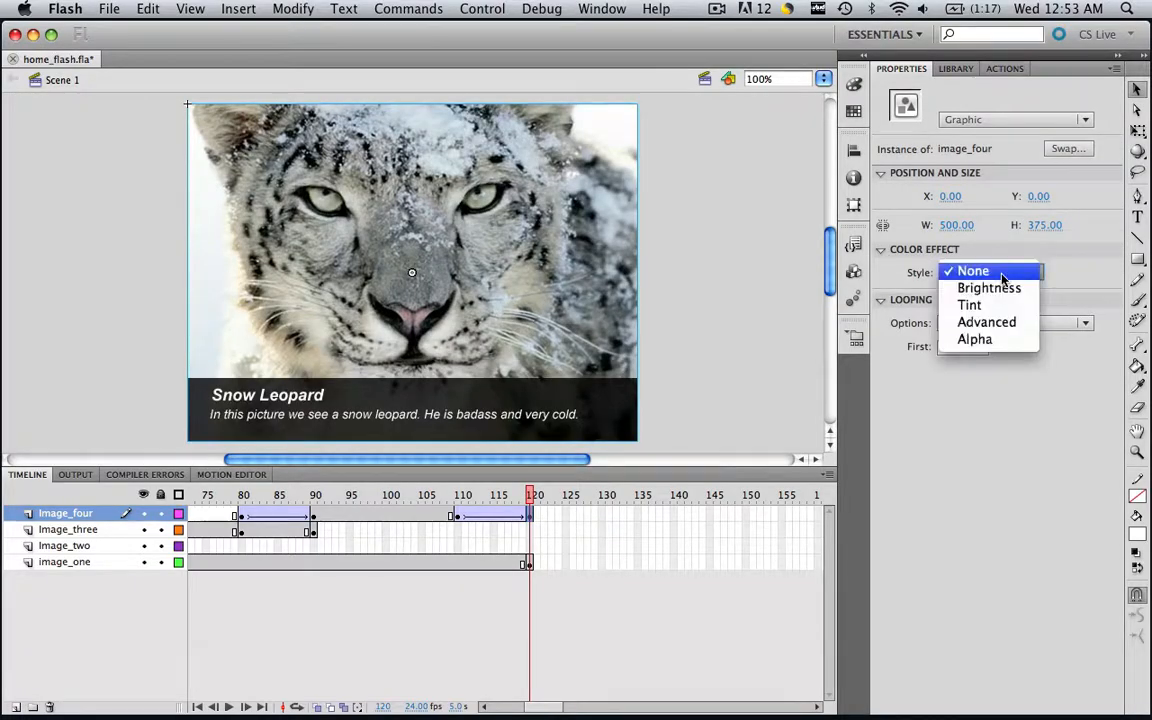
left_click(975, 339)
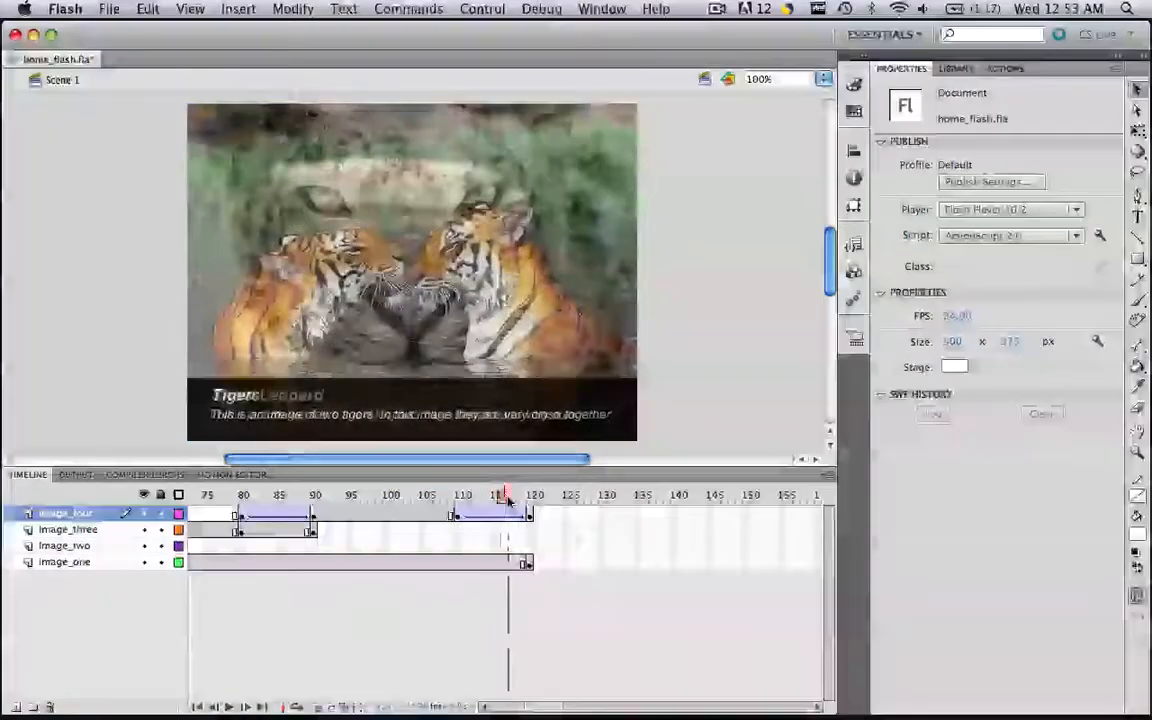
left_click(444, 495)
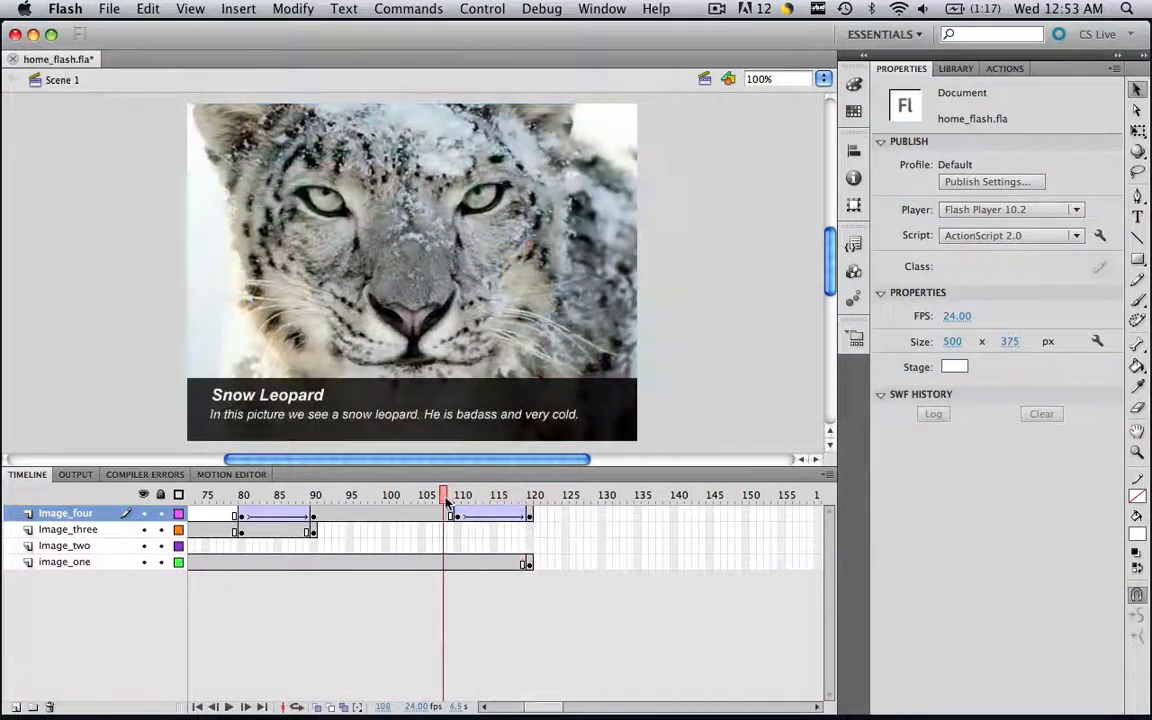
left_click(531, 494)
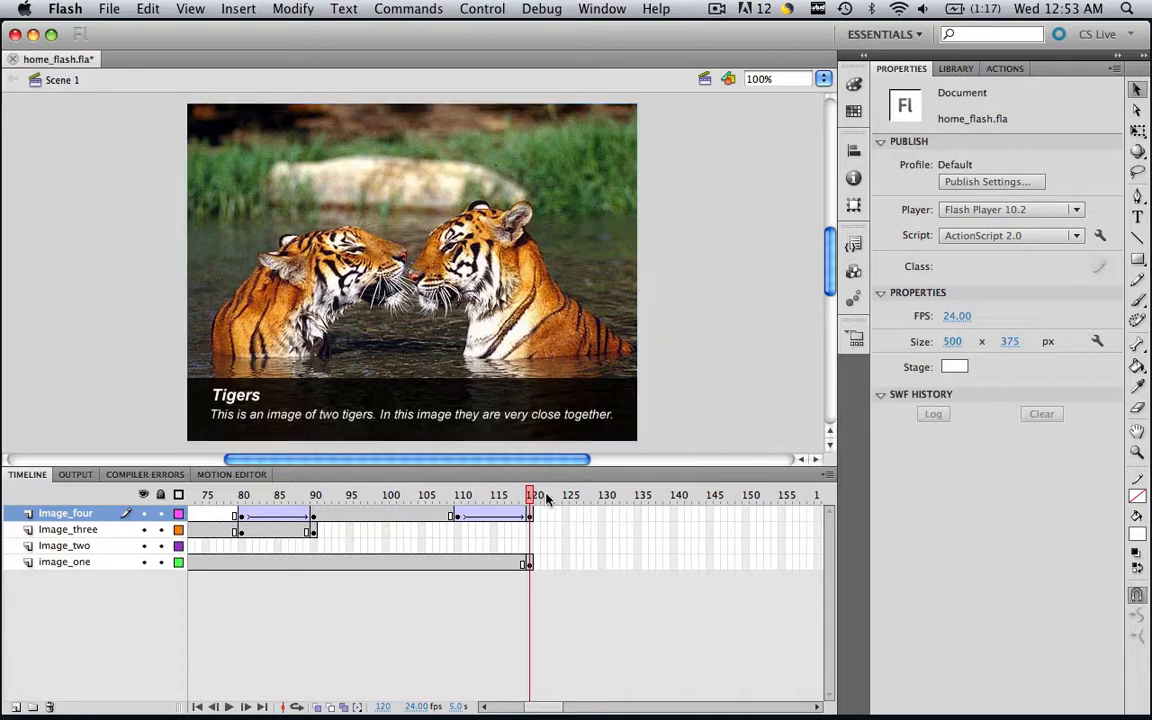
mouse_move(455, 685)
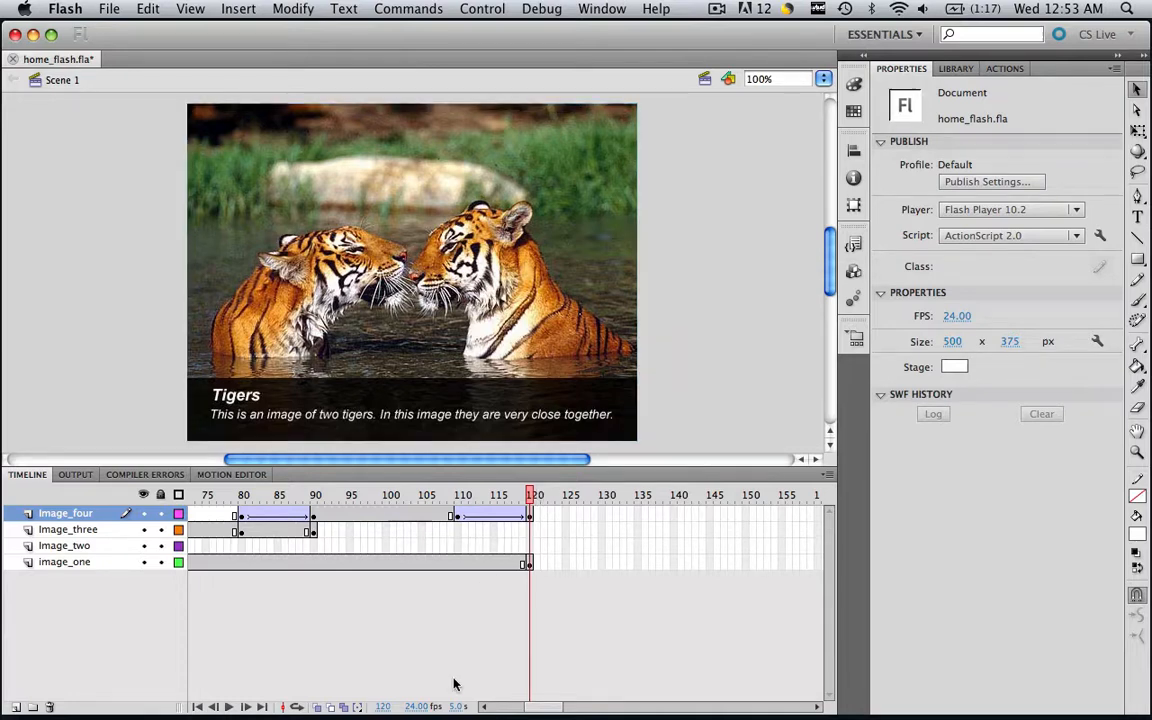
mouse_move(420, 707)
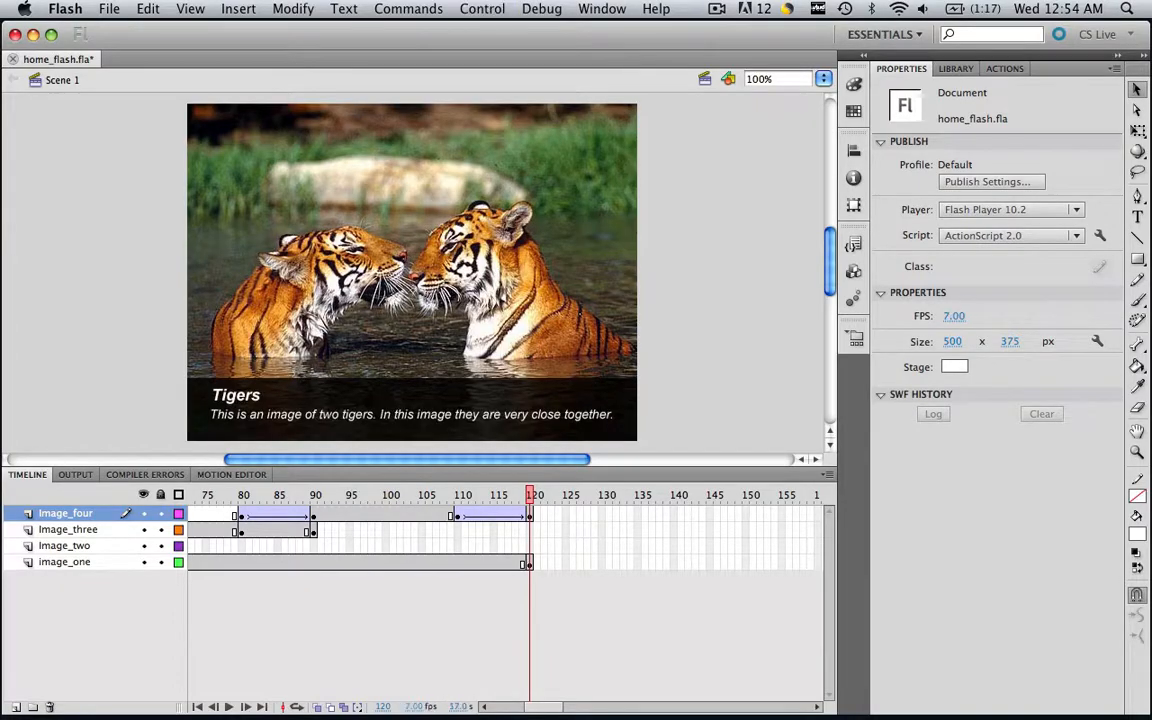
mouse_move(458, 707)
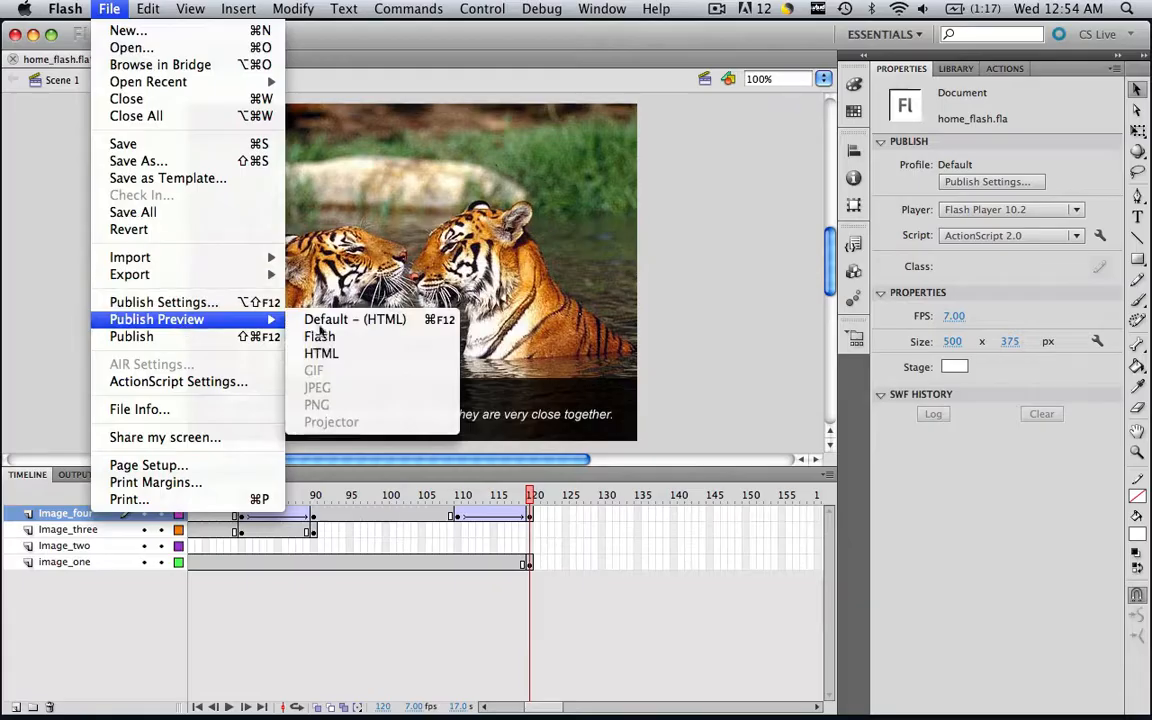
Preview the slideshow as home_flash.swf and close the preview window.
left_click(354, 319)
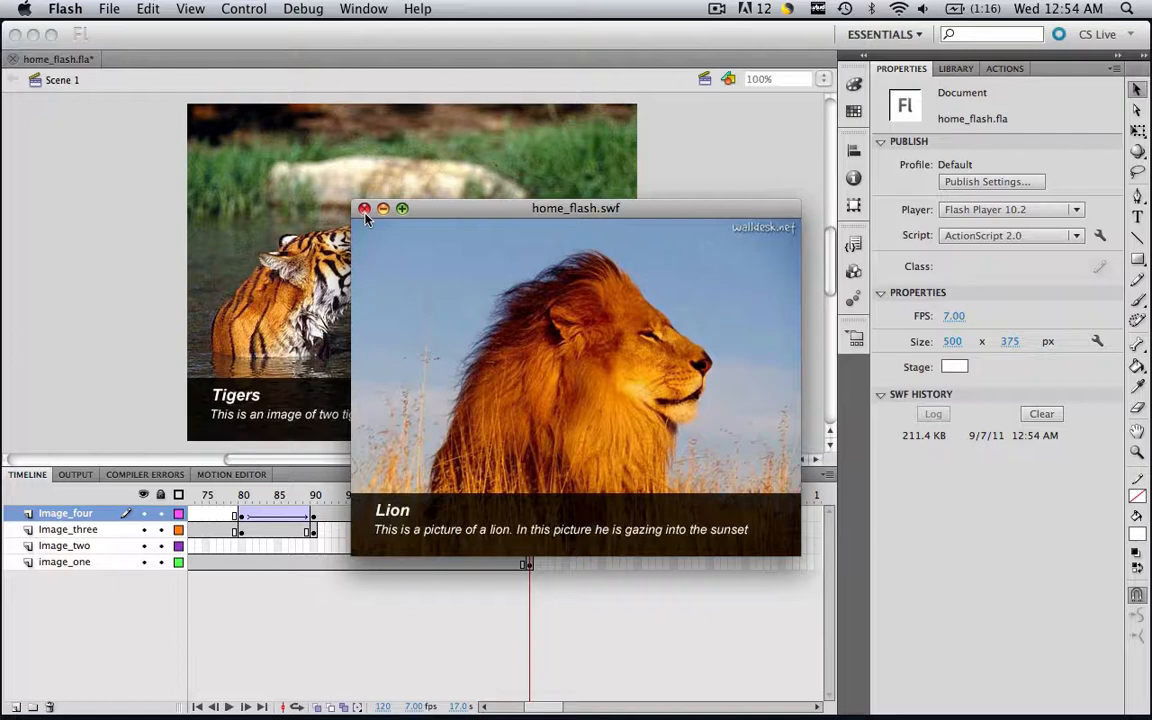
left_click(365, 208)
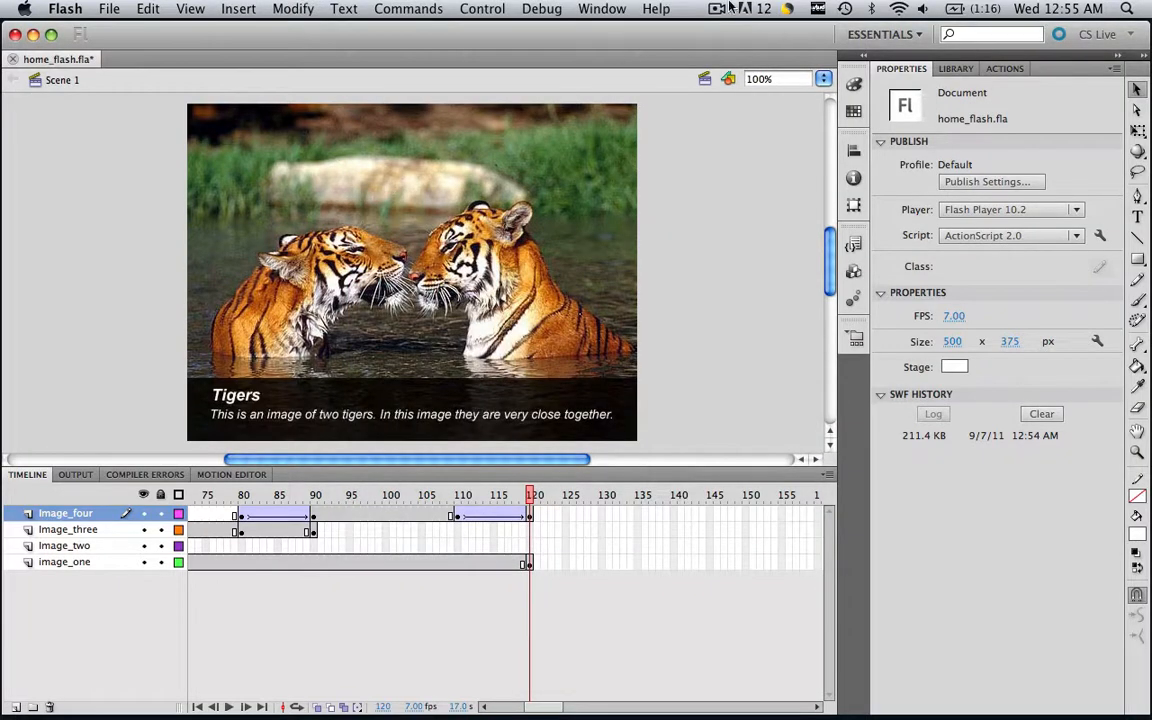